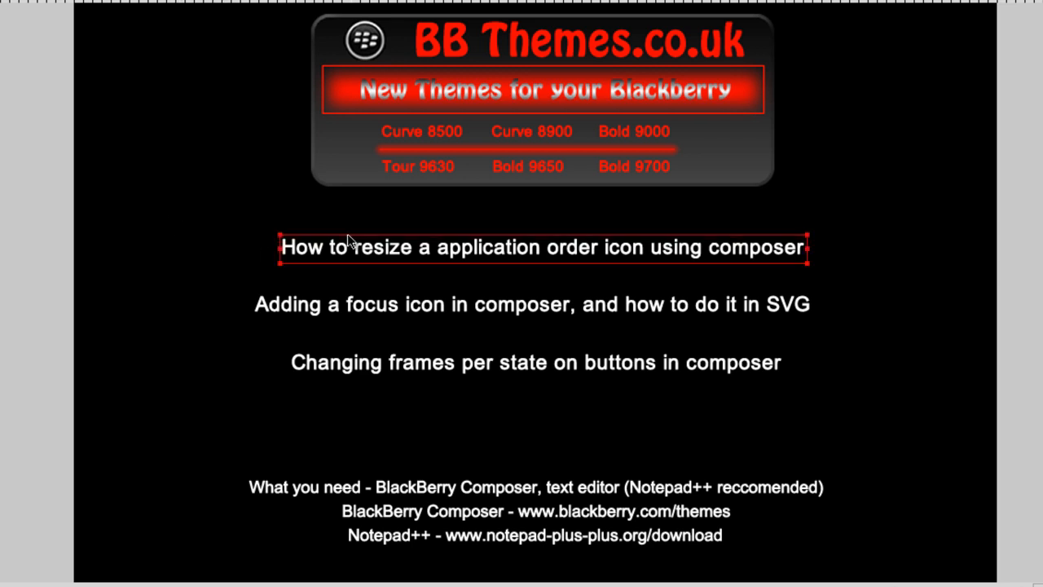
{"action": "mouse_move", "coordinate": [344, 248]}
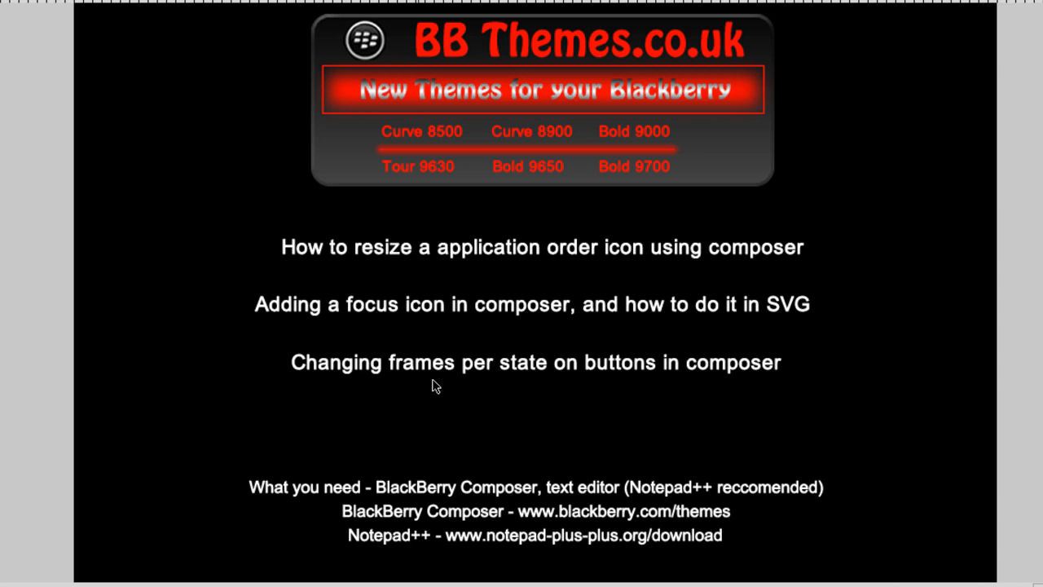
{"action": "mouse_move", "coordinate": [567, 414]}
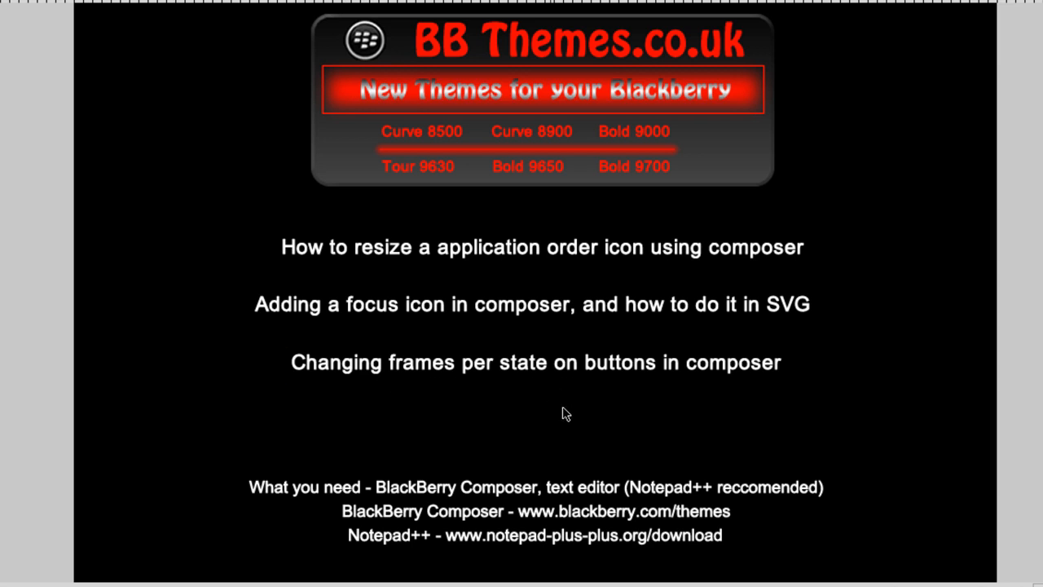
{"action": "mouse_move", "coordinate": [952, 469]}
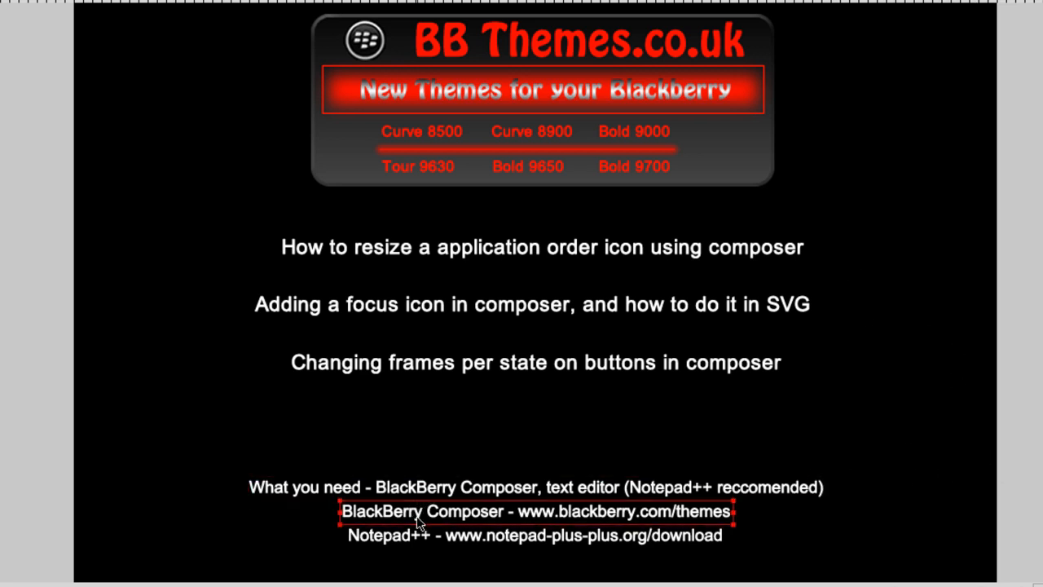
Step: Leave the tutorial intro slide so the empty Composer workspace shows
{"action": "left_click", "coordinate": [534, 534]}
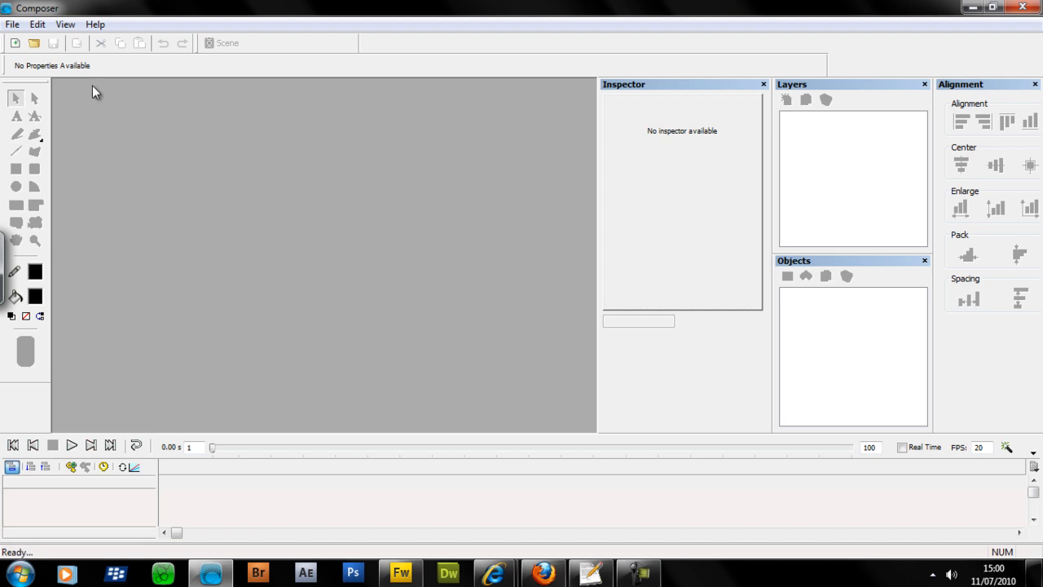
Step: Create a new Bold 9700 Series 480x360 white document named 'button resizing'
{"action": "left_click", "coordinate": [15, 42]}
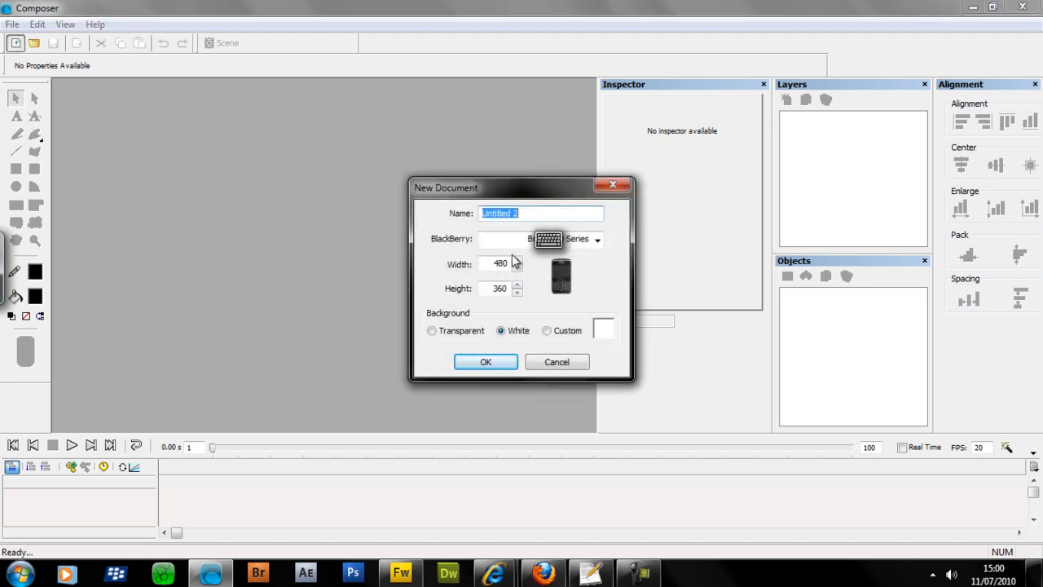
{"action": "type", "text": "button"}
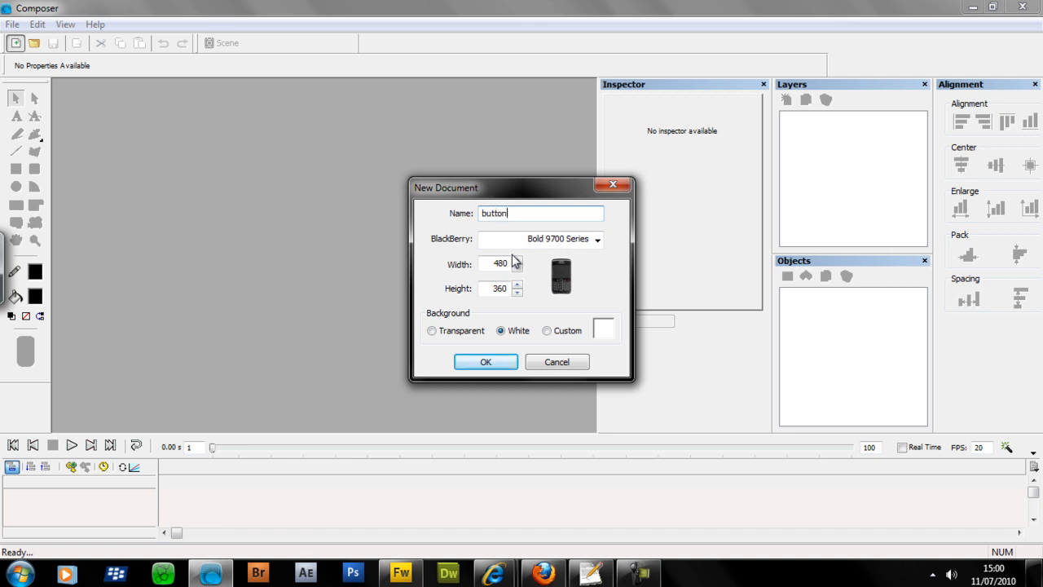
{"action": "type", "text": "resizing"}
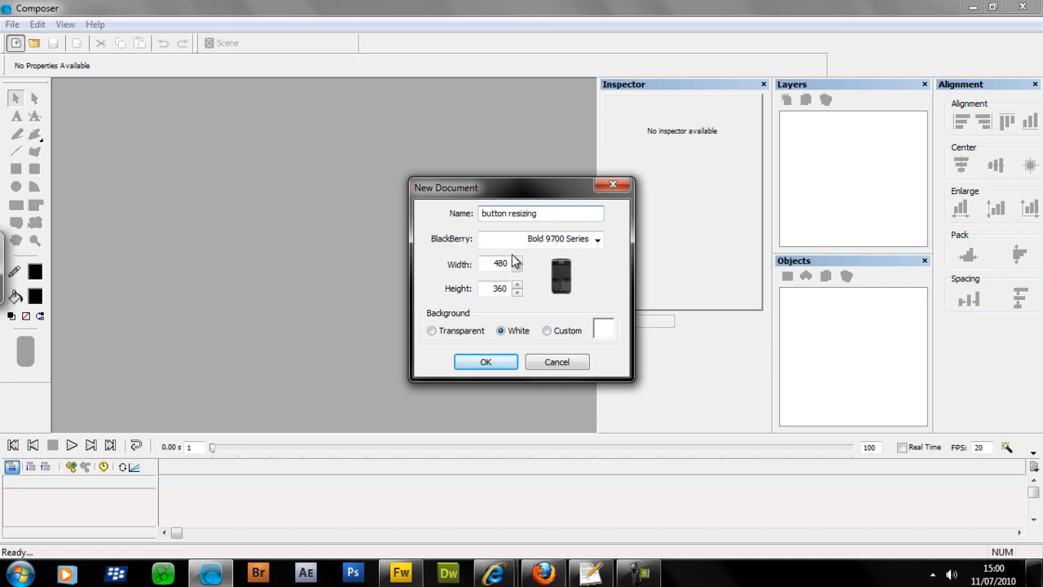
{"action": "left_click", "coordinate": [486, 362]}
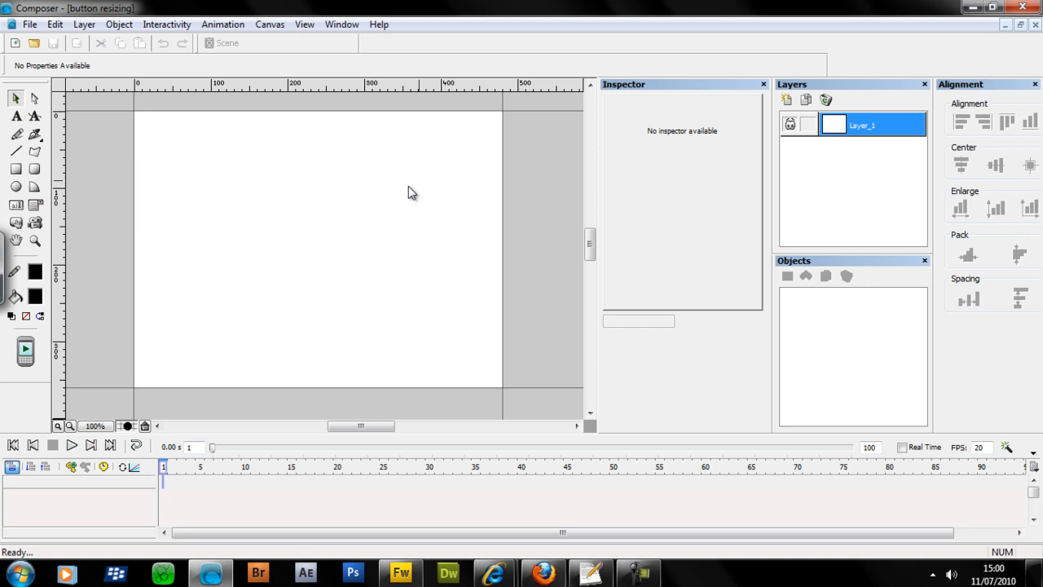
{"action": "mouse_move", "coordinate": [727, 215]}
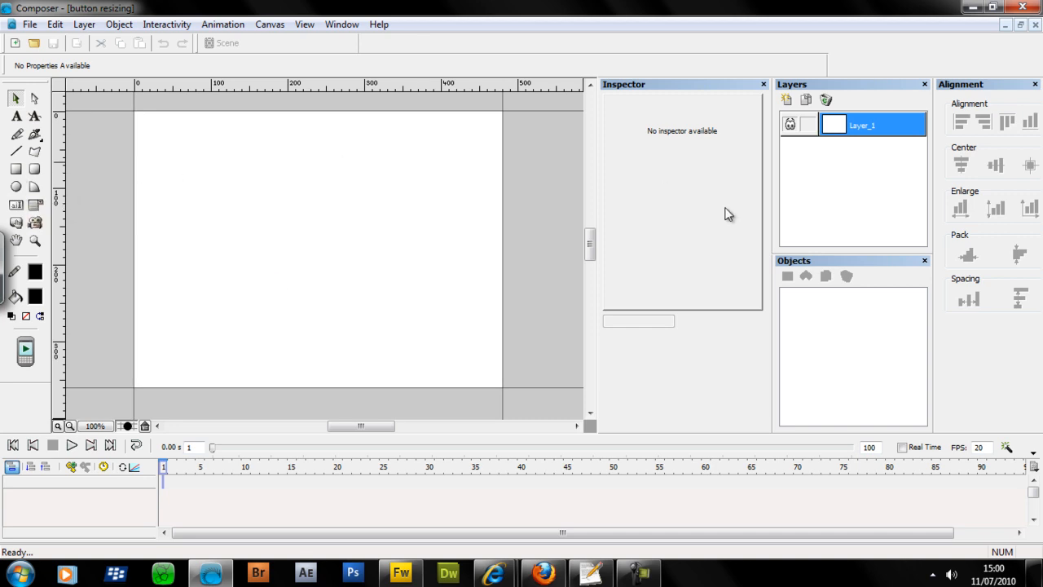
{"action": "mouse_move", "coordinate": [642, 96]}
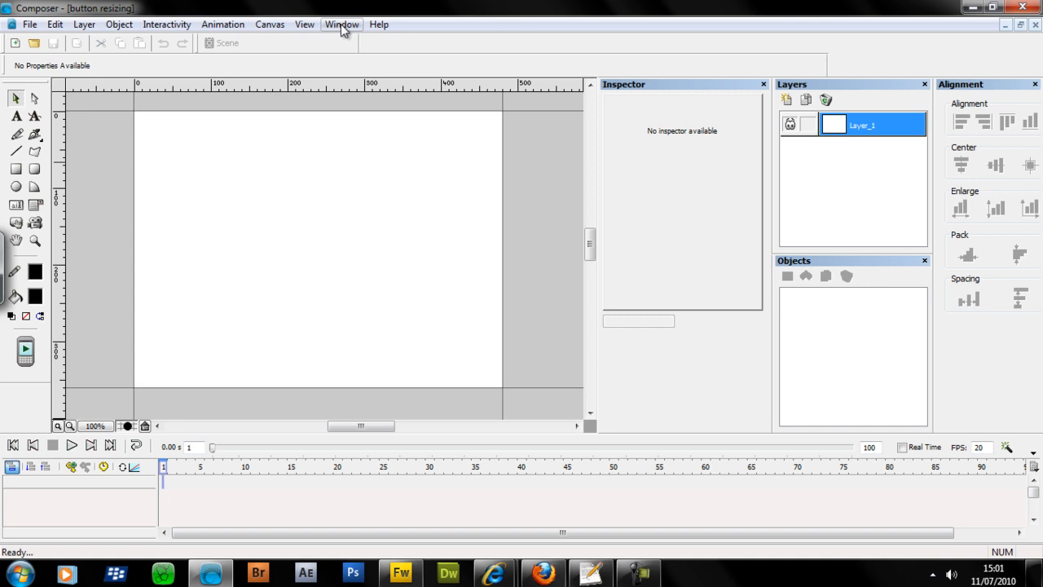
Step: Bring up the Window menu's list of show/hide panel toggles
{"action": "left_click", "coordinate": [342, 25]}
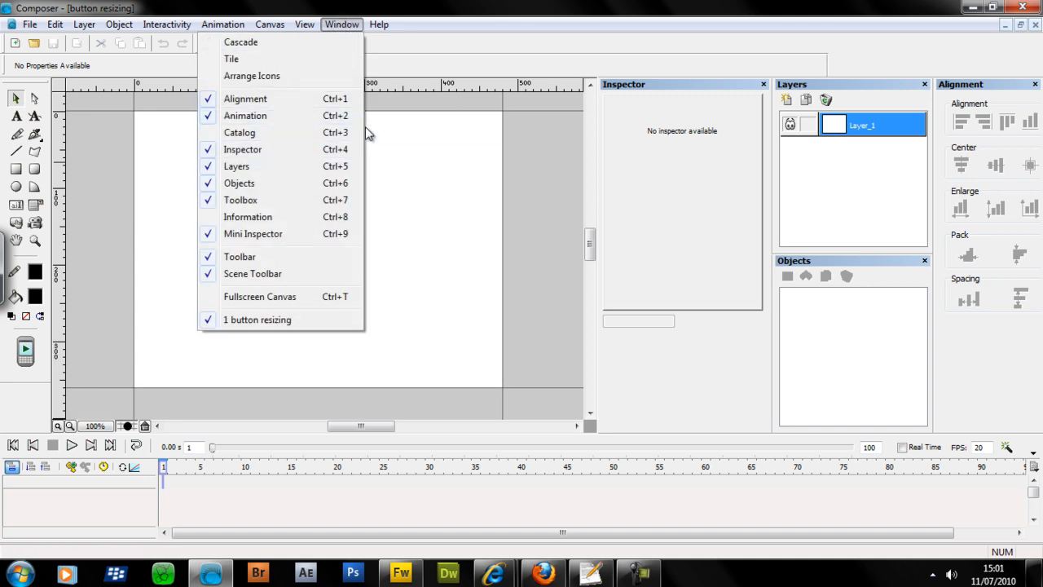
{"action": "mouse_move", "coordinate": [236, 166]}
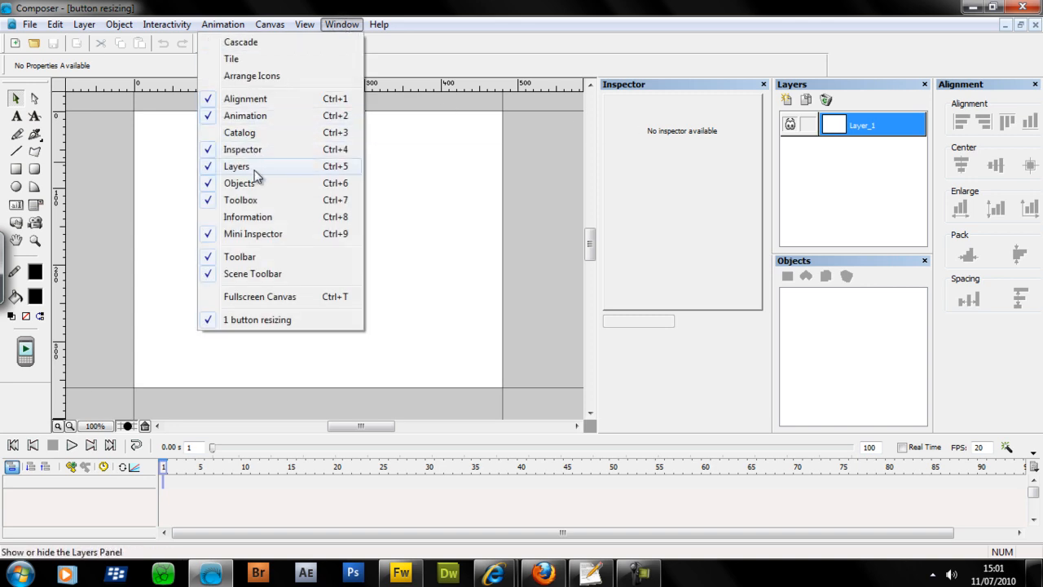
{"action": "mouse_move", "coordinate": [241, 150]}
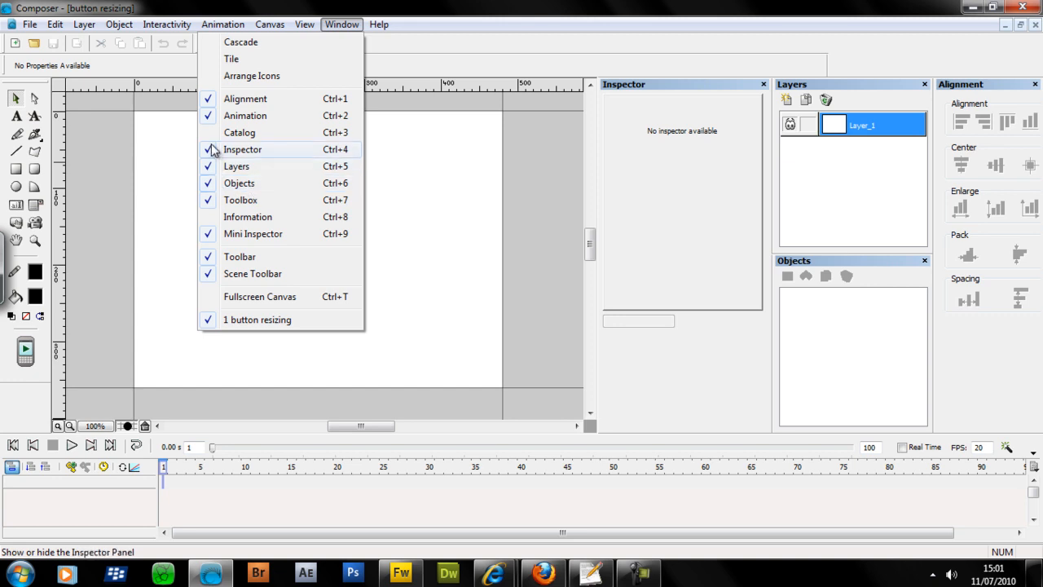
{"action": "mouse_move", "coordinate": [350, 150]}
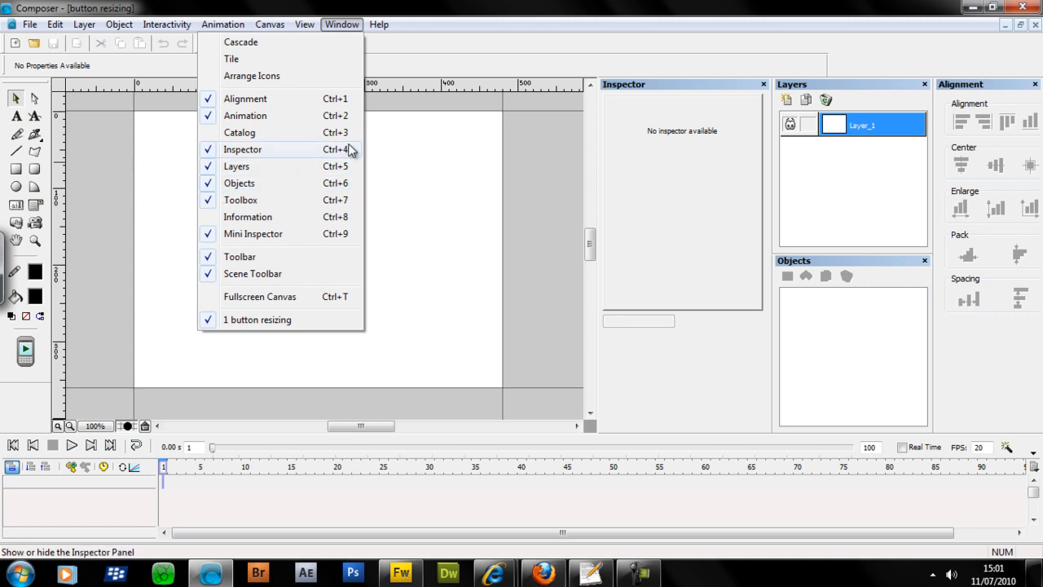
{"action": "mouse_move", "coordinate": [355, 182]}
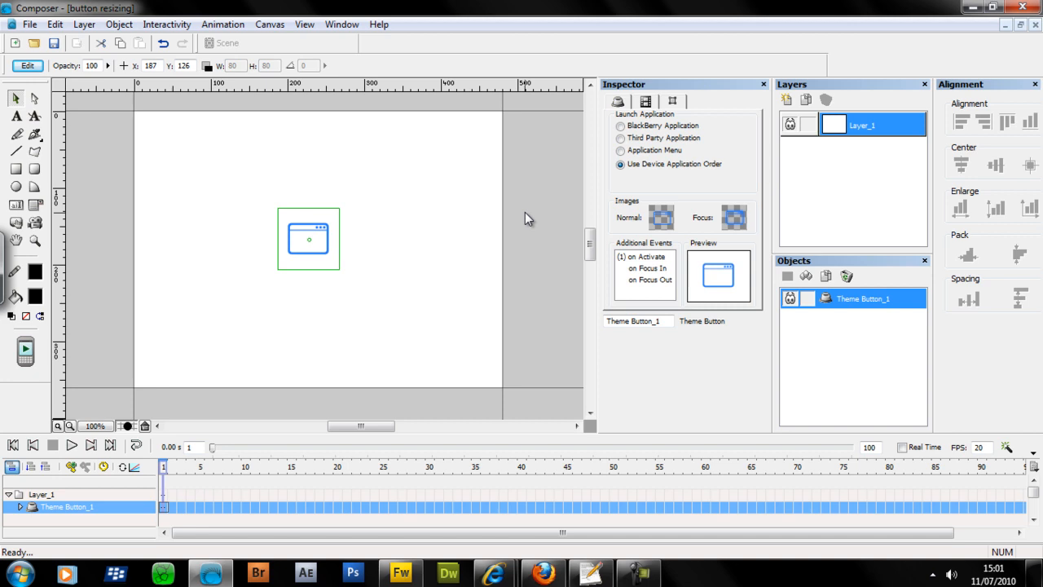
{"action": "mouse_move", "coordinate": [346, 134]}
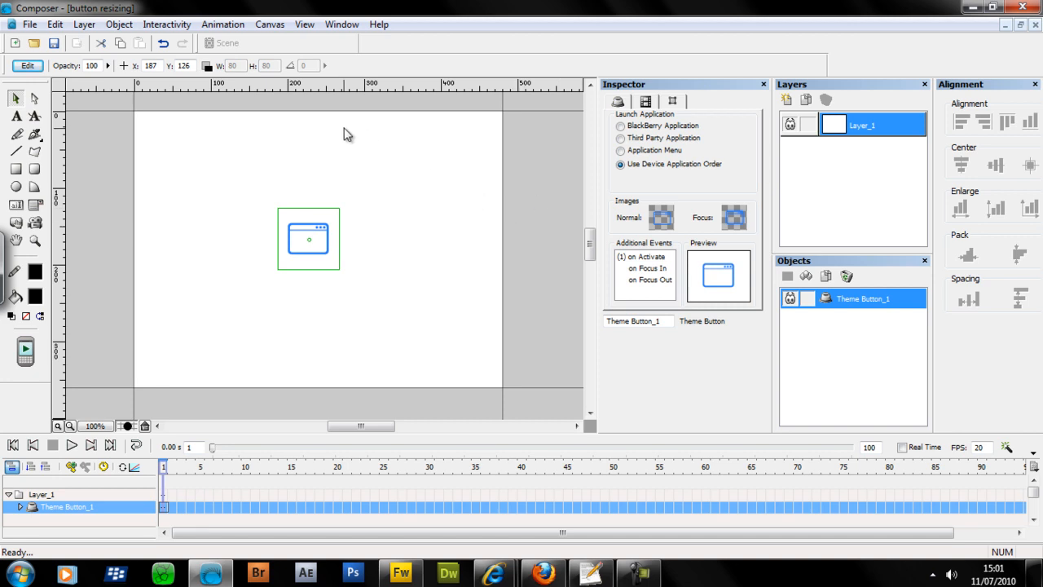
{"action": "mouse_move", "coordinate": [225, 111]}
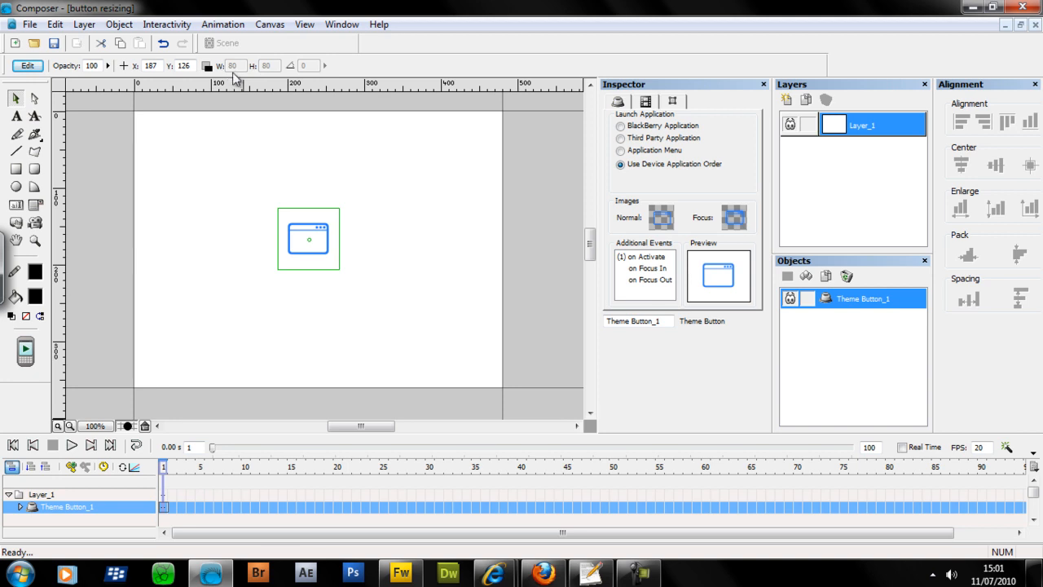
{"action": "mouse_move", "coordinate": [260, 139]}
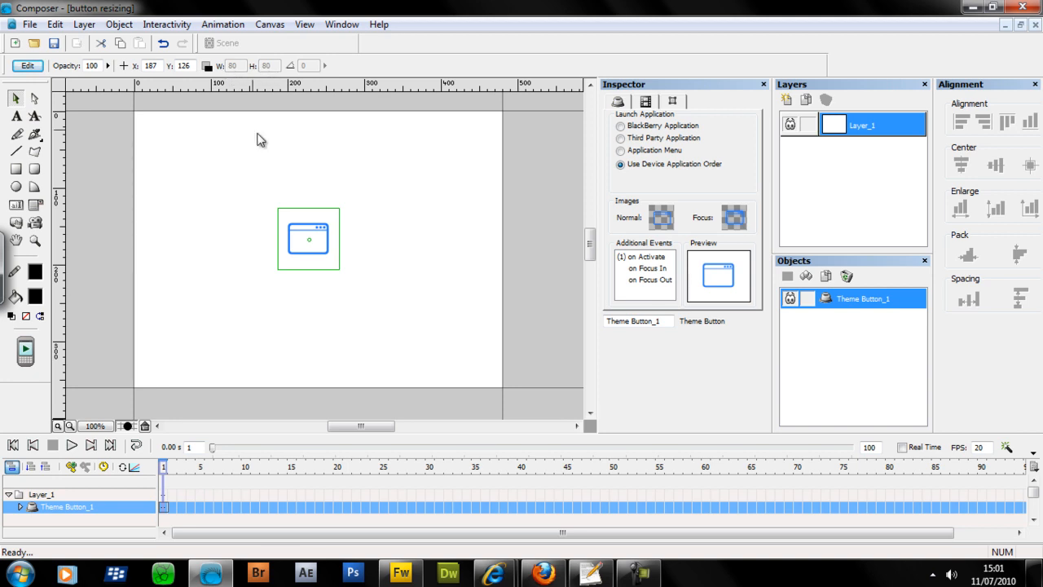
{"action": "mouse_move", "coordinate": [285, 216]}
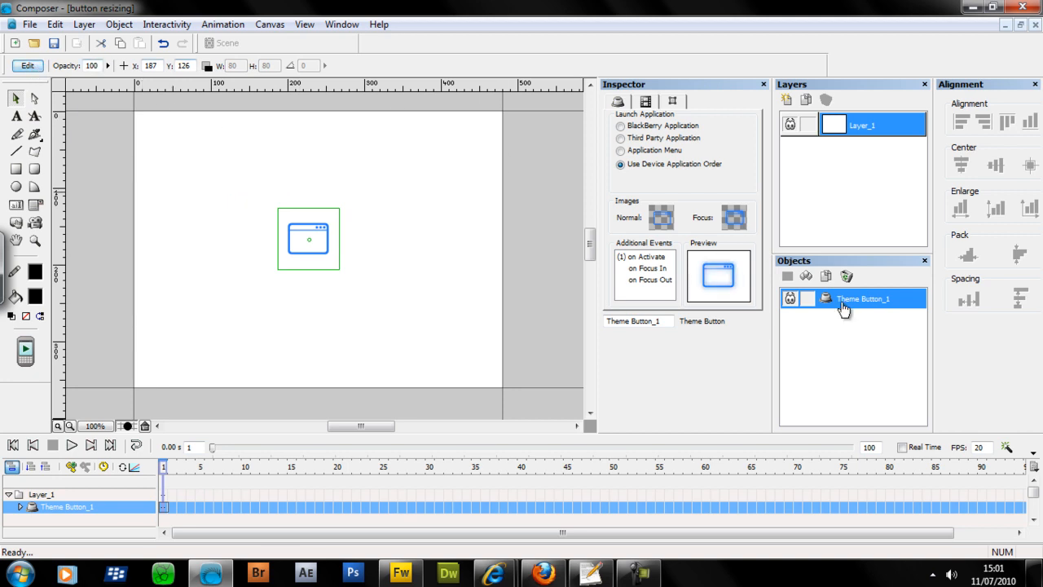
{"action": "mouse_move", "coordinate": [896, 297]}
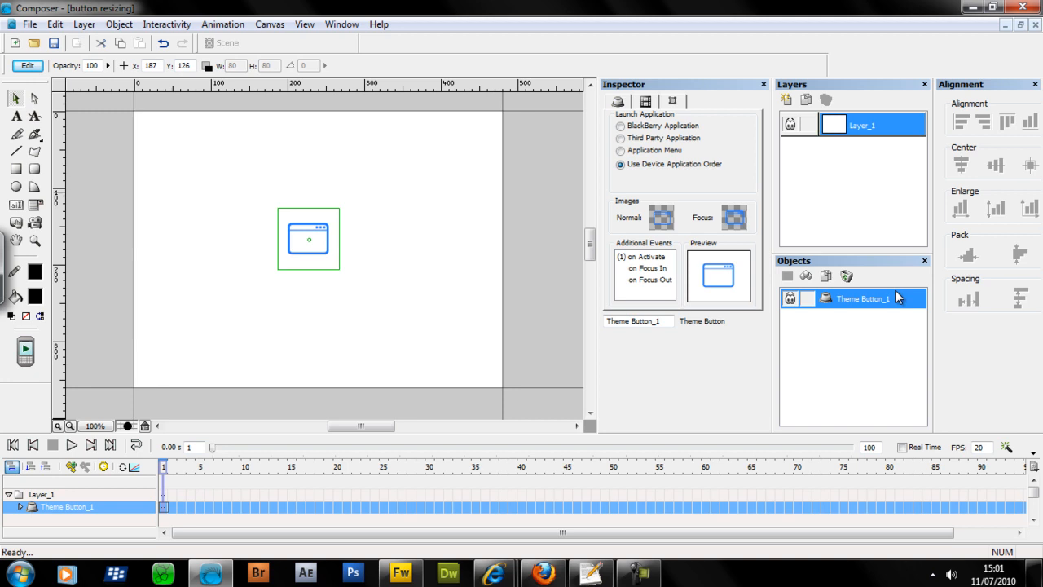
{"action": "mouse_move", "coordinate": [791, 308]}
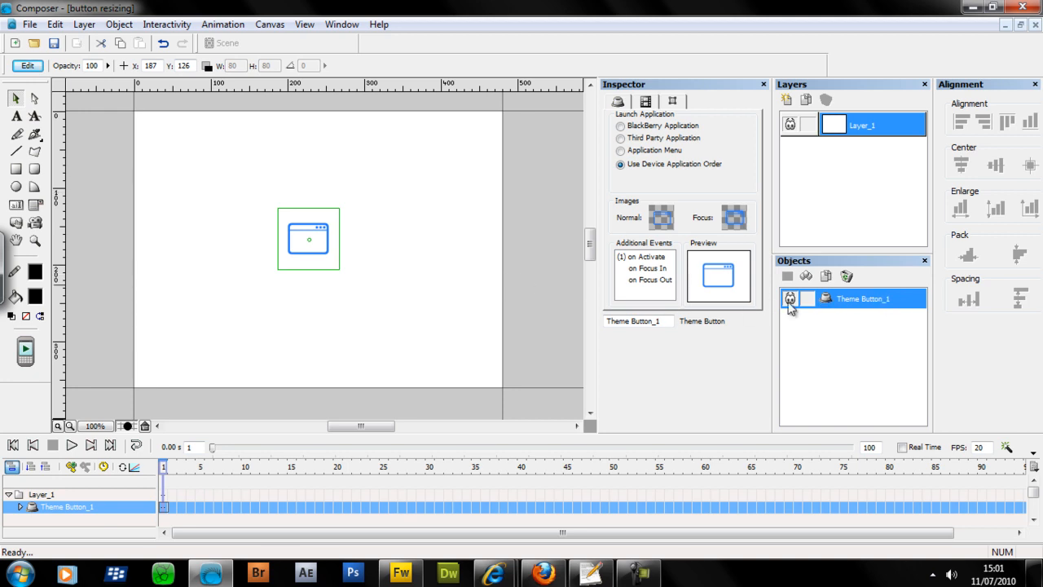
{"action": "mouse_move", "coordinate": [812, 306]}
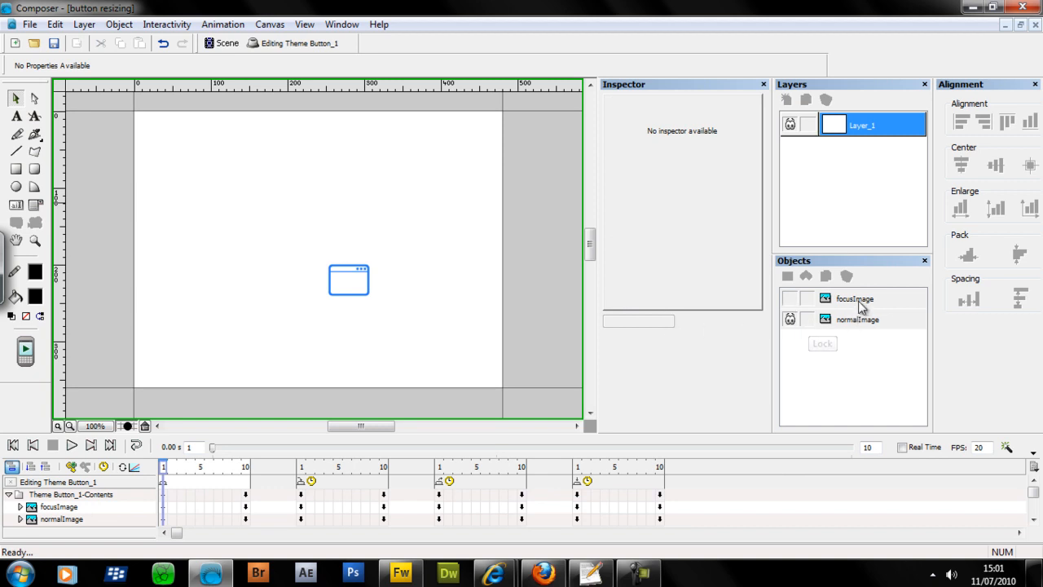
Step: Inside Theme Button_1, review normalImage and settle on focusImage in the Objects panel
{"action": "left_click", "coordinate": [854, 298]}
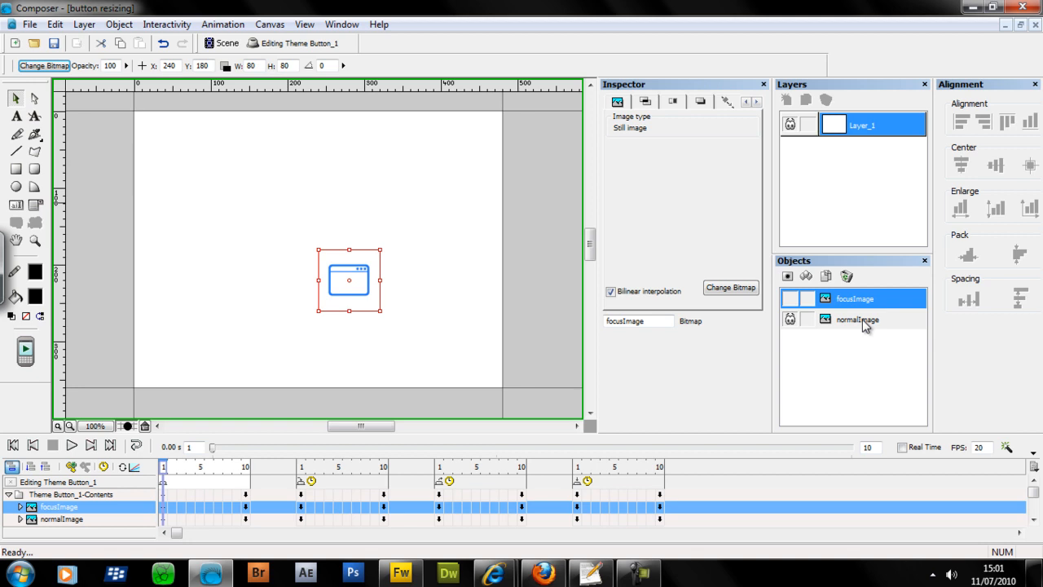
{"action": "left_click", "coordinate": [857, 318]}
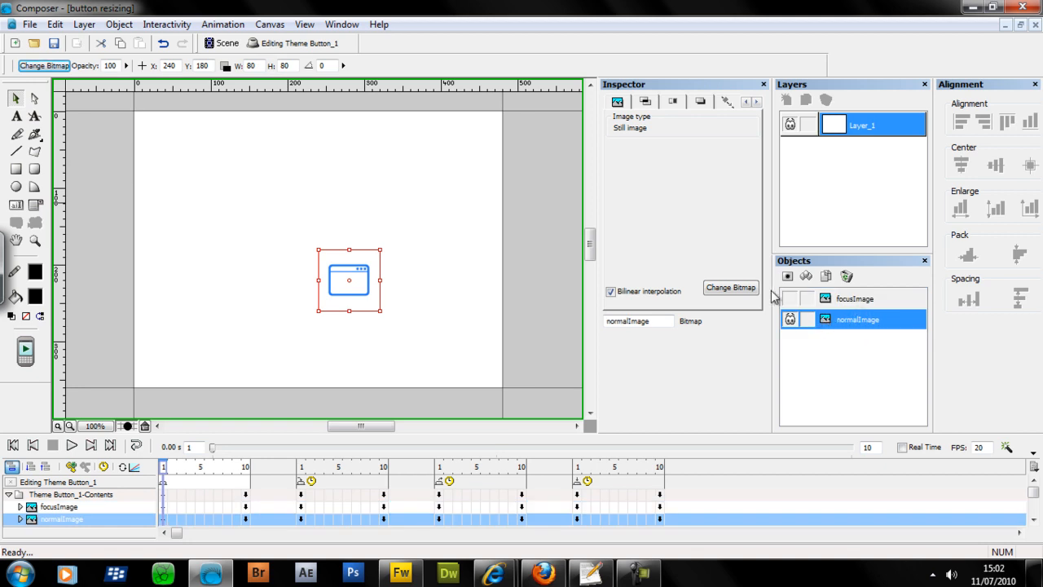
{"action": "left_click", "coordinate": [854, 298]}
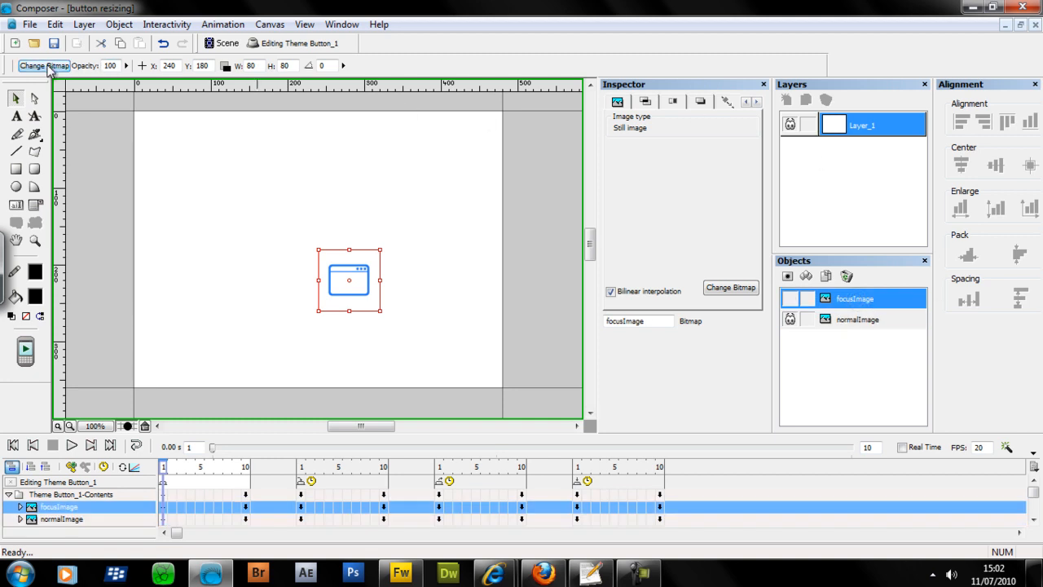
Step: Give focusImage the default_application_focus icon from the icons folder
{"action": "left_click", "coordinate": [730, 287]}
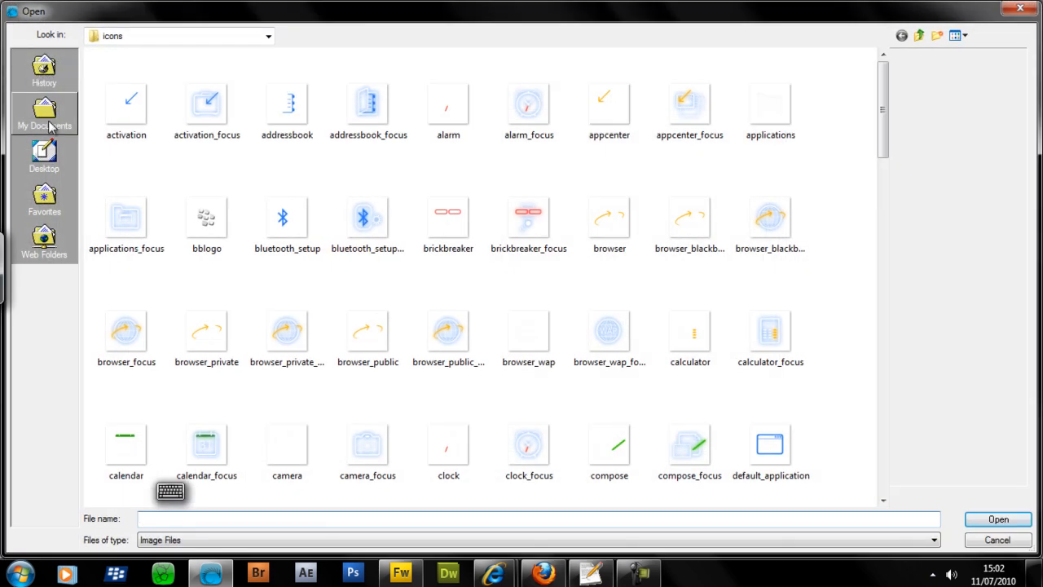
{"action": "scroll", "scroll_direction": "down", "scroll_amount": 3}
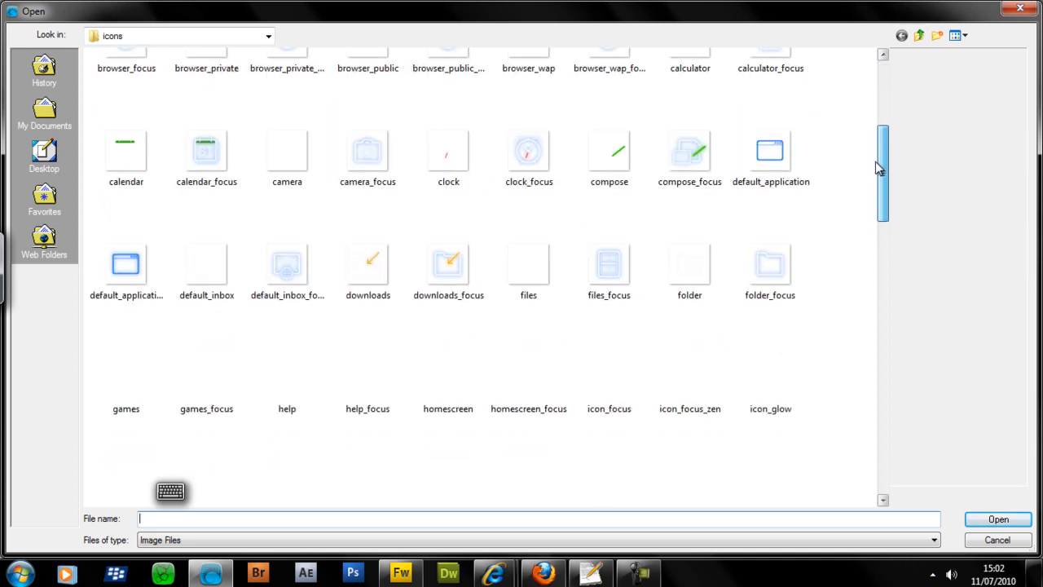
{"action": "scroll", "scroll_direction": "down", "scroll_amount": 3}
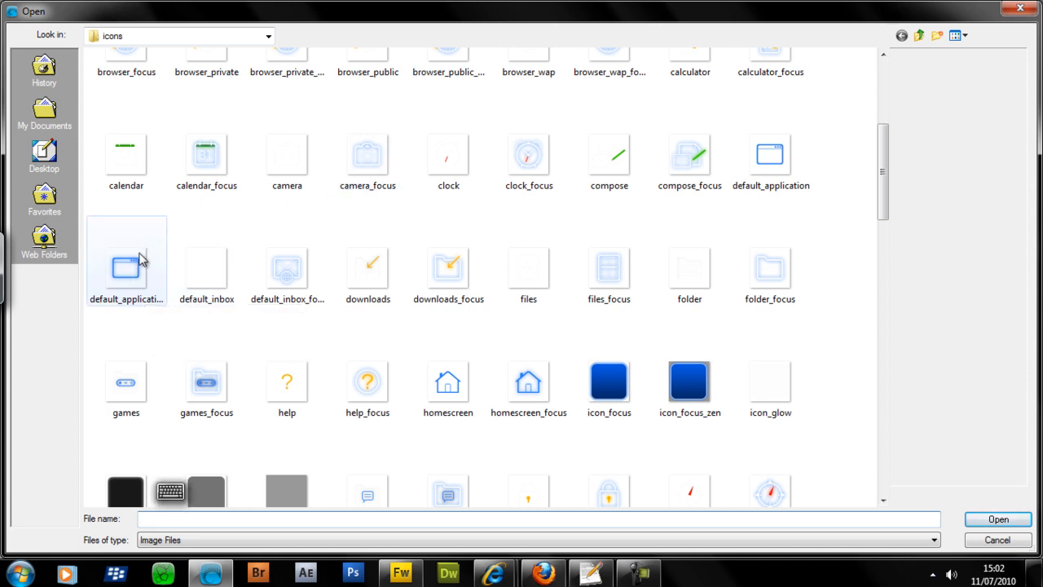
{"action": "mouse_move", "coordinate": [127, 269]}
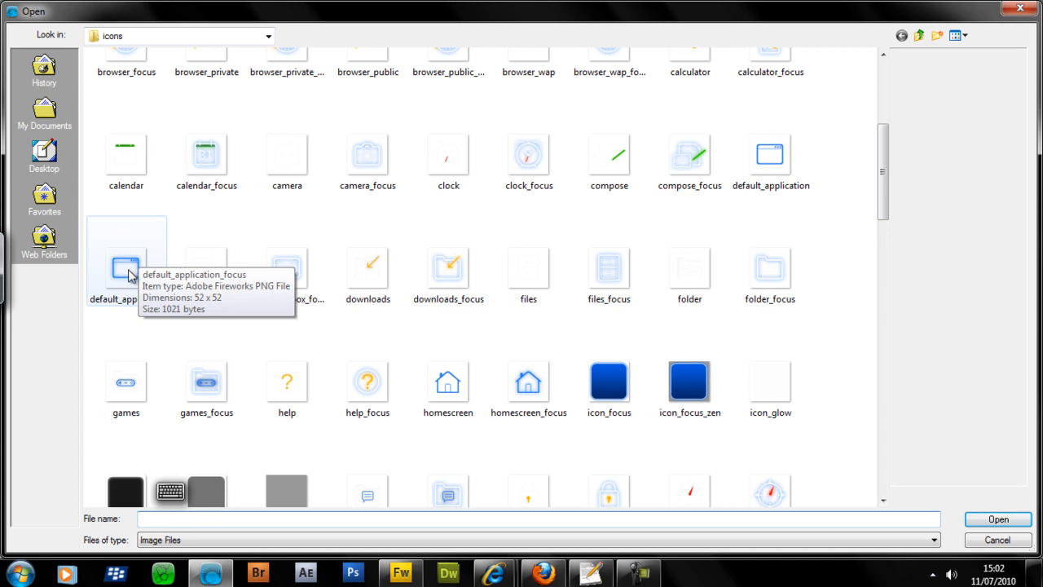
{"action": "left_click", "coordinate": [125, 268]}
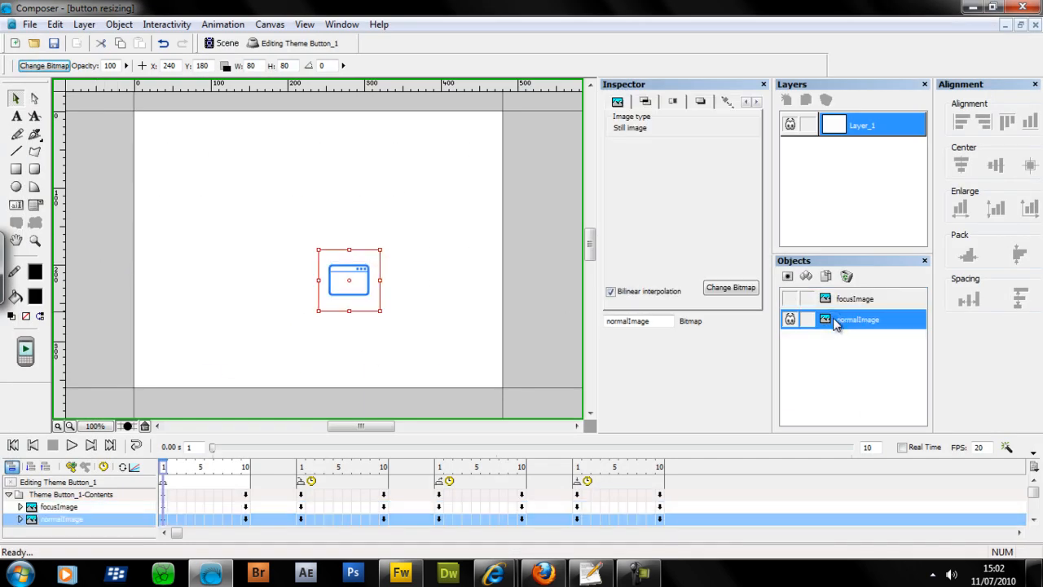
Step: Give normalImage the default_application icon from the icons folder
{"action": "left_click", "coordinate": [730, 286]}
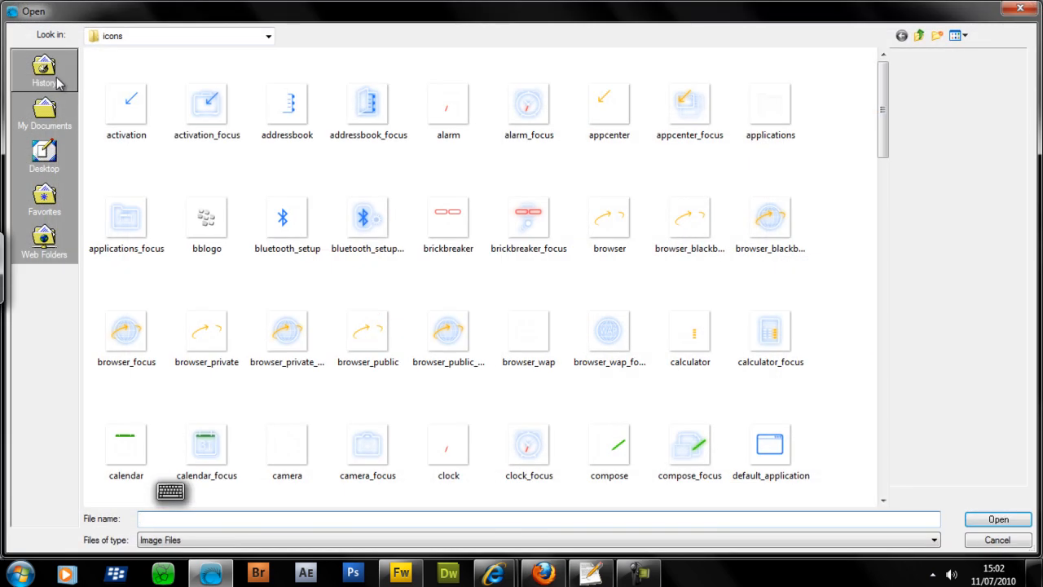
{"action": "left_click", "coordinate": [769, 443]}
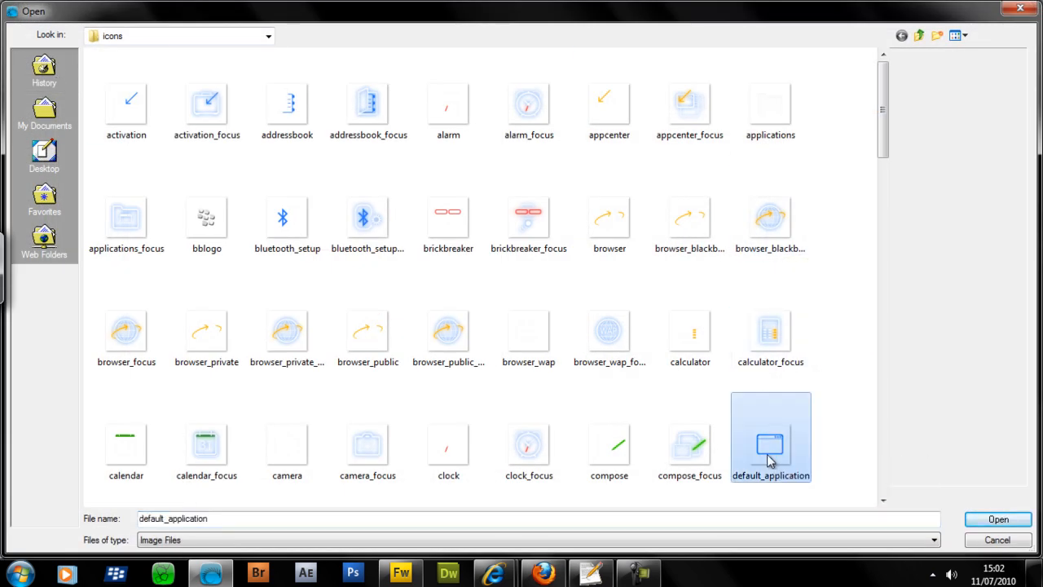
{"action": "mouse_move", "coordinate": [771, 443]}
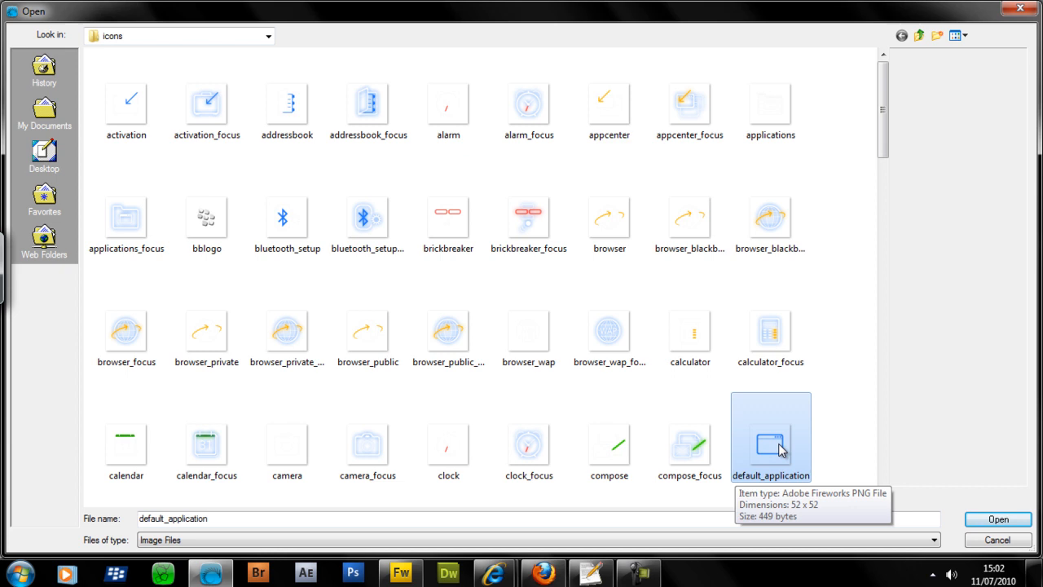
{"action": "mouse_move", "coordinate": [776, 443]}
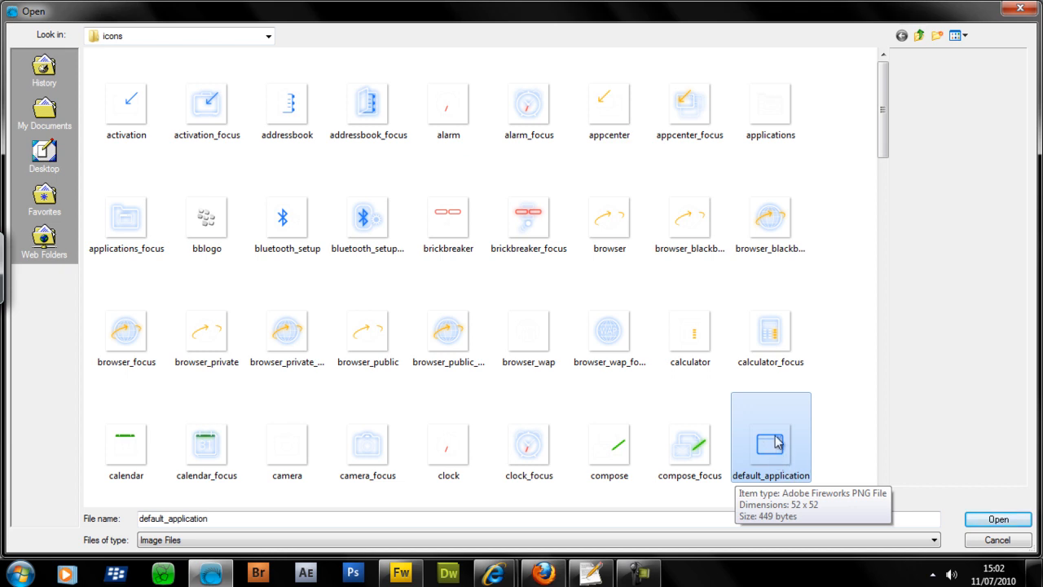
{"action": "left_click", "coordinate": [997, 518]}
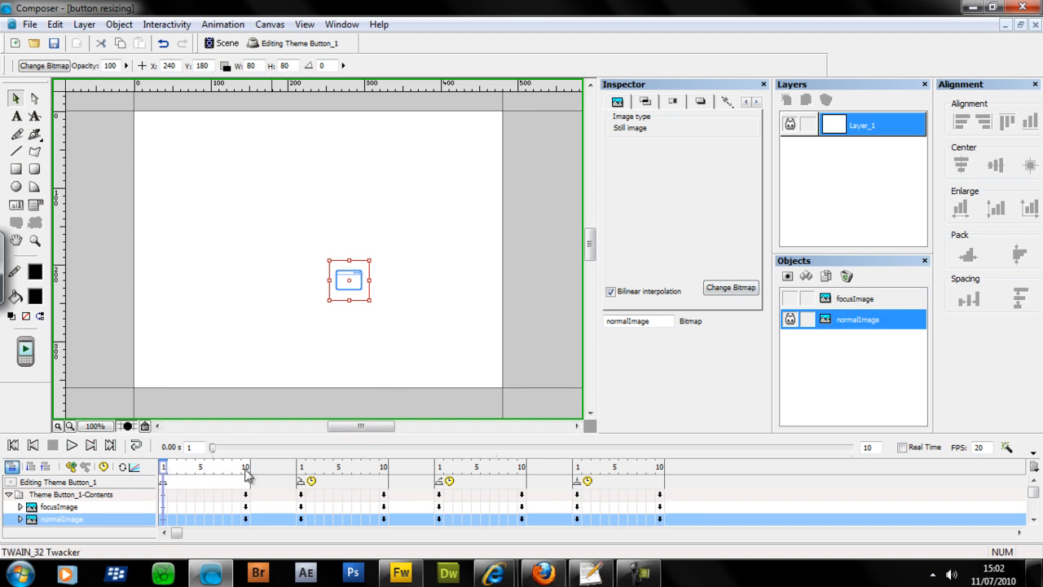
{"action": "mouse_move", "coordinate": [532, 476]}
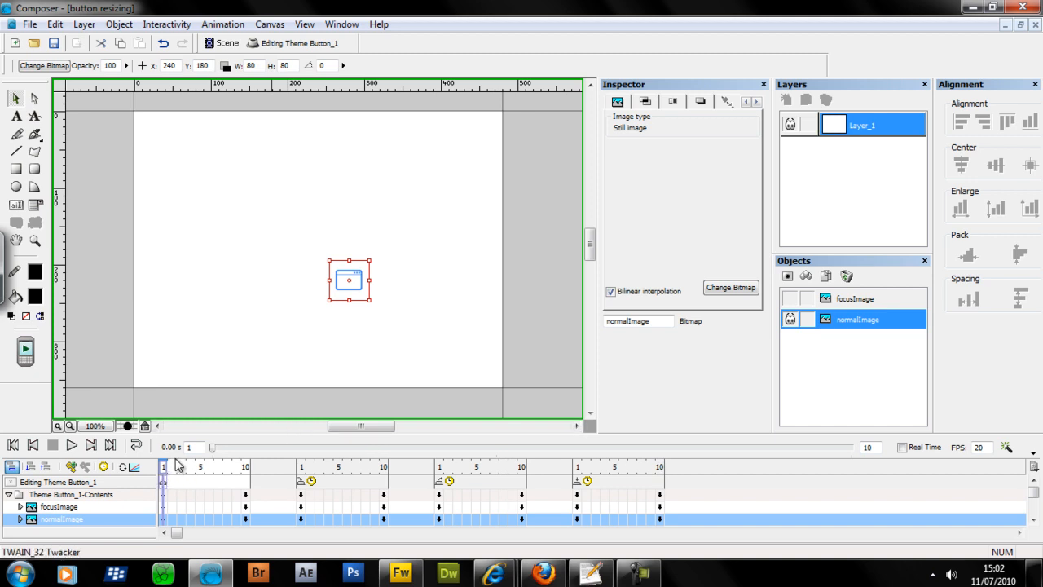
{"action": "mouse_move", "coordinate": [313, 476]}
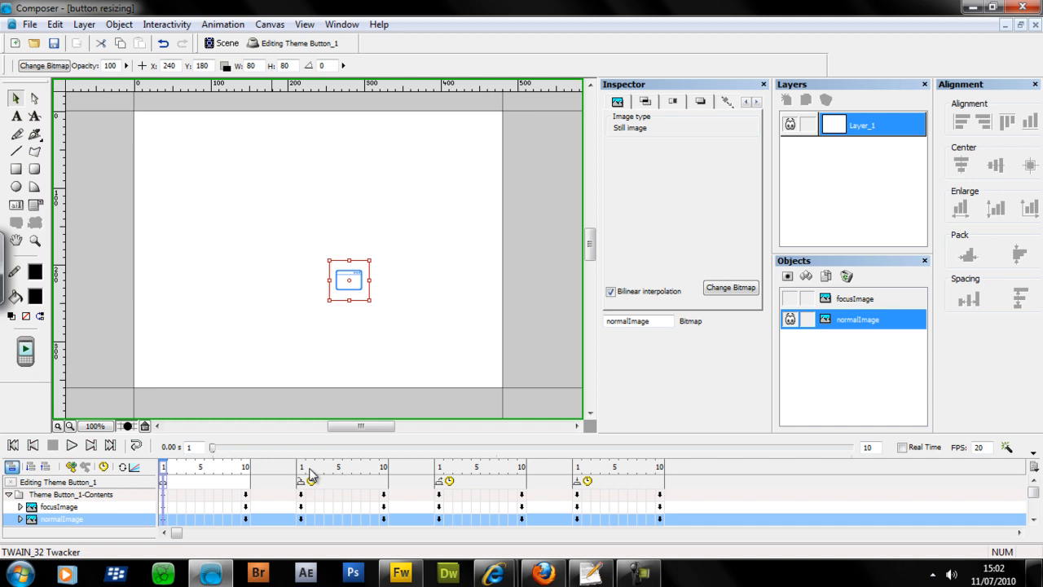
{"action": "mouse_move", "coordinate": [535, 476]}
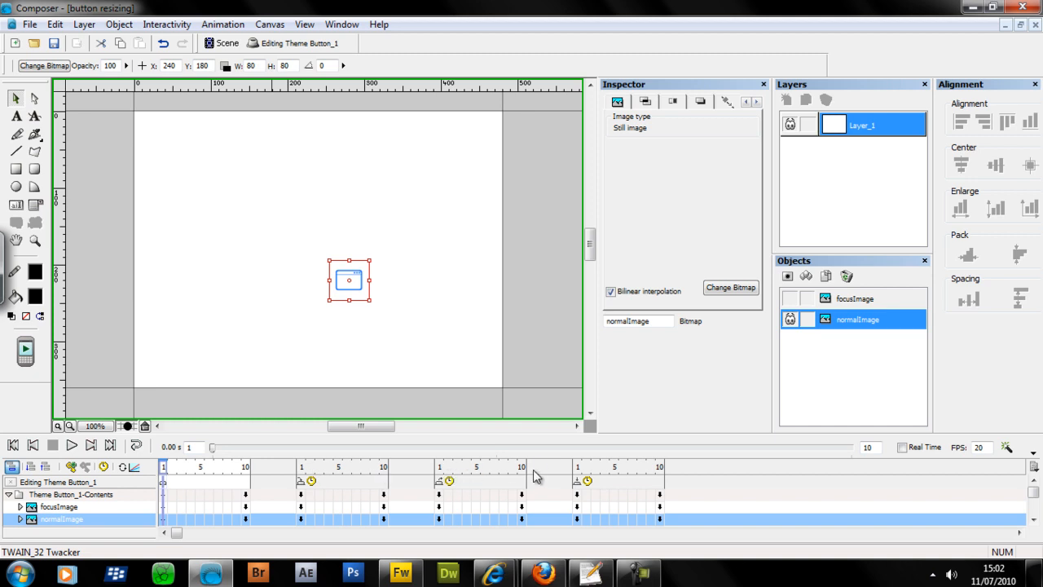
{"action": "mouse_move", "coordinate": [660, 488]}
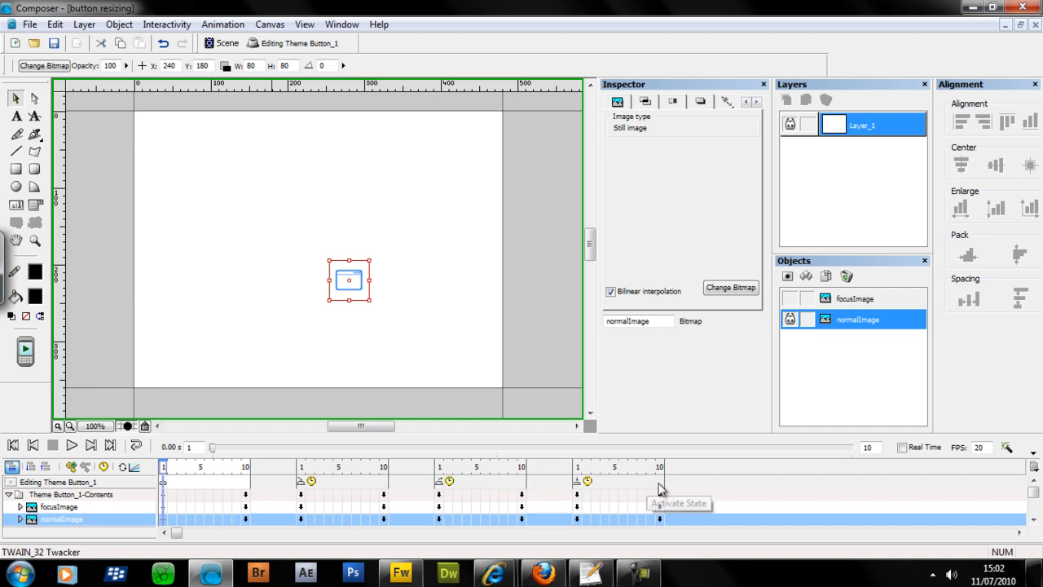
{"action": "mouse_move", "coordinate": [601, 456]}
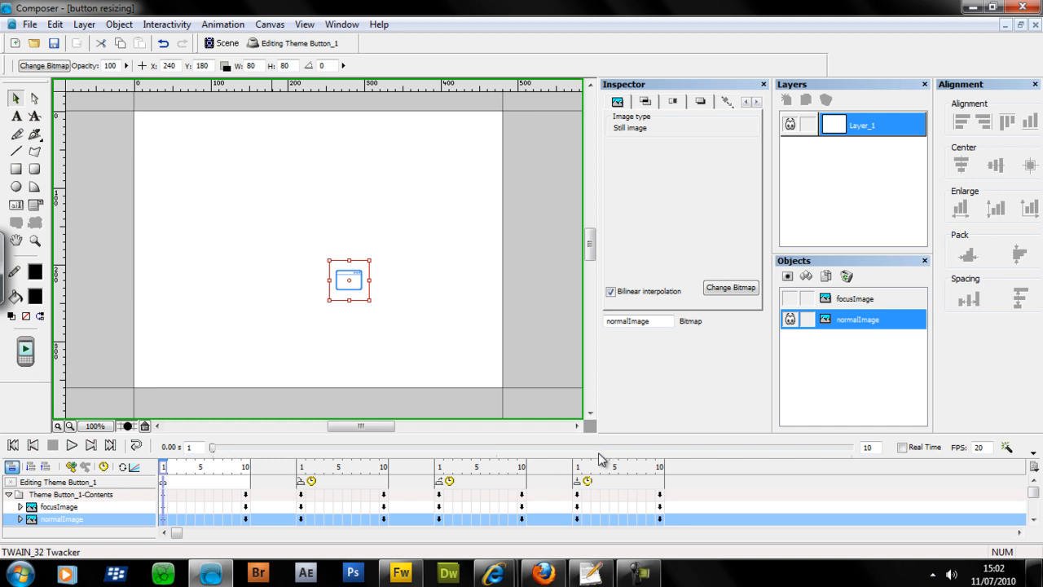
{"action": "mouse_move", "coordinate": [595, 476]}
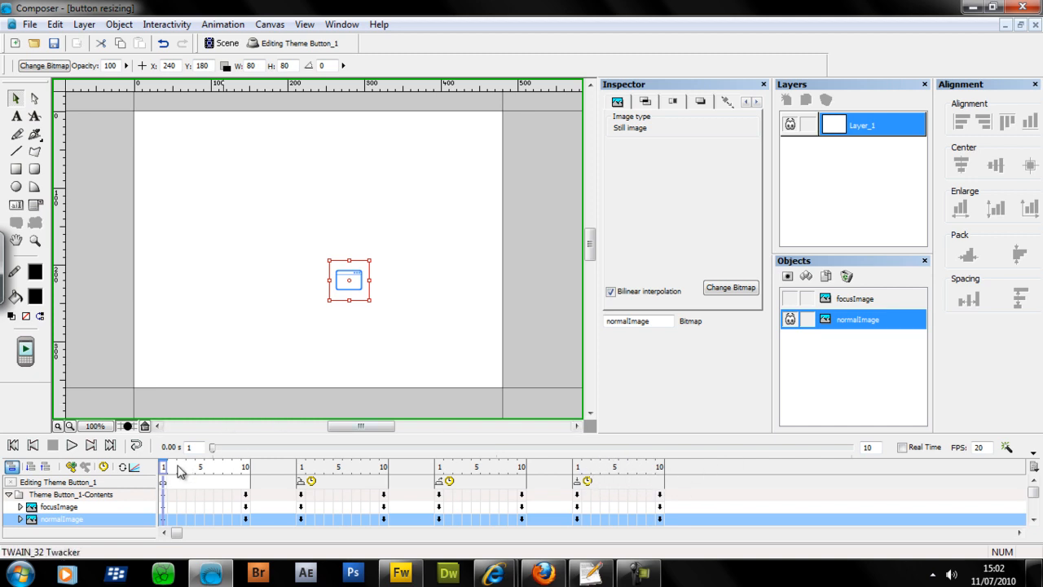
{"action": "mouse_move", "coordinate": [366, 474]}
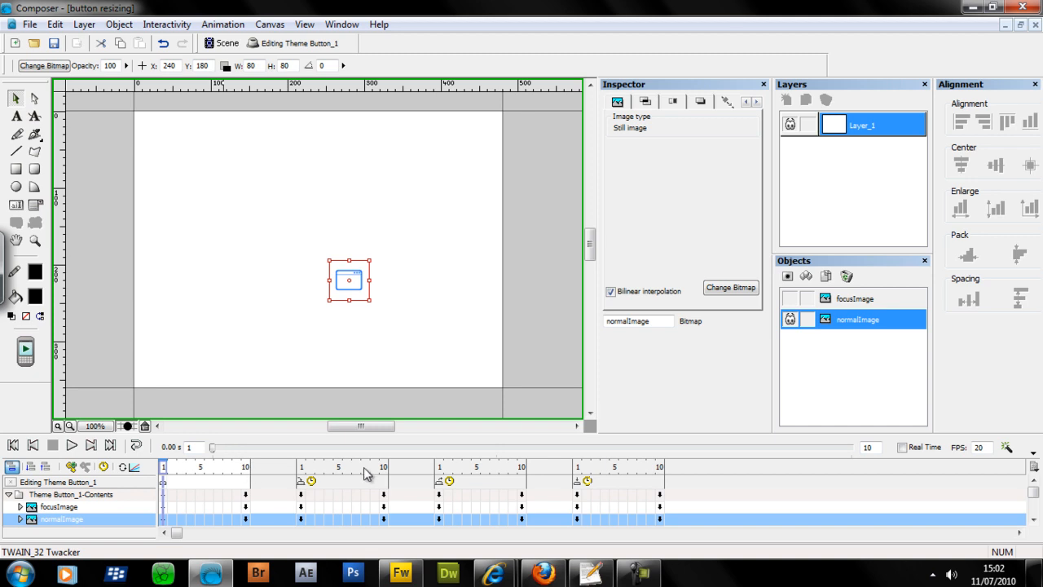
{"action": "mouse_move", "coordinate": [483, 479]}
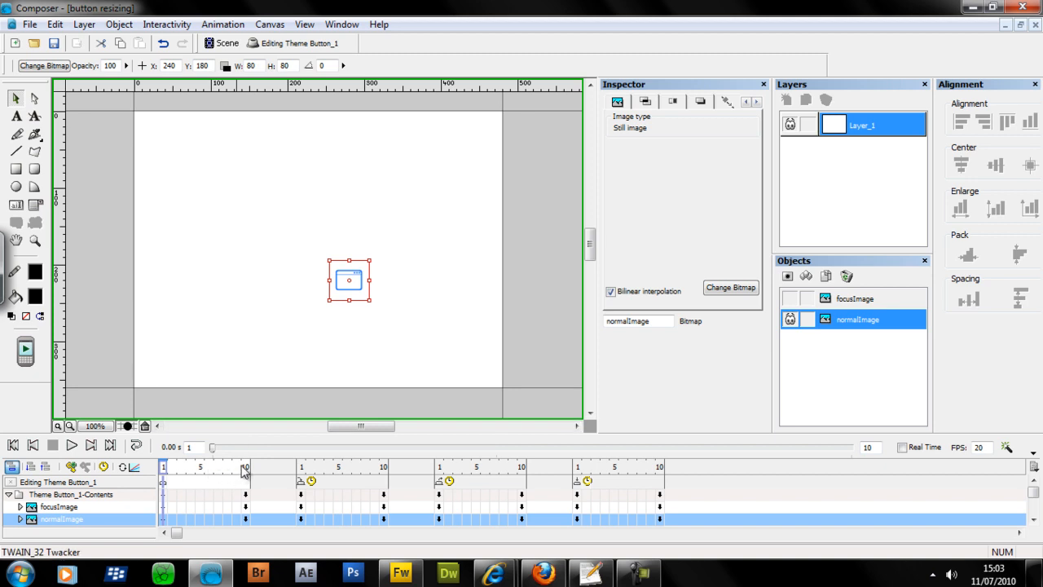
{"action": "mouse_move", "coordinate": [240, 476]}
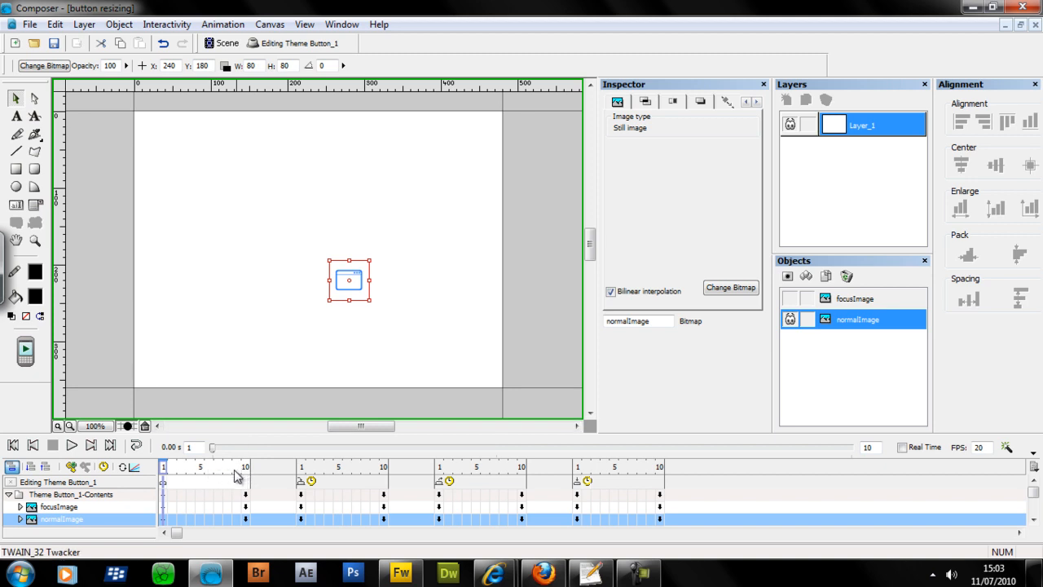
{"action": "mouse_move", "coordinate": [248, 479]}
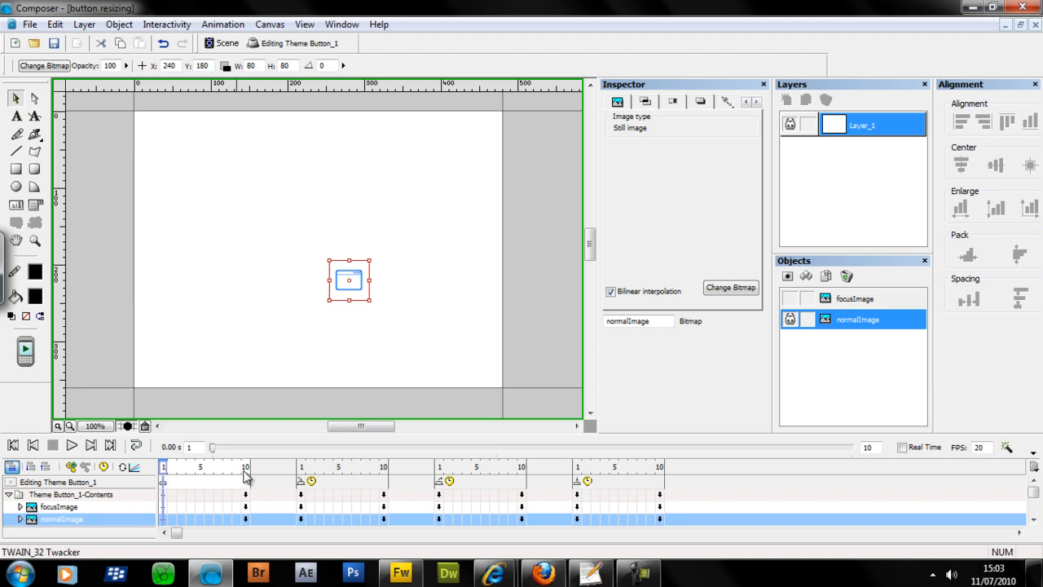
Step: Size the button images to their native 52 by 52 pixels
{"action": "left_click", "coordinate": [245, 466]}
{"action": "type", "text": "2"}
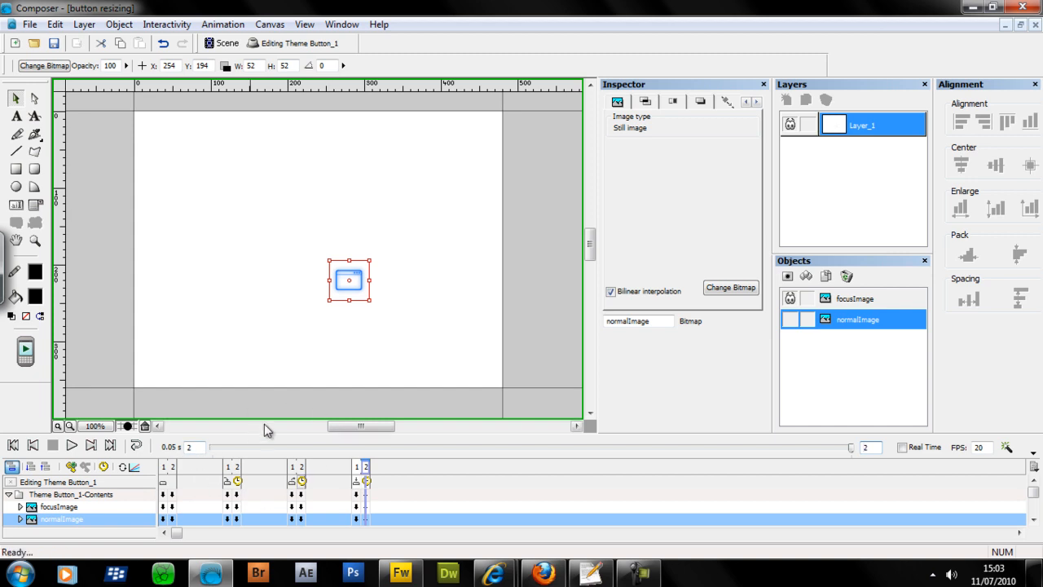
{"action": "mouse_move", "coordinate": [234, 464]}
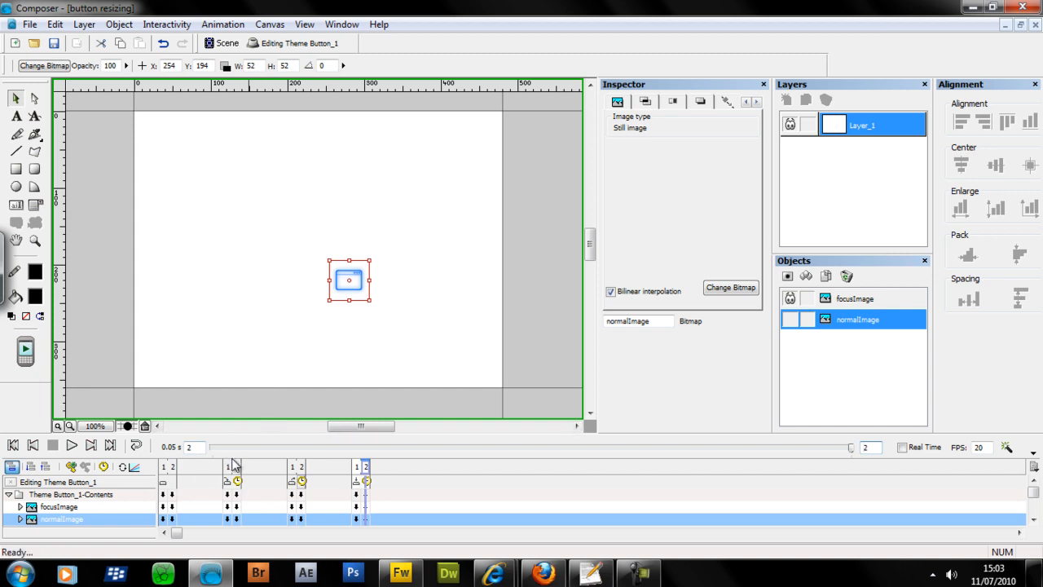
{"action": "mouse_move", "coordinate": [112, 525]}
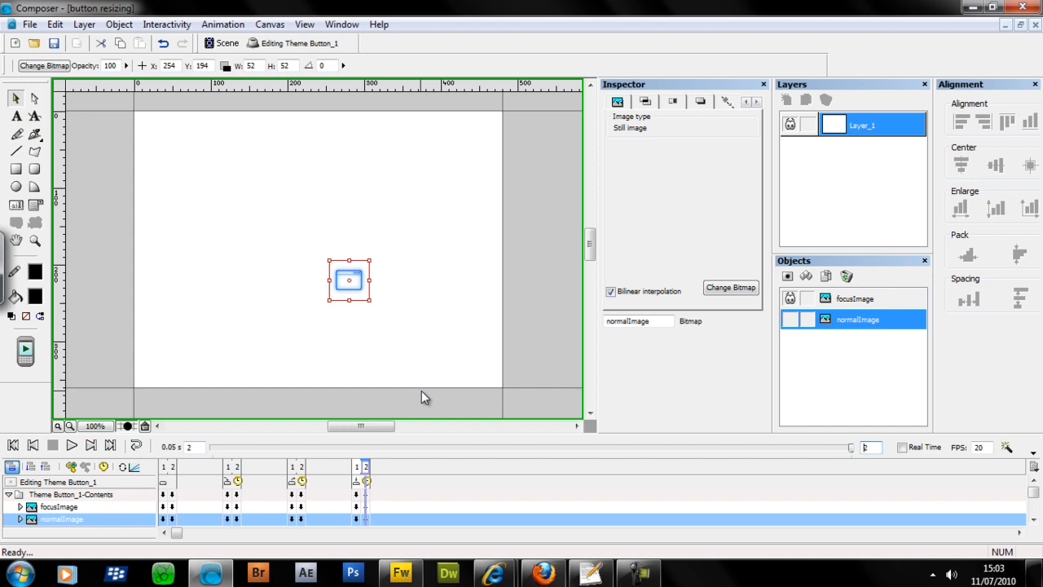
{"action": "mouse_move", "coordinate": [179, 408]}
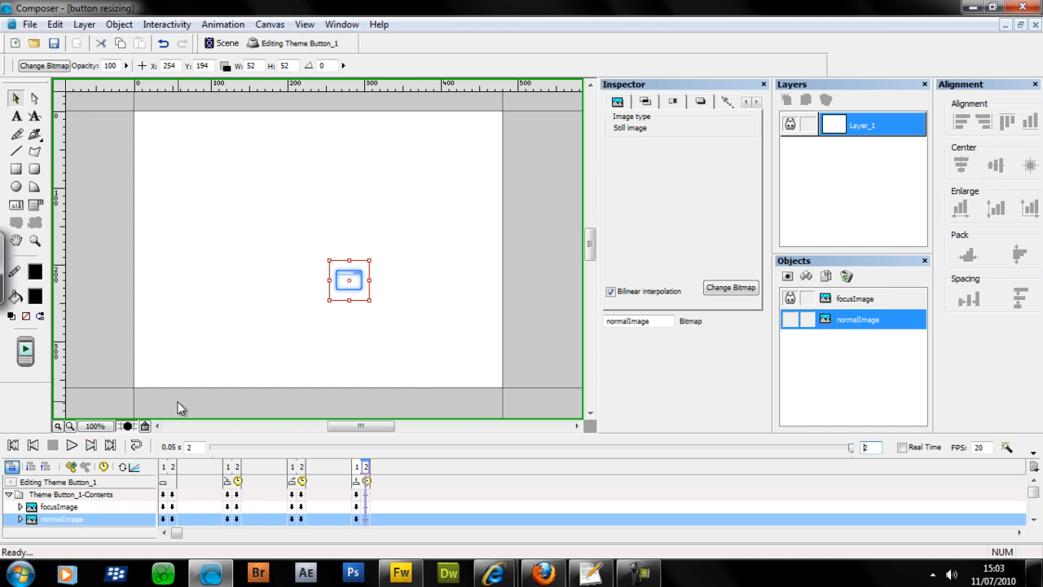
{"action": "mouse_move", "coordinate": [373, 384]}
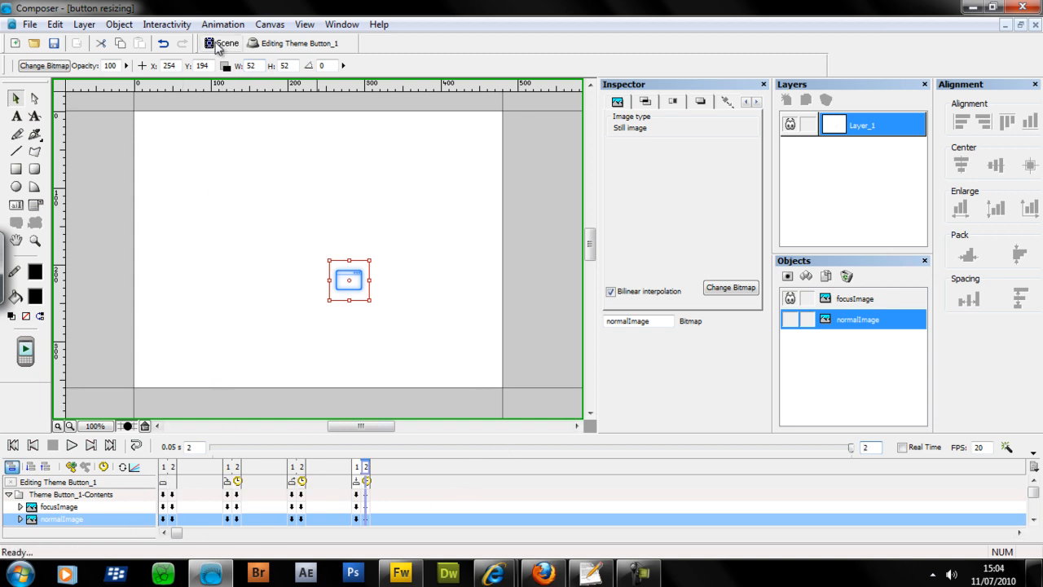
{"action": "mouse_move", "coordinate": [220, 42]}
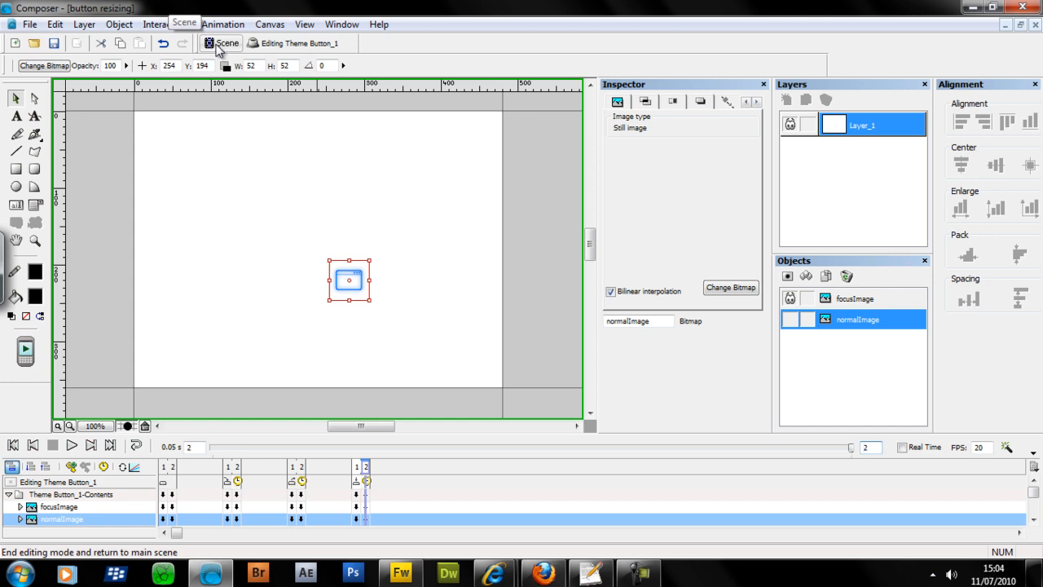
Step: Stop editing the button and return to the main scene with Theme Button_1
{"action": "left_click", "coordinate": [226, 42]}
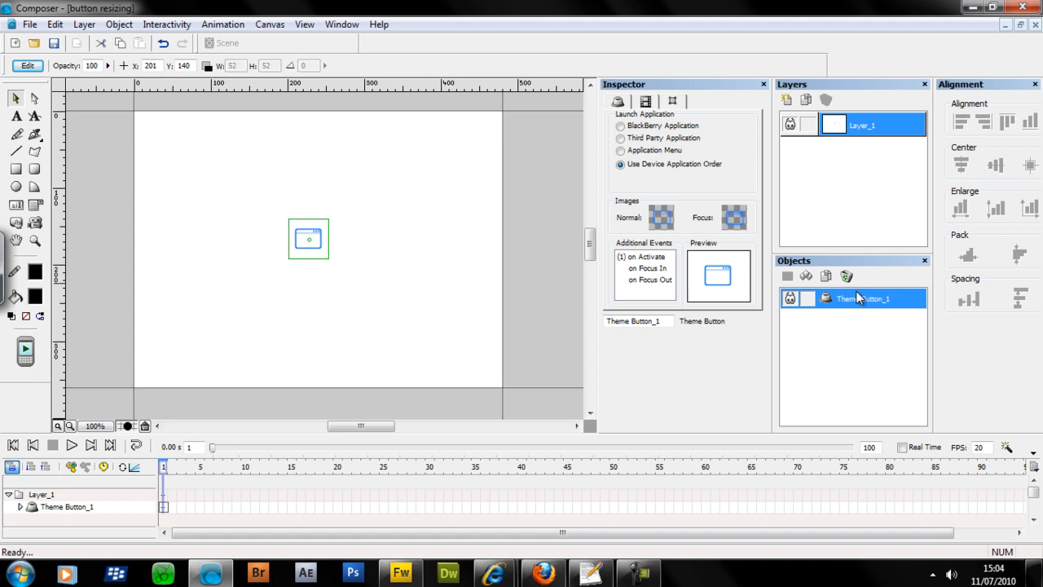
{"action": "mouse_move", "coordinate": [895, 301]}
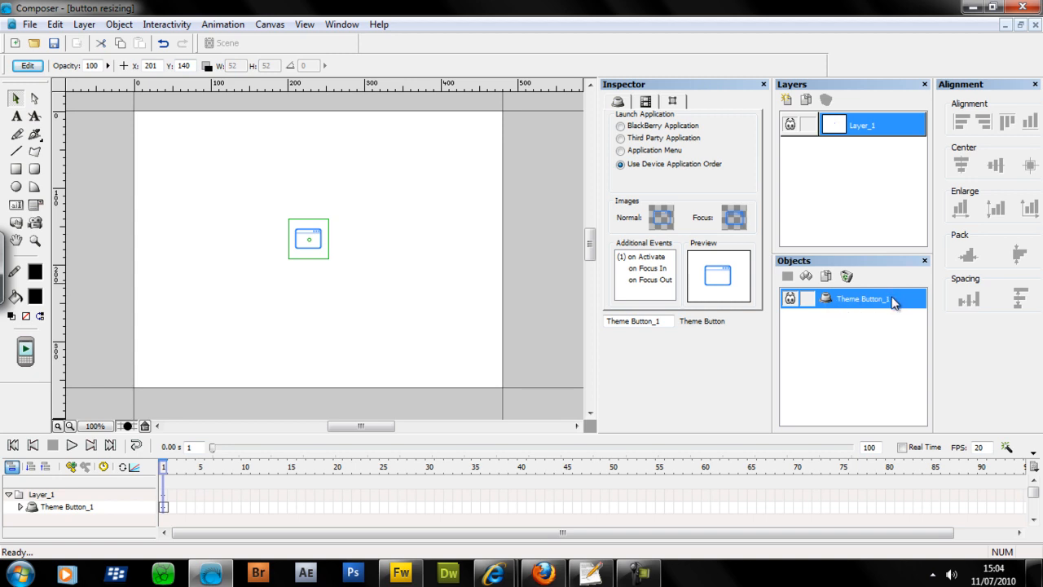
{"action": "mouse_move", "coordinate": [355, 202]}
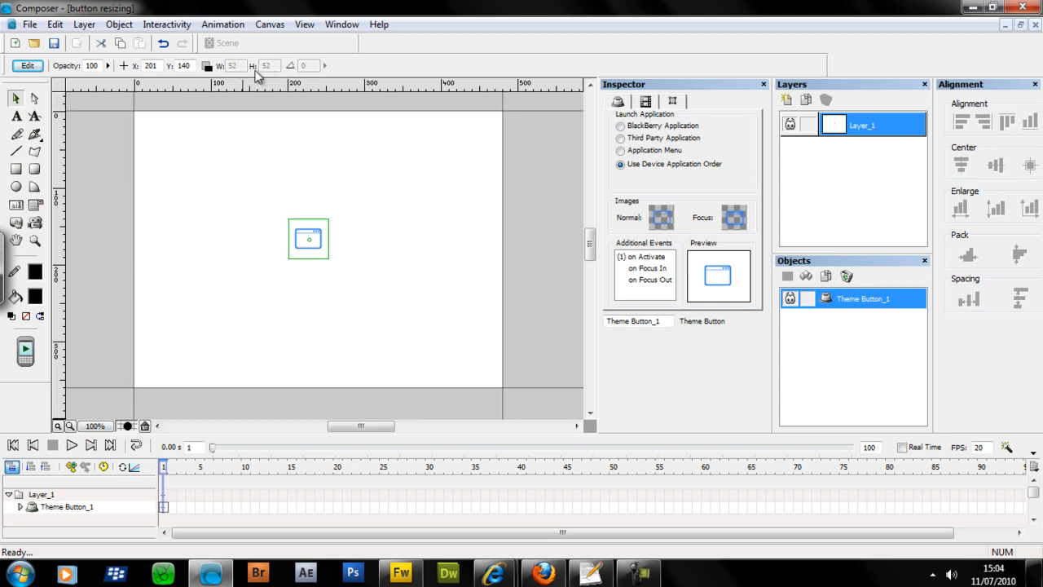
{"action": "mouse_move", "coordinate": [303, 349]}
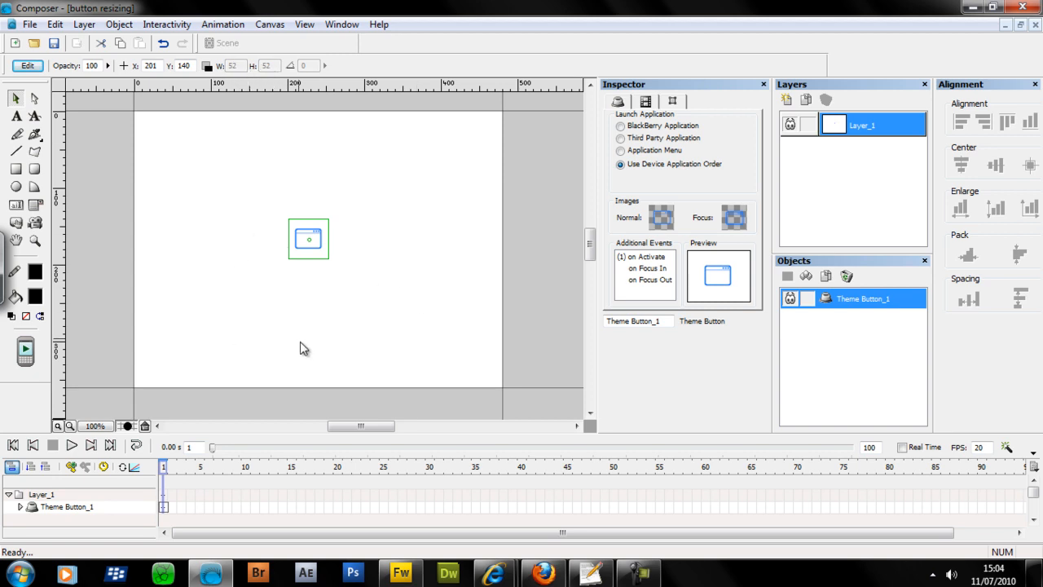
{"action": "mouse_move", "coordinate": [349, 361]}
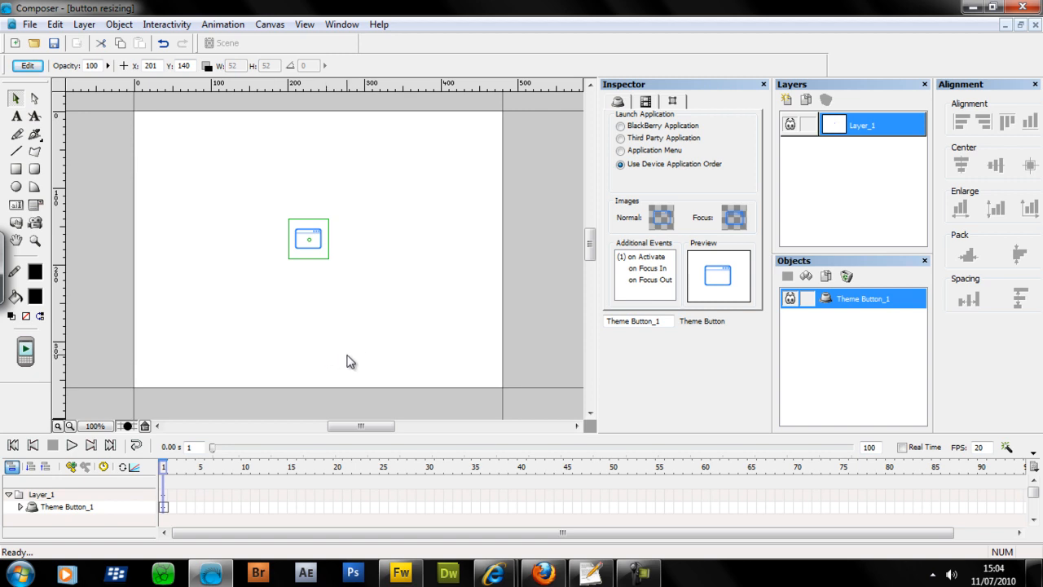
{"action": "mouse_move", "coordinate": [372, 404]}
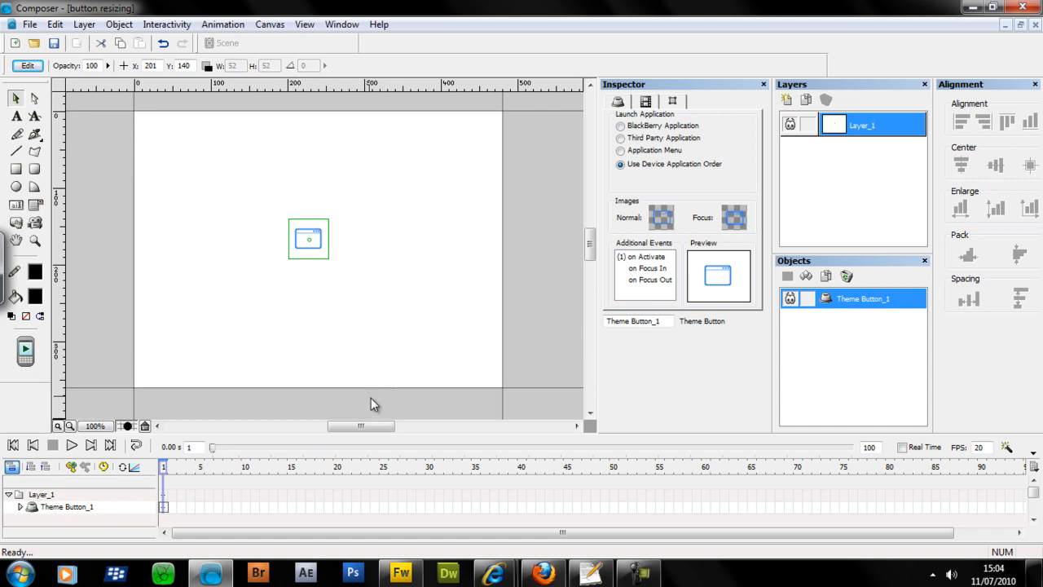
{"action": "mouse_move", "coordinate": [372, 396]}
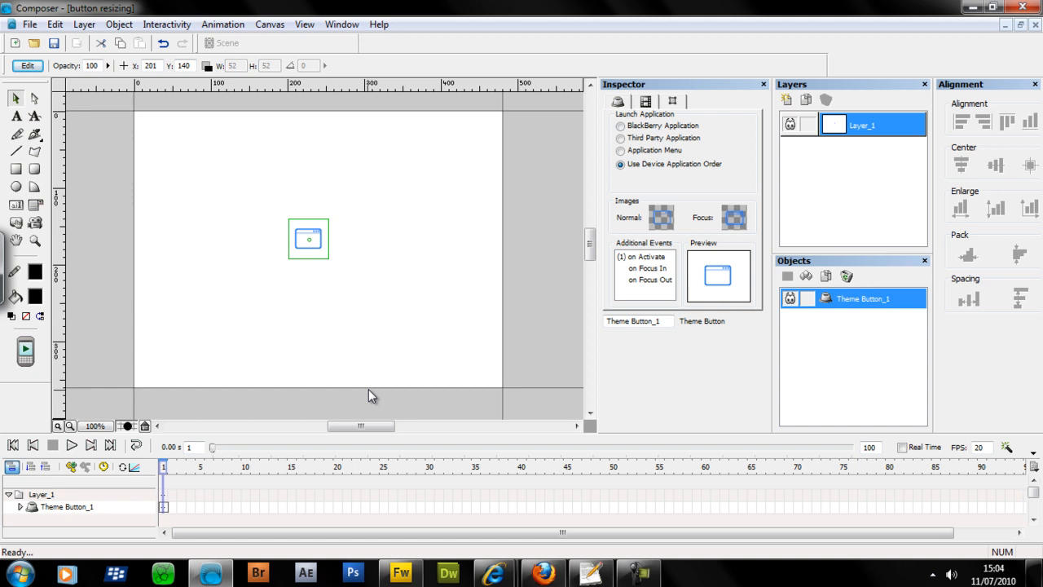
{"action": "mouse_move", "coordinate": [369, 384]}
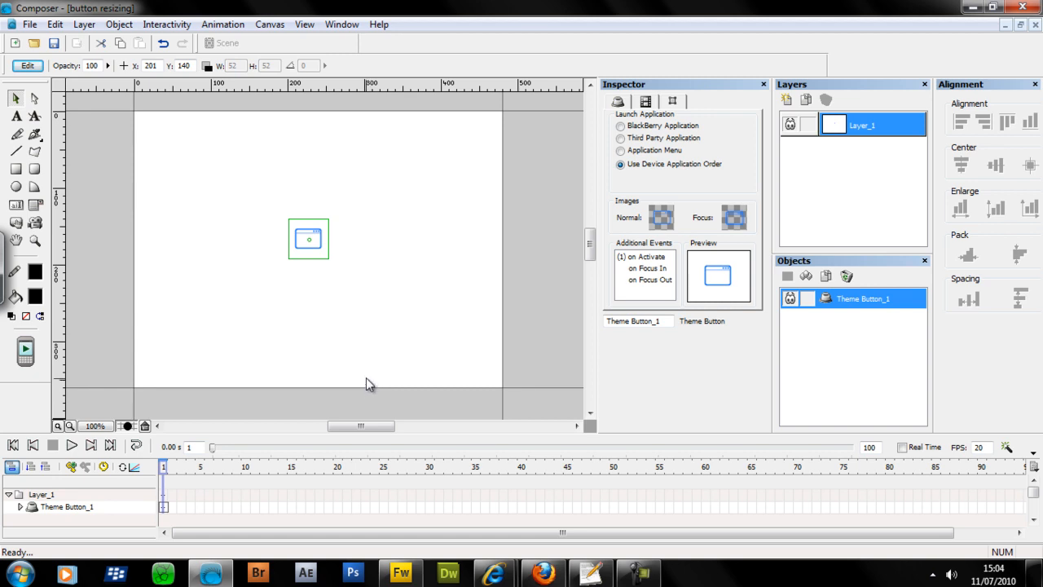
{"action": "mouse_move", "coordinate": [373, 362]}
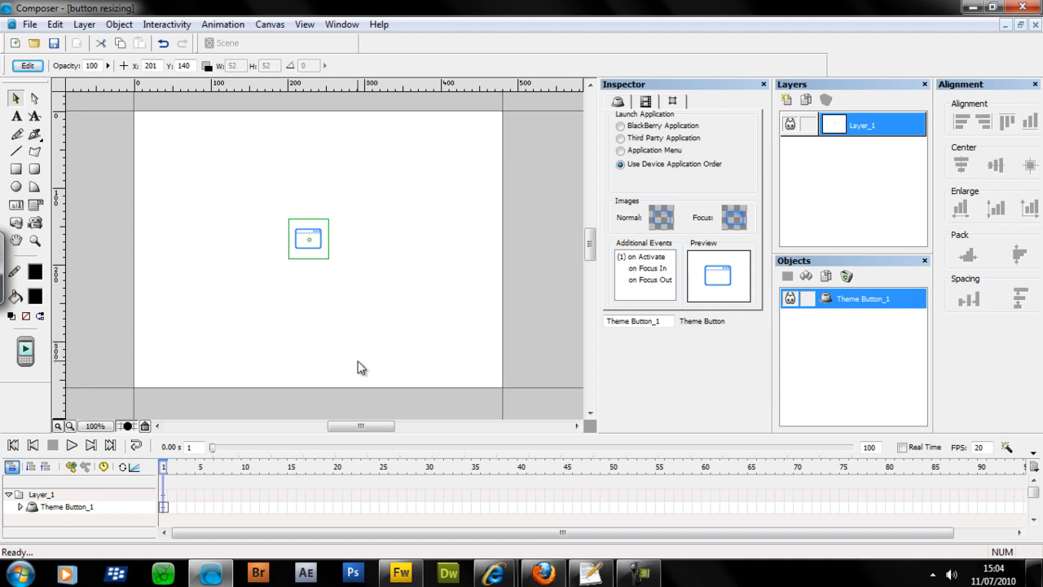
{"action": "mouse_move", "coordinate": [486, 306]}
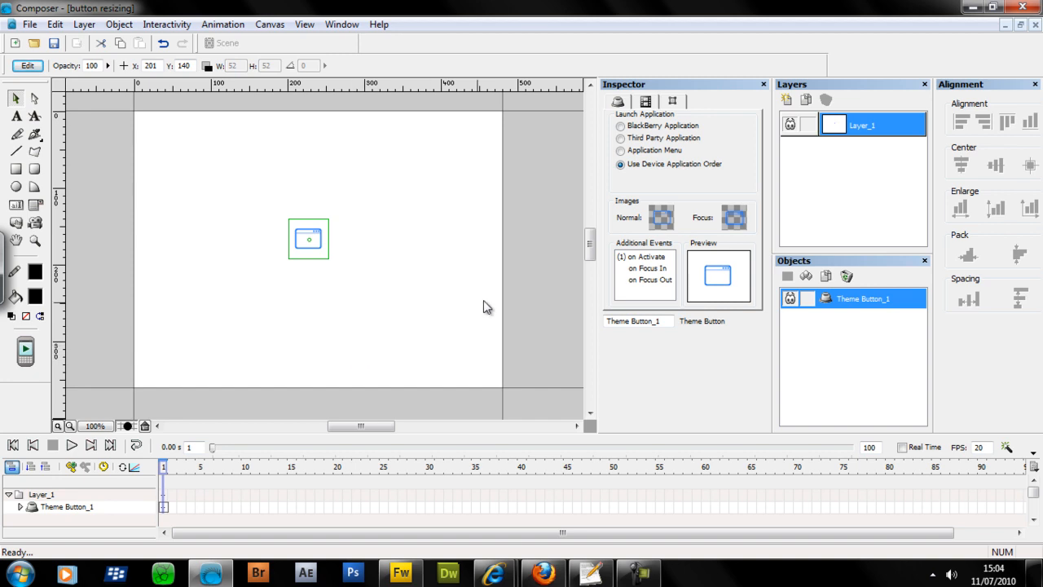
{"action": "mouse_move", "coordinate": [205, 181]}
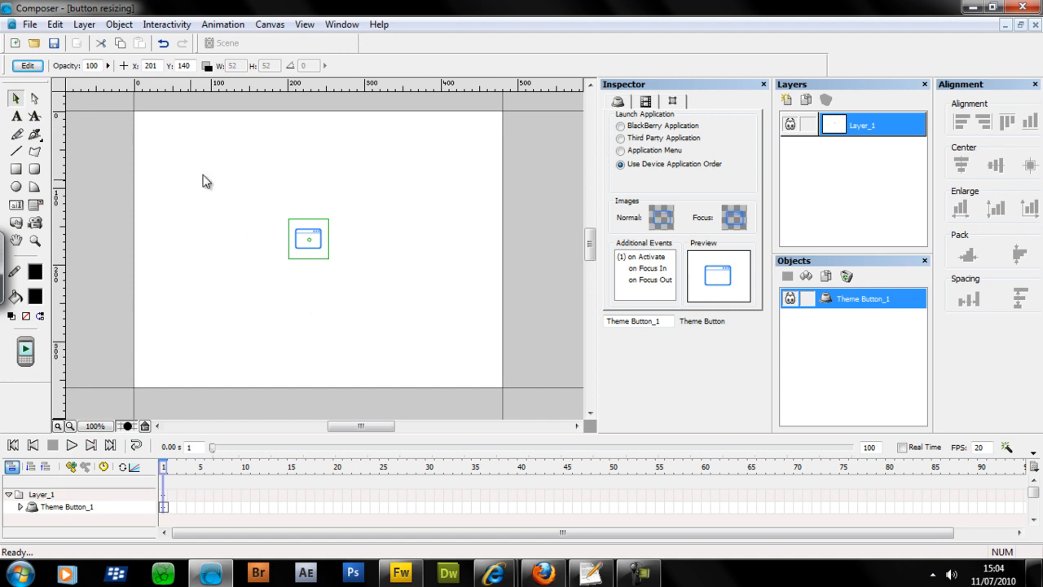
{"action": "mouse_move", "coordinate": [163, 176]}
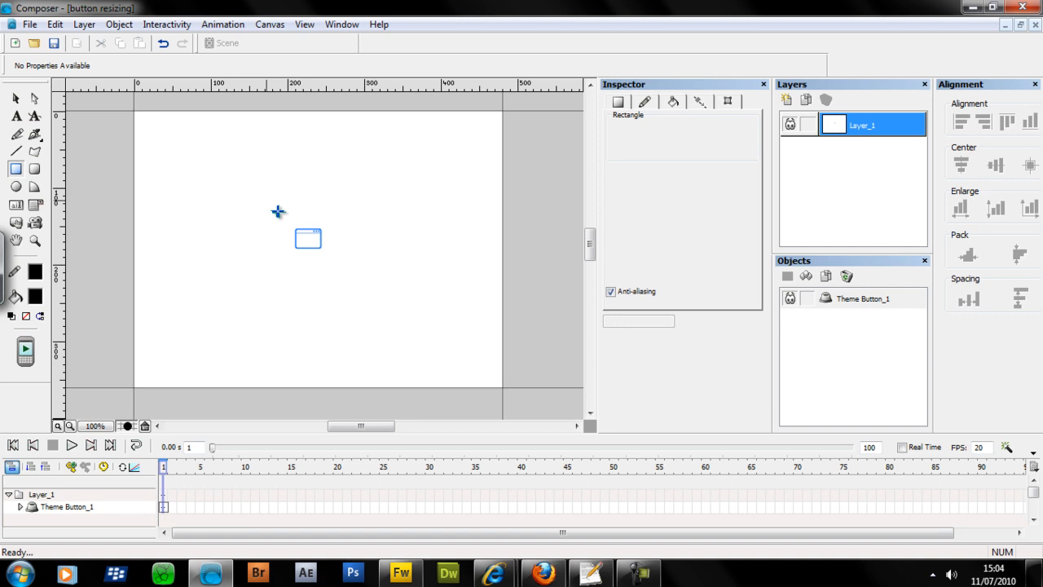
Step: Draw a black square, Rectangle_2, over the theme button on Layer_1
{"action": "left_click_drag", "start_coordinate": [278, 211], "coordinate": [352, 286]}
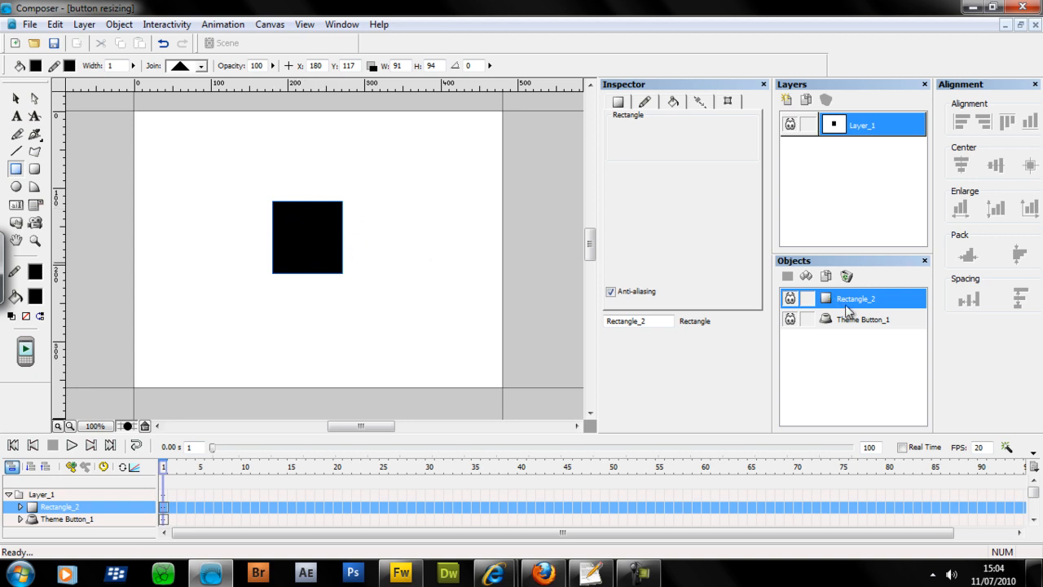
{"action": "mouse_move", "coordinate": [860, 304]}
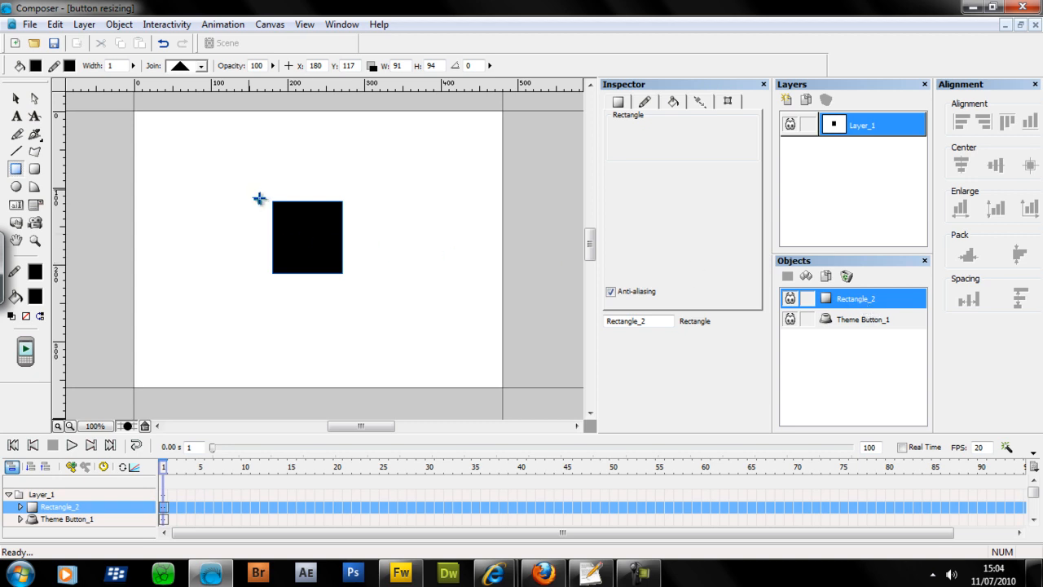
{"action": "mouse_move", "coordinate": [292, 234]}
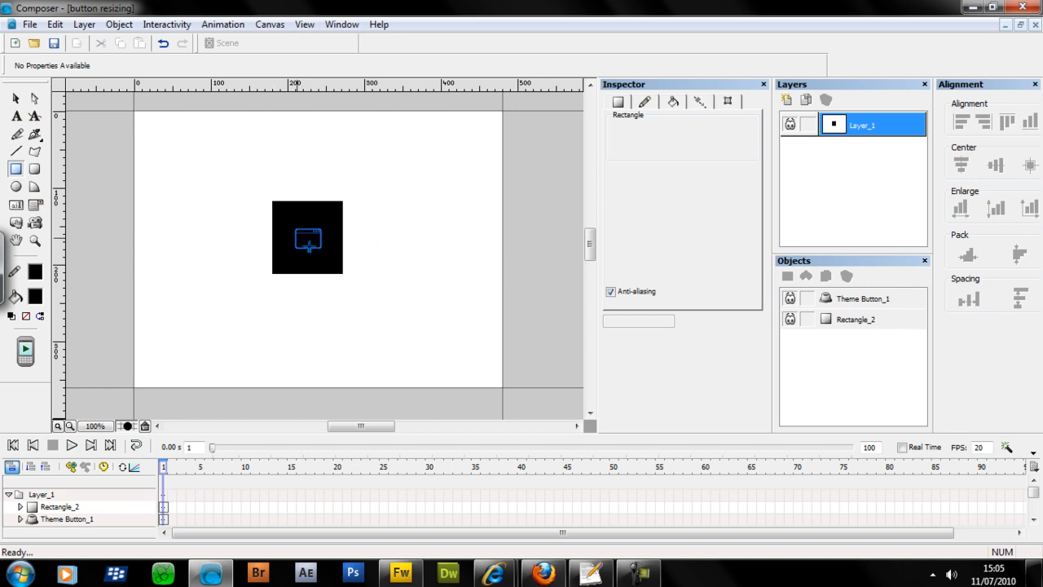
{"action": "mouse_move", "coordinate": [287, 198]}
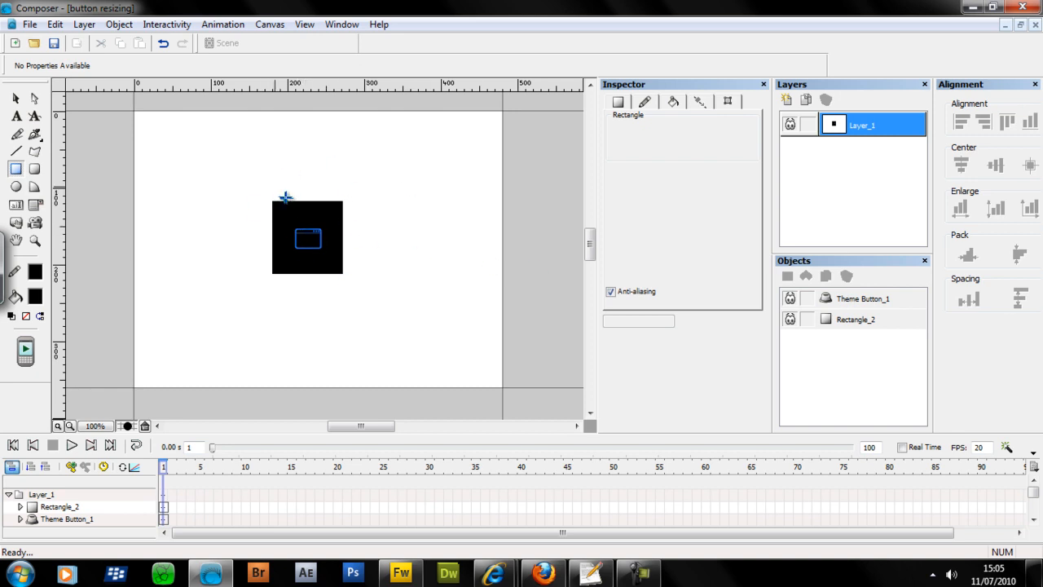
{"action": "mouse_move", "coordinate": [391, 292]}
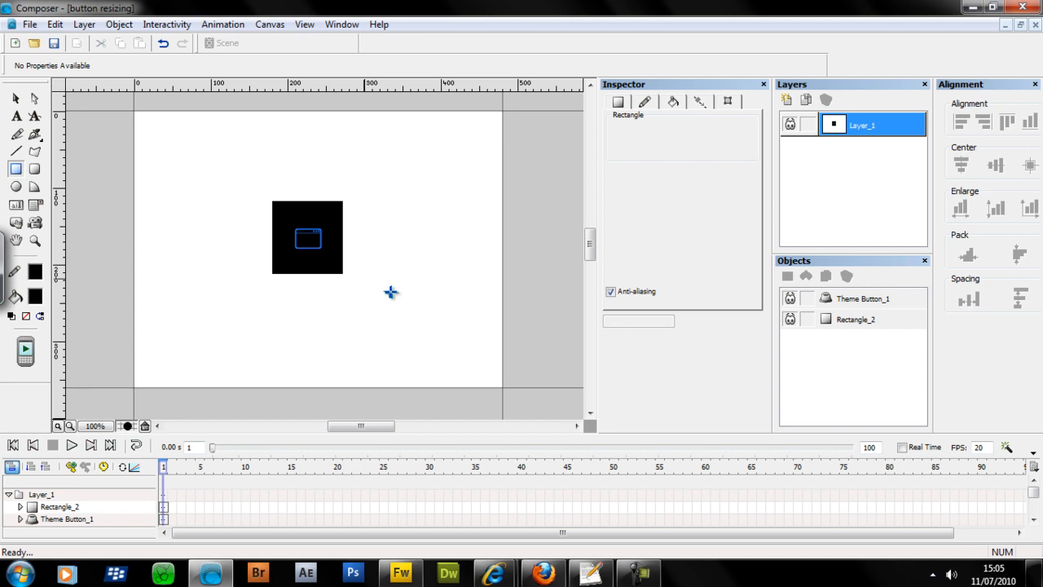
Step: Convert the black square Rectangle_2 into an animation object
{"action": "left_click", "coordinate": [856, 318]}
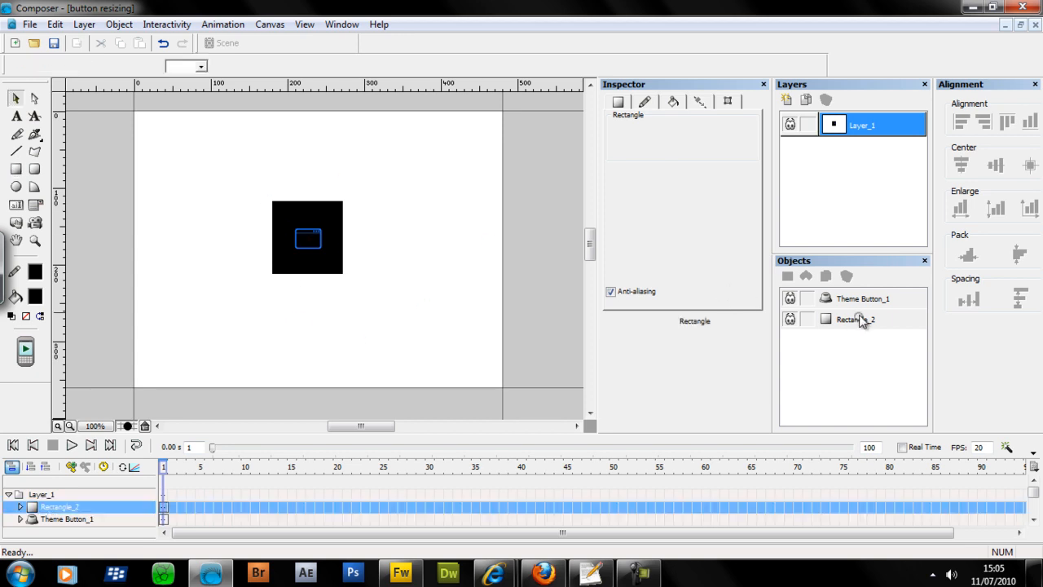
{"action": "left_click", "coordinate": [854, 317]}
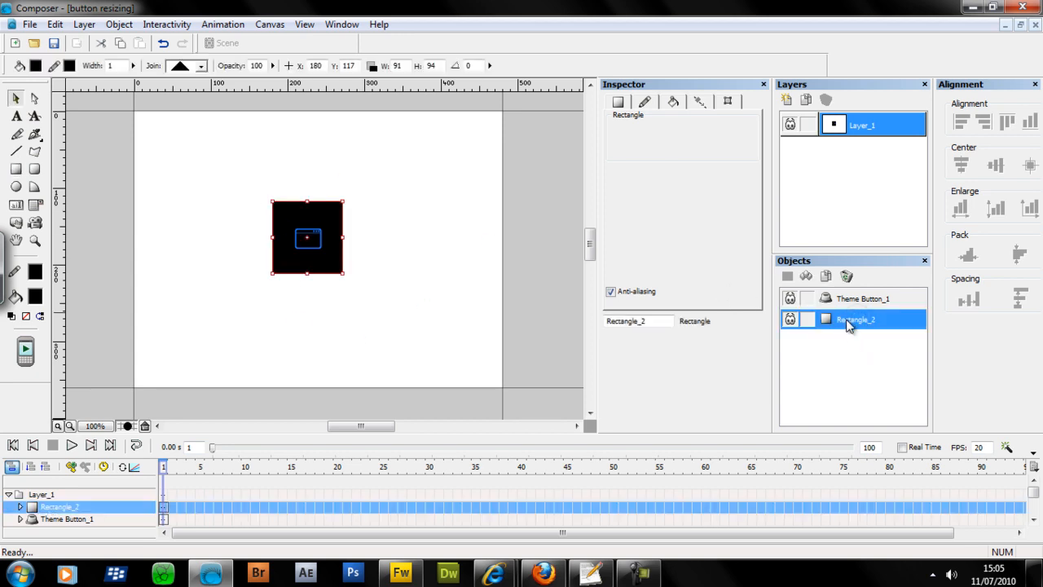
{"action": "right_click", "coordinate": [854, 318]}
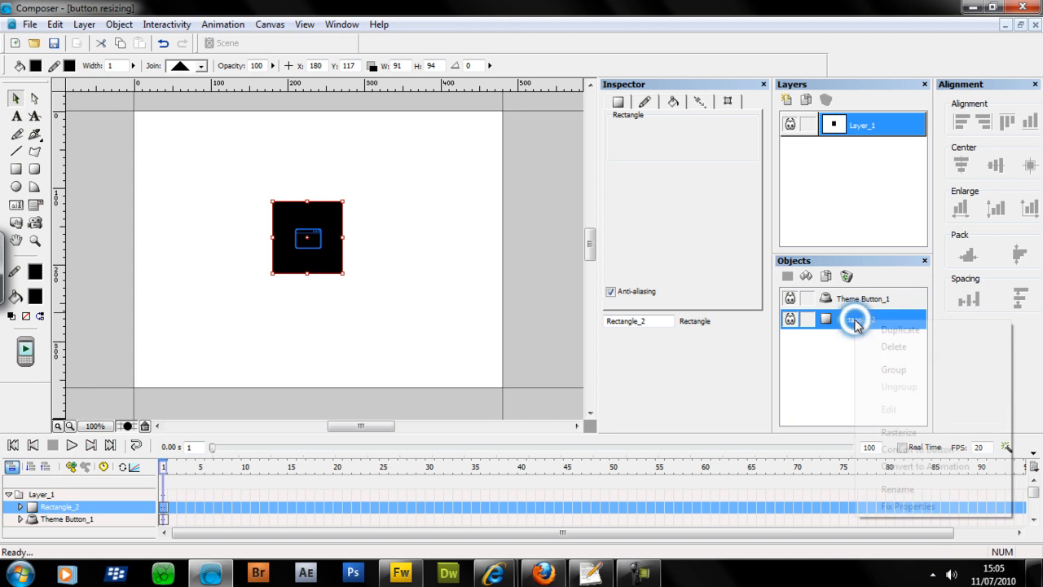
{"action": "left_click", "coordinate": [923, 466]}
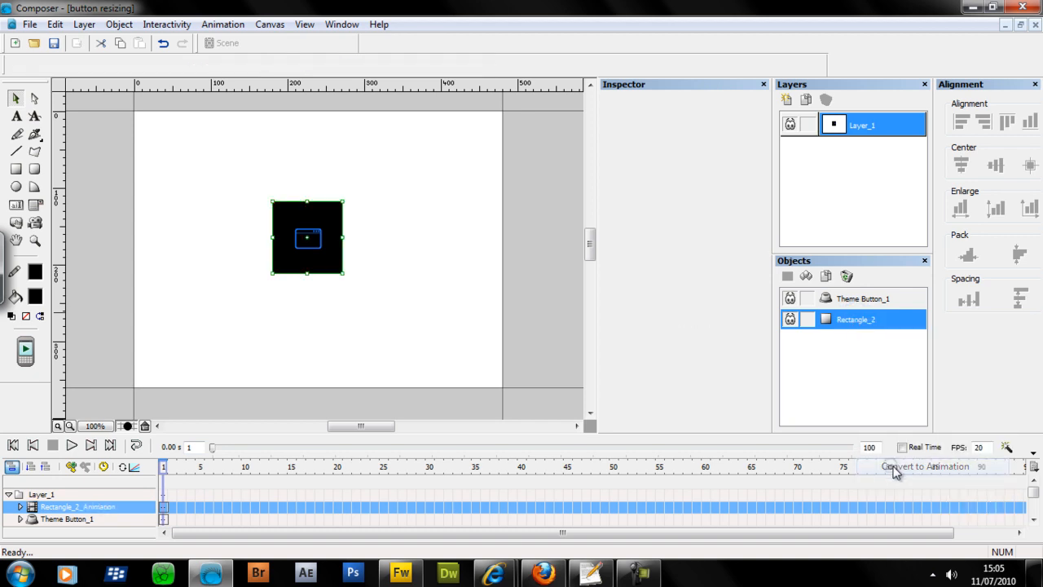
{"action": "left_click", "coordinate": [925, 467]}
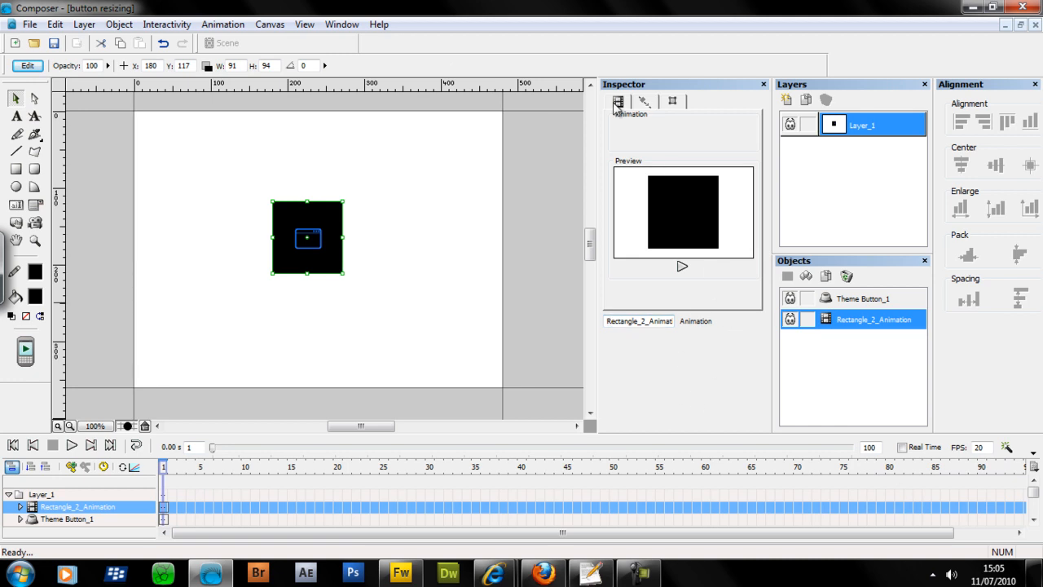
Step: Rename the new animation to focus_1 in the Inspector
{"action": "double_click", "coordinate": [639, 319]}
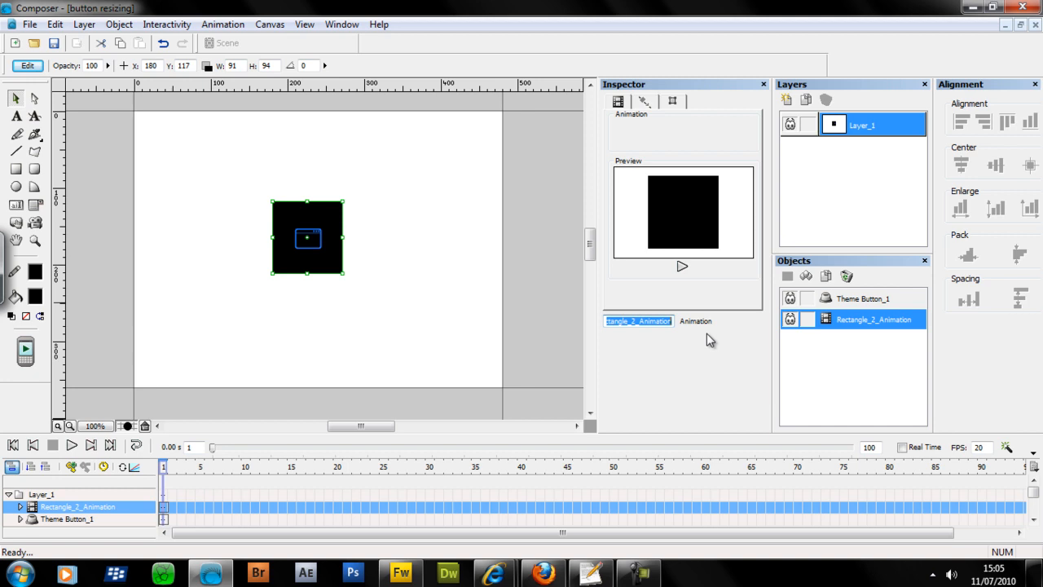
{"action": "type", "text": "foc"}
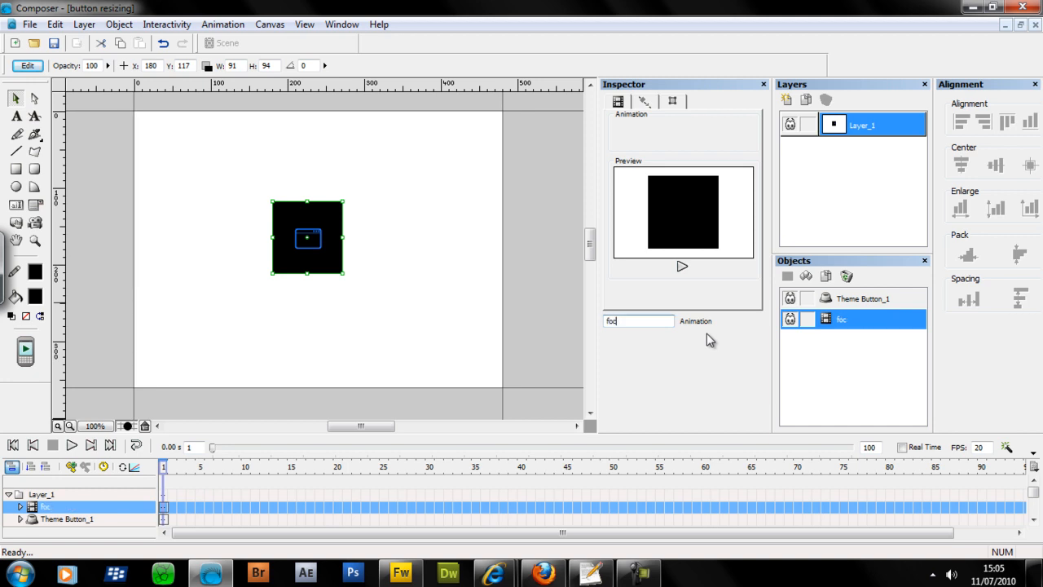
{"action": "type", "text": "focus_1"}
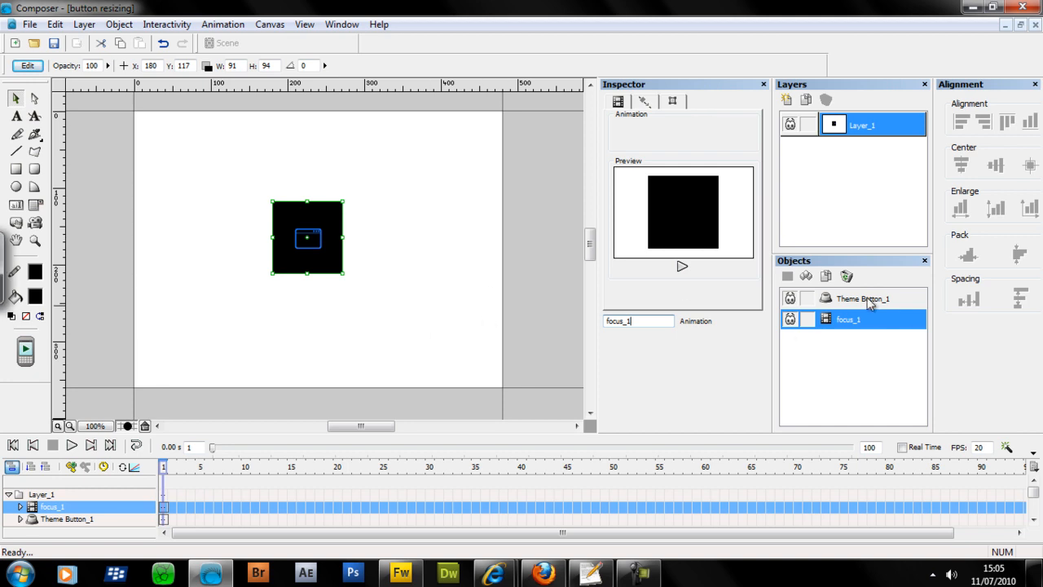
{"action": "mouse_move", "coordinate": [509, 332]}
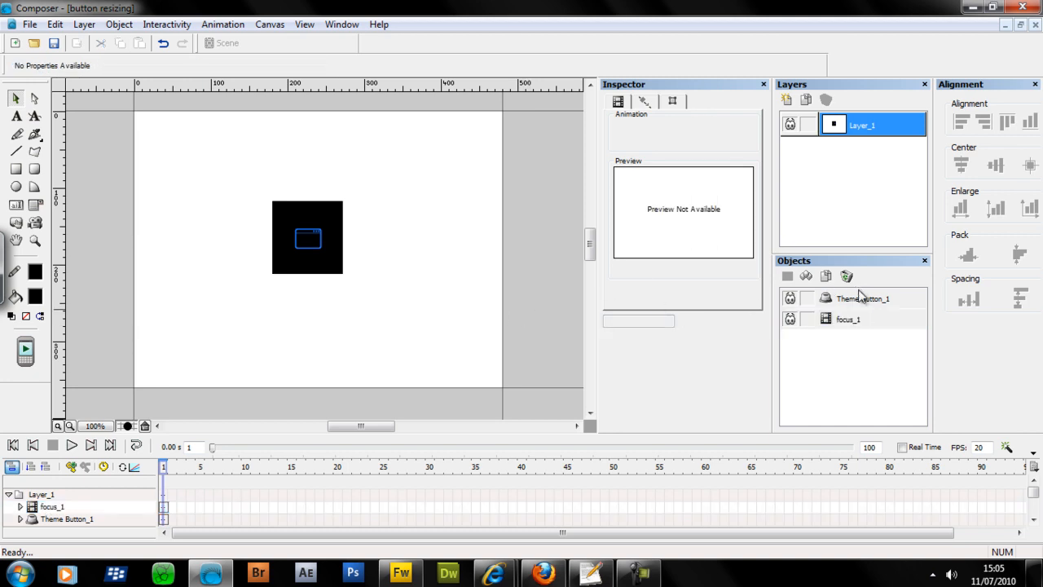
Step: Give Theme Button_1 a Show focus_1 action and a second Hide focus_1 action, both on focus in
{"action": "left_click", "coordinate": [862, 298]}
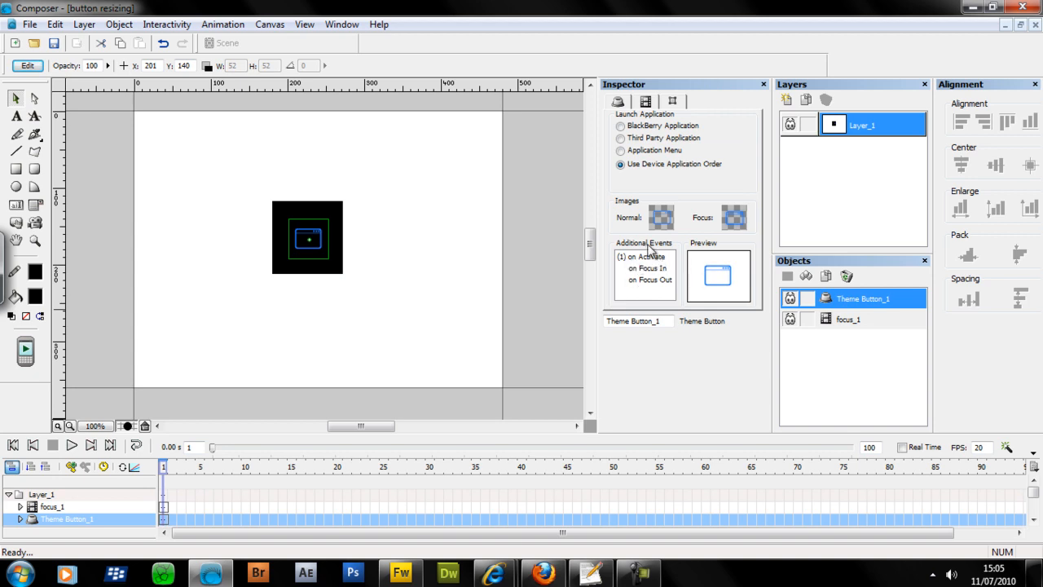
{"action": "mouse_move", "coordinate": [668, 264]}
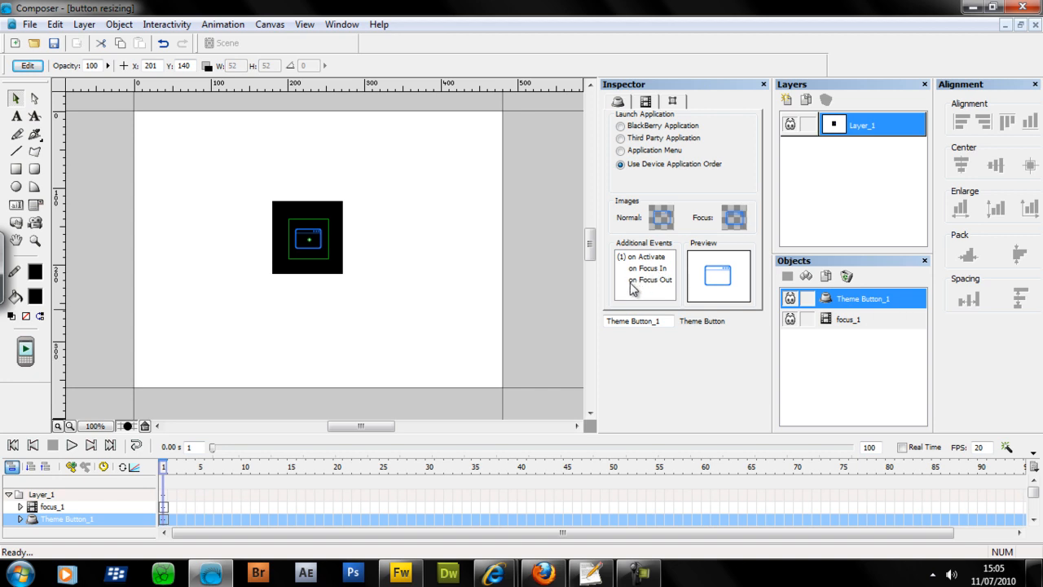
{"action": "mouse_move", "coordinate": [665, 264]}
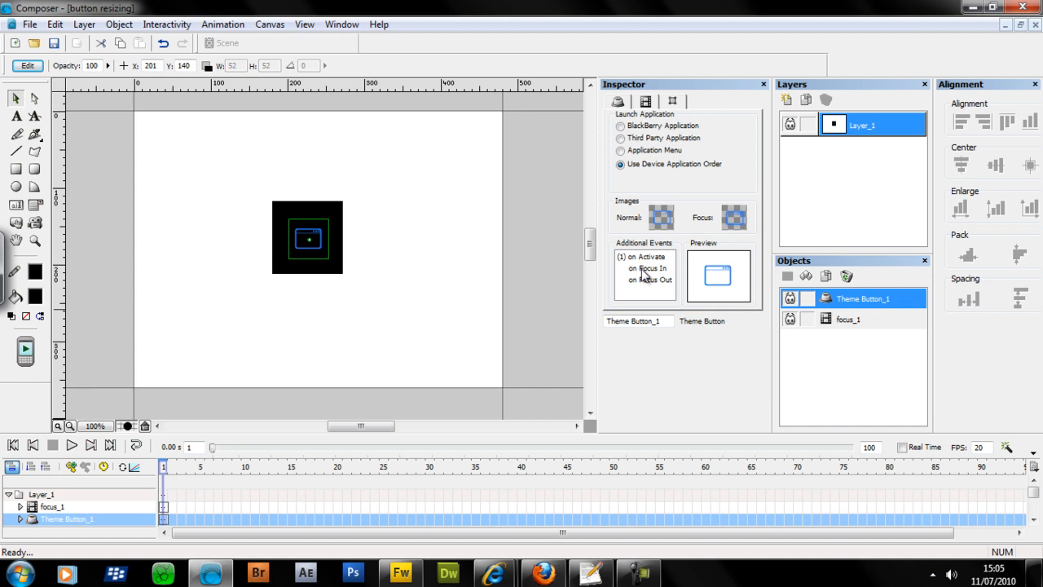
{"action": "mouse_move", "coordinate": [652, 275]}
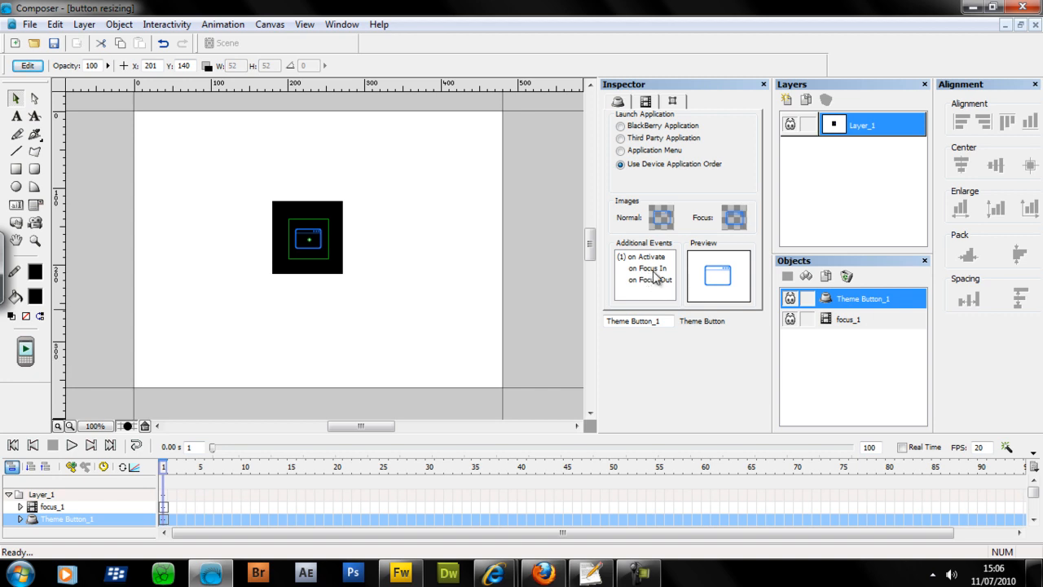
{"action": "mouse_move", "coordinate": [651, 275]}
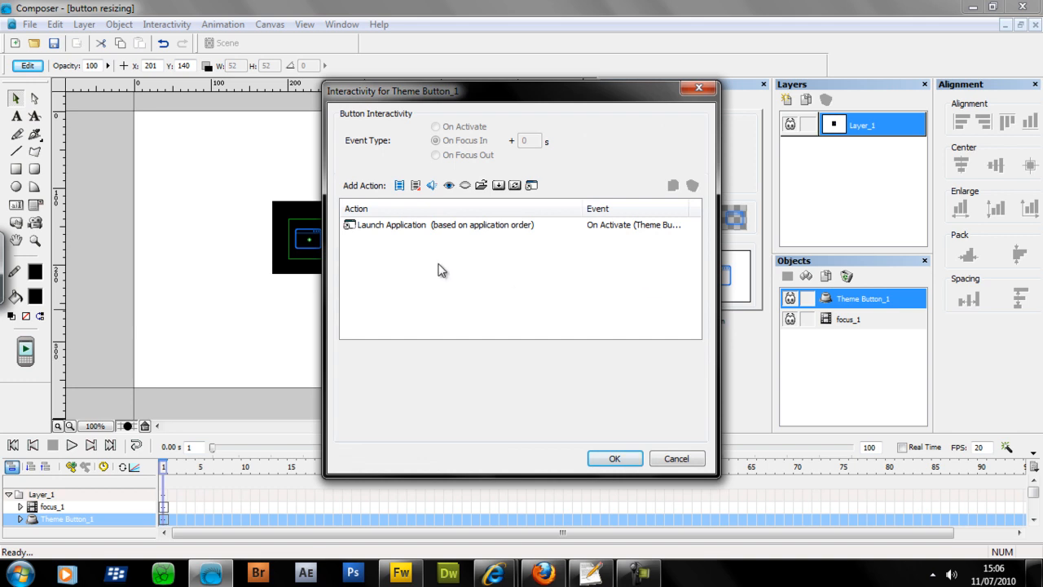
{"action": "mouse_move", "coordinate": [583, 230]}
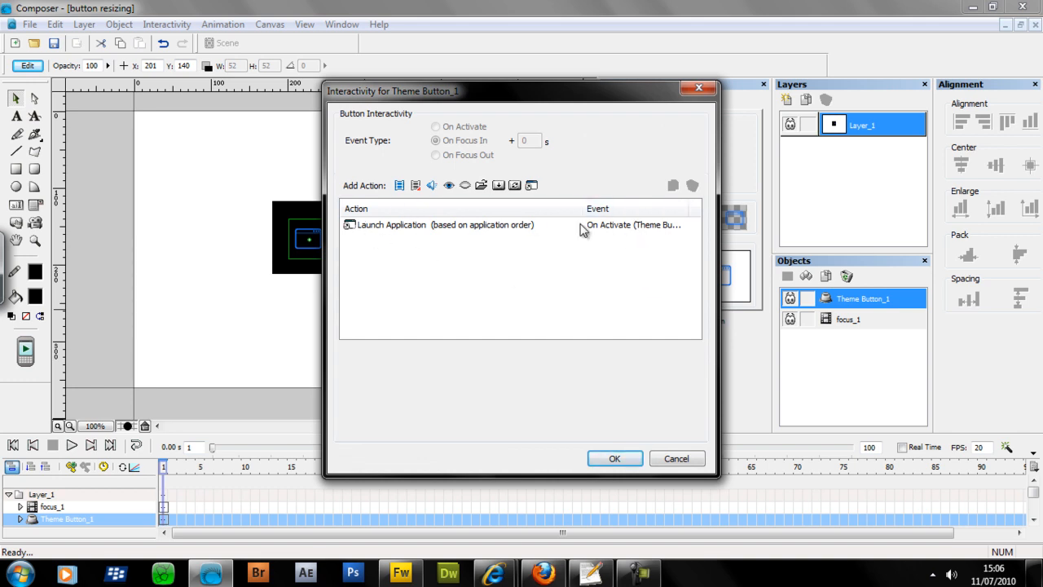
{"action": "mouse_move", "coordinate": [376, 227]}
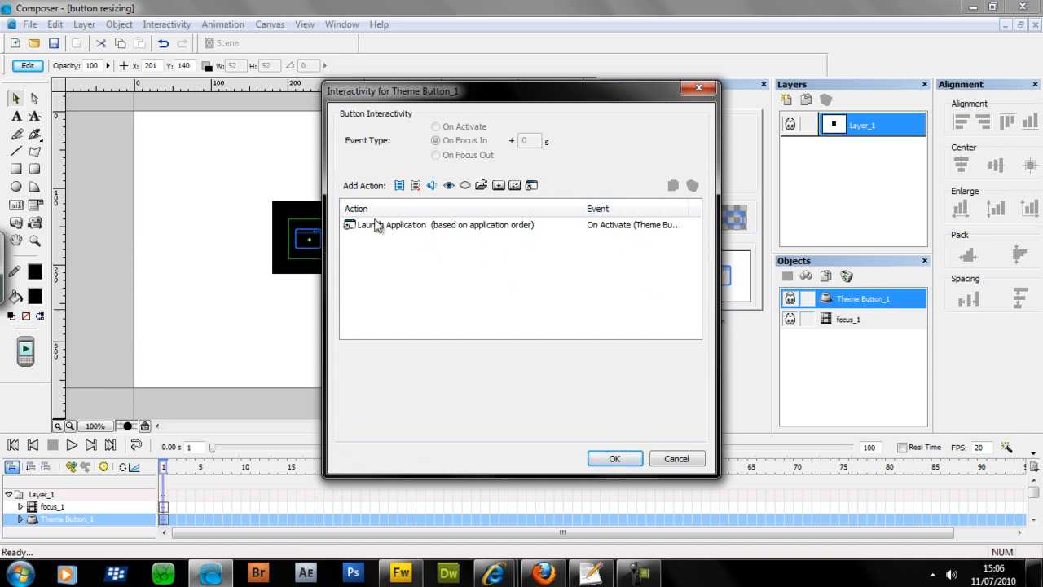
{"action": "mouse_move", "coordinate": [448, 186]}
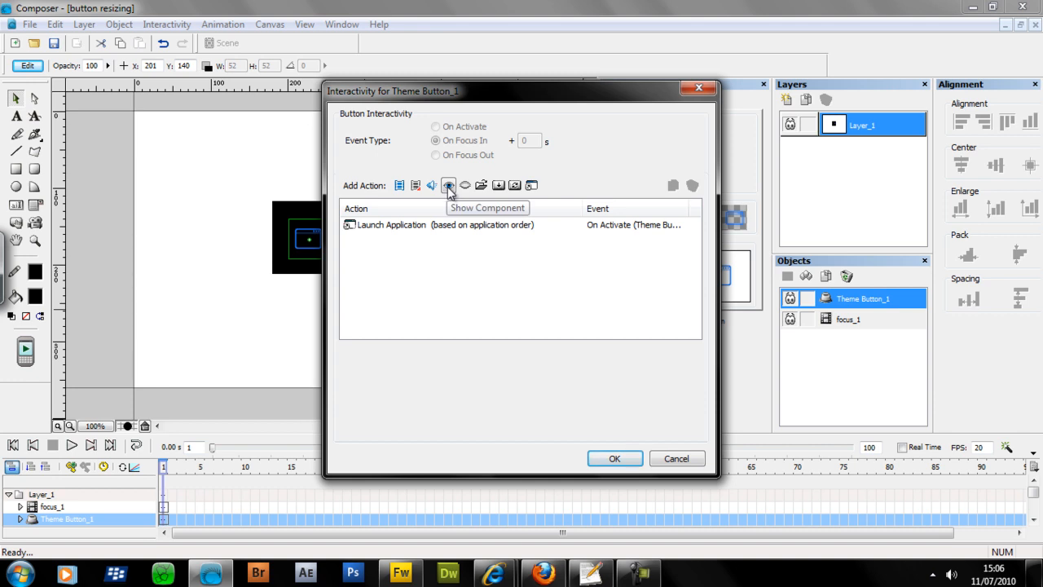
{"action": "left_click", "coordinate": [448, 186]}
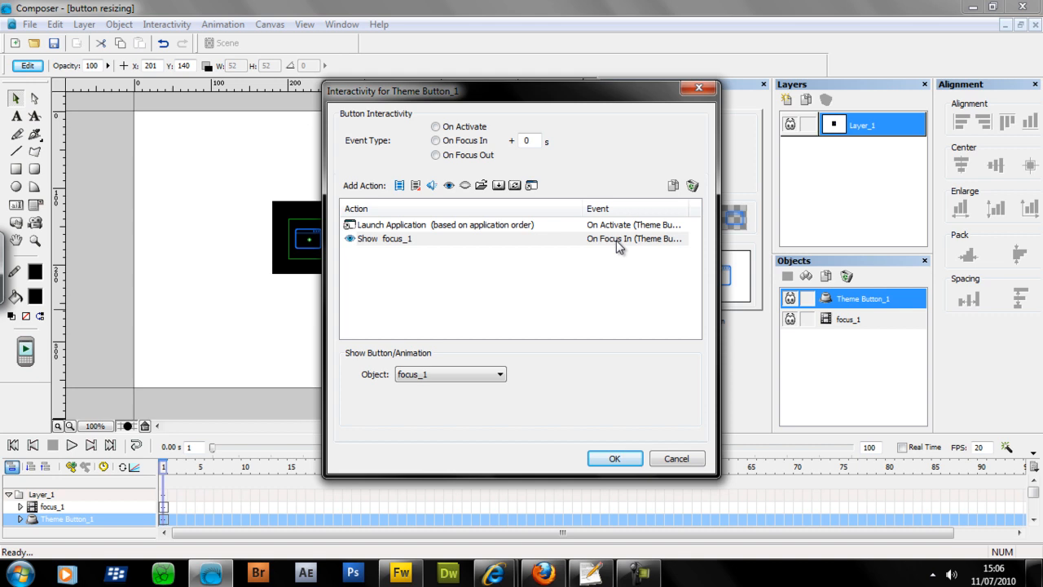
{"action": "mouse_move", "coordinate": [415, 248]}
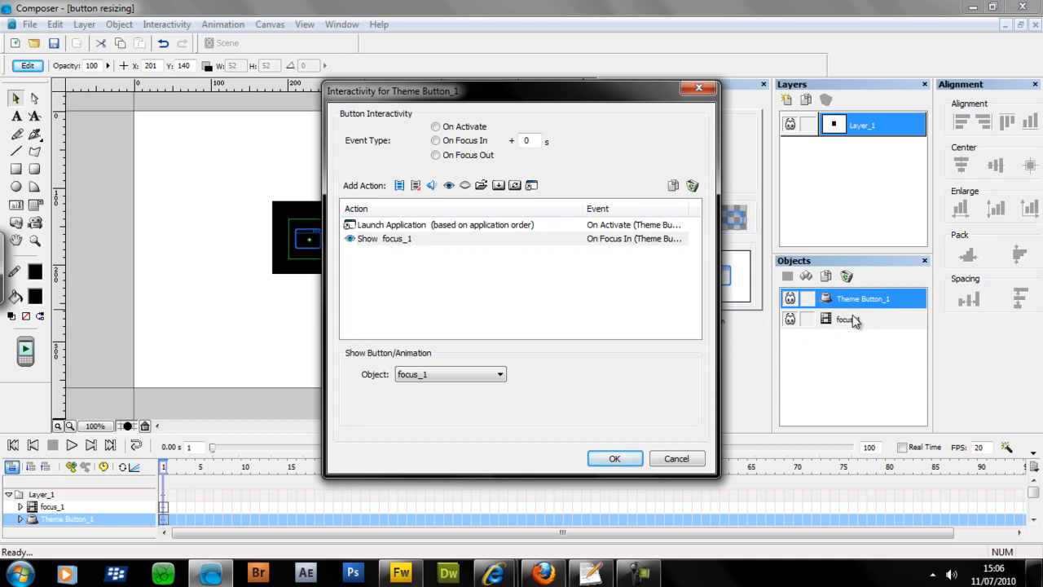
{"action": "mouse_move", "coordinate": [725, 313]}
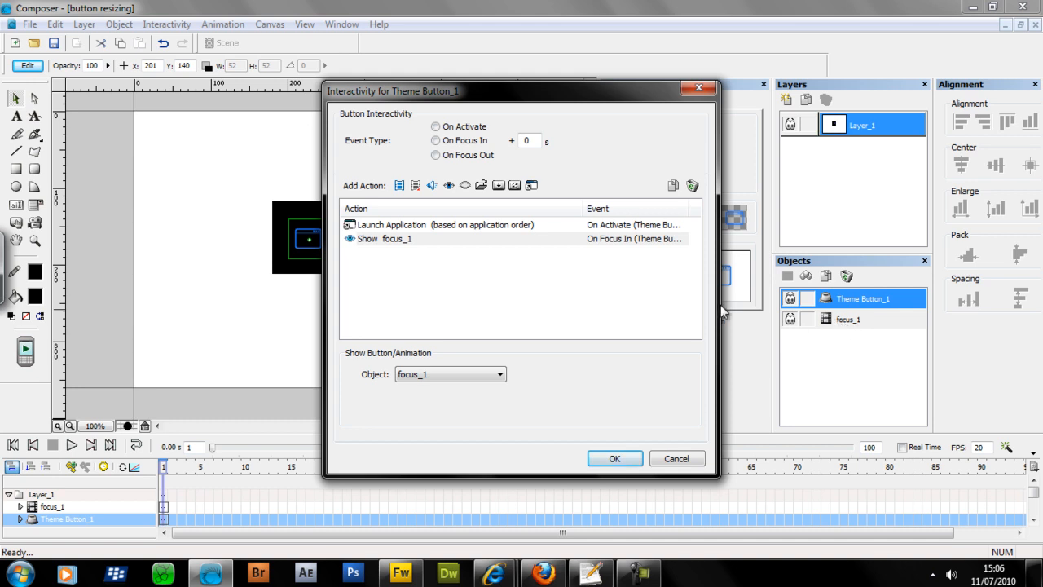
{"action": "mouse_move", "coordinate": [378, 274]}
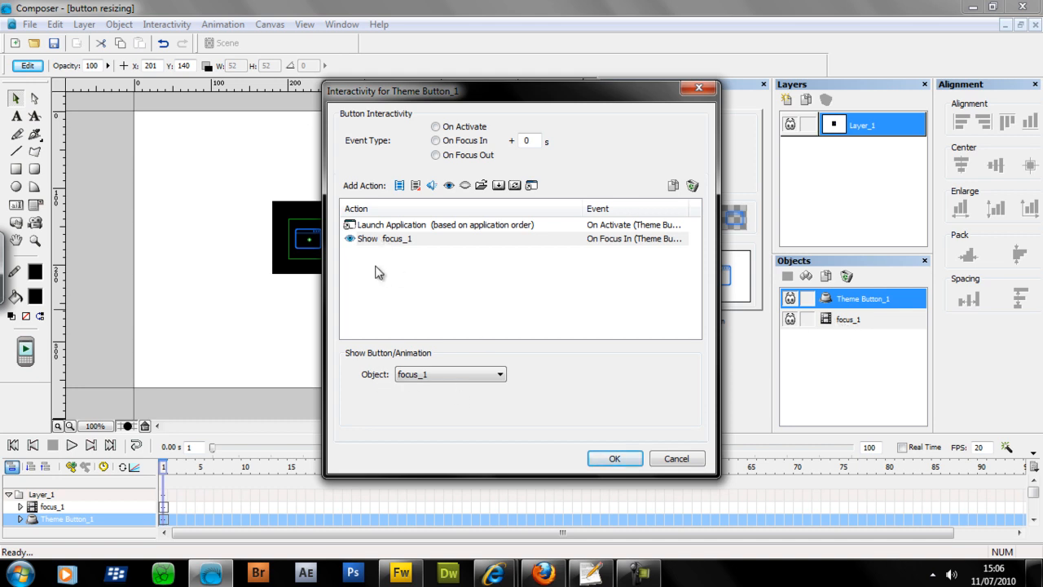
{"action": "mouse_move", "coordinate": [391, 382]}
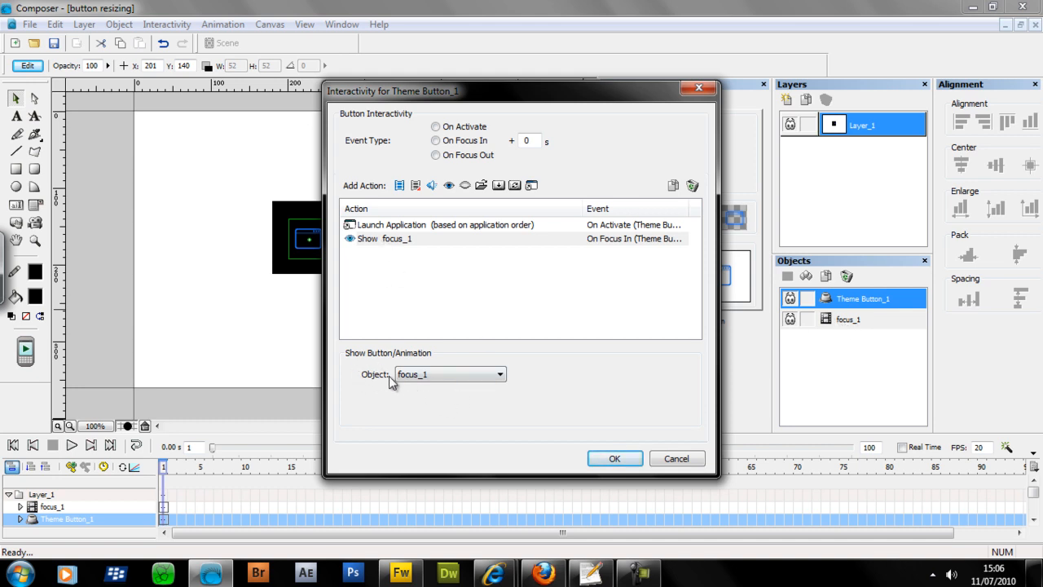
{"action": "left_click", "coordinate": [499, 374]}
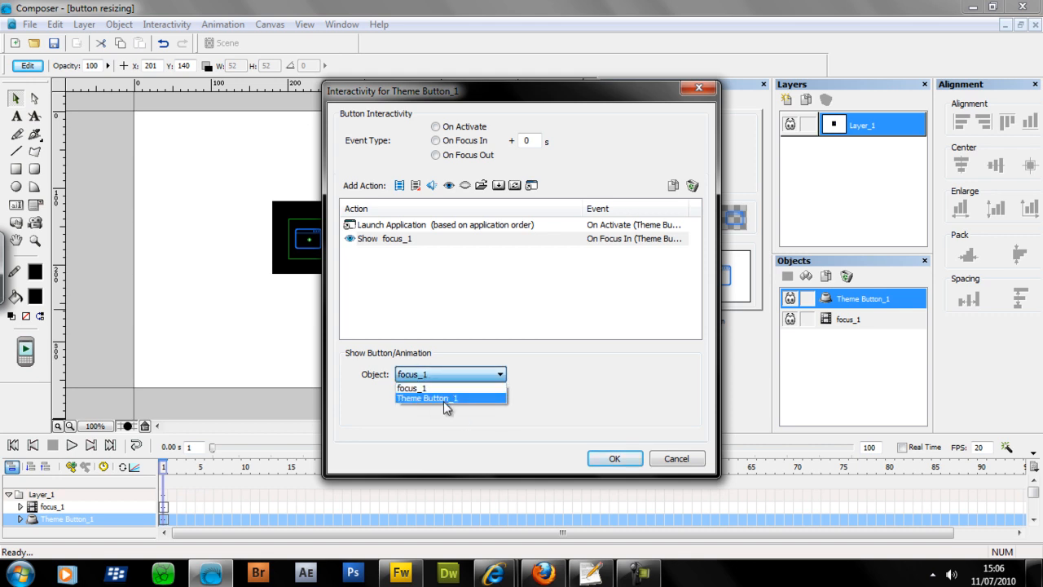
{"action": "mouse_move", "coordinate": [862, 355]}
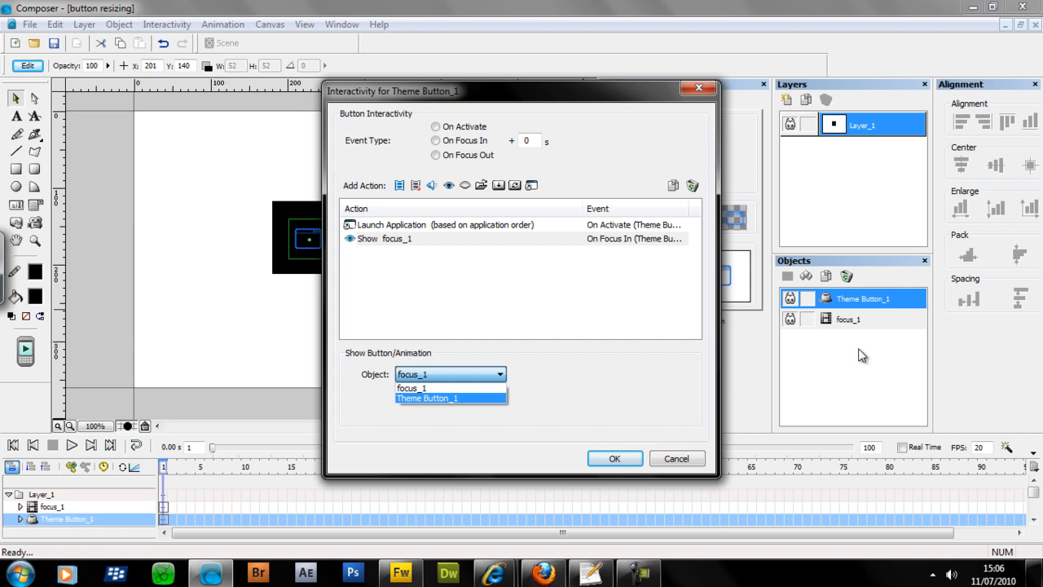
{"action": "mouse_move", "coordinate": [763, 377]}
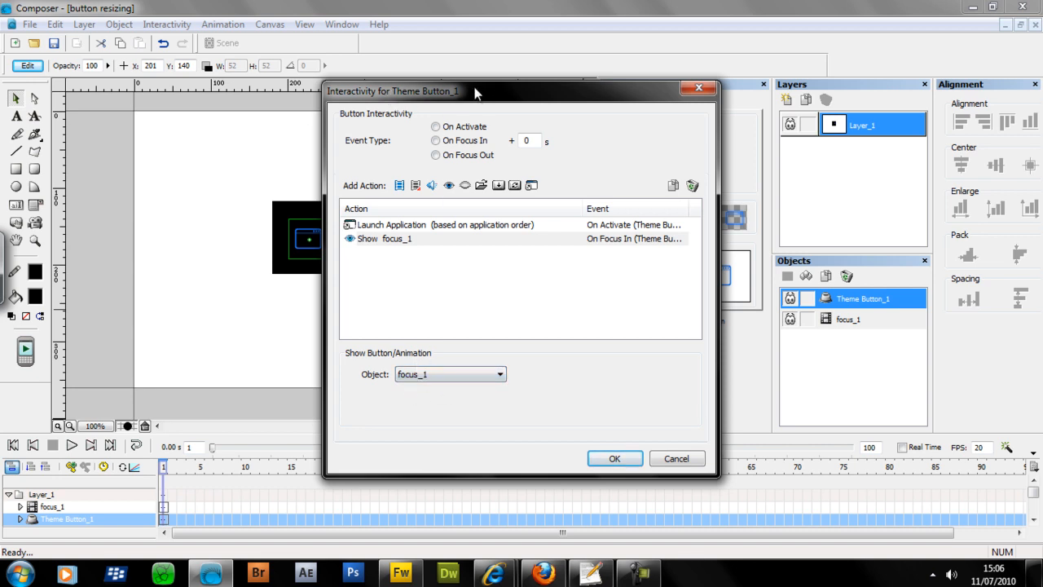
{"action": "mouse_move", "coordinate": [554, 111]}
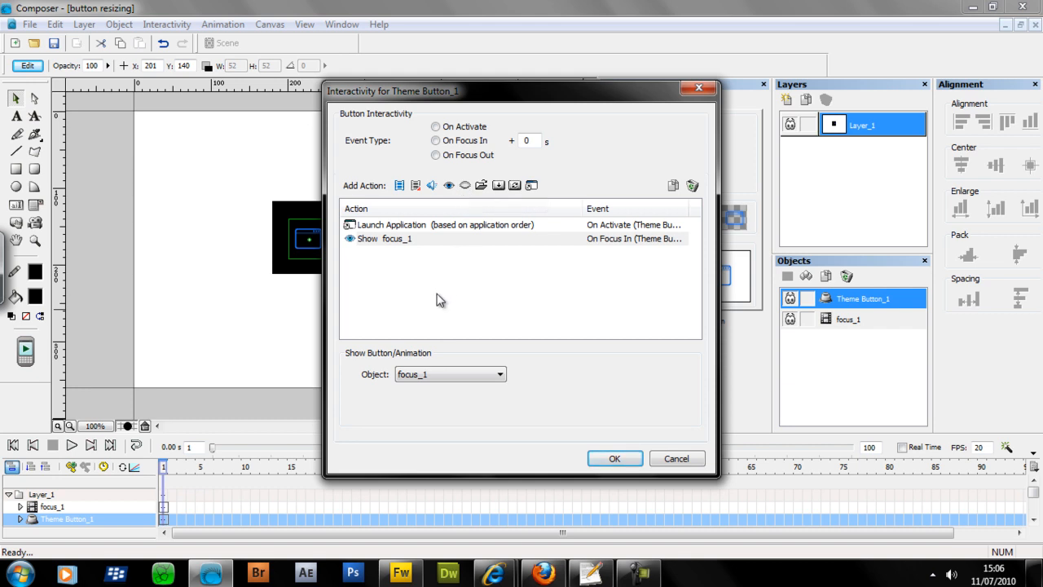
{"action": "mouse_move", "coordinate": [399, 277]}
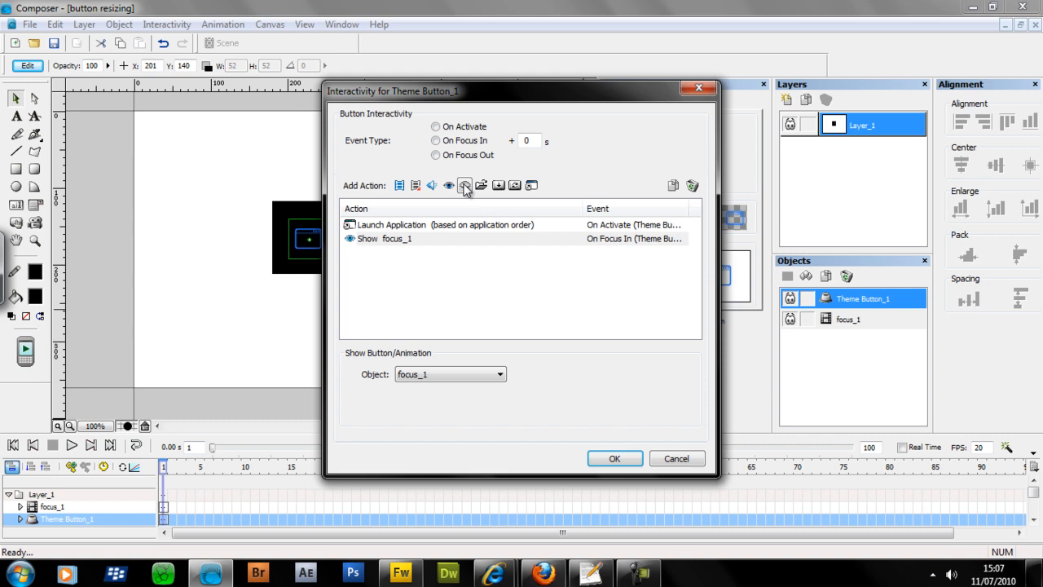
{"action": "mouse_move", "coordinate": [465, 186]}
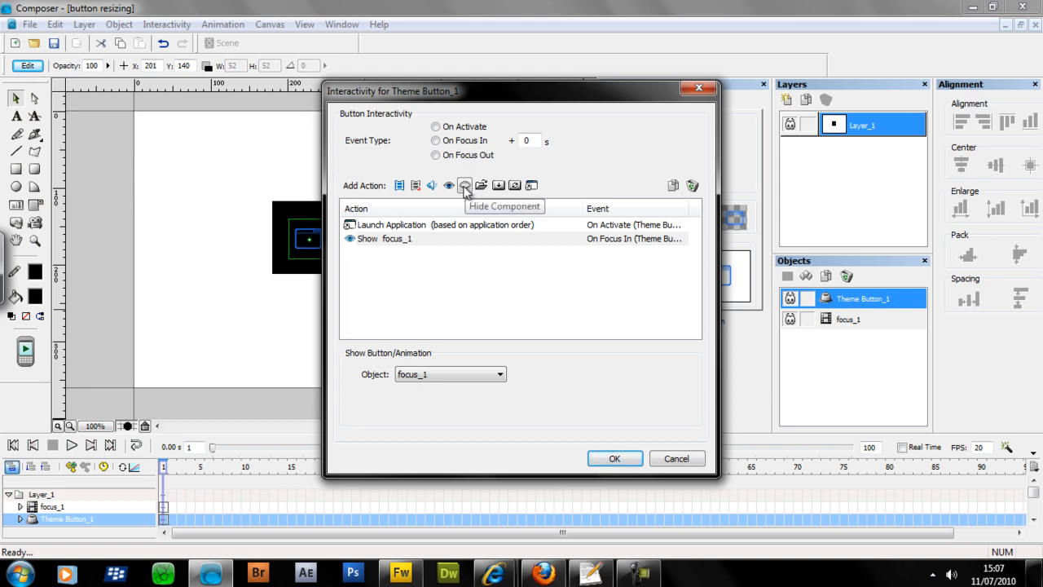
{"action": "mouse_move", "coordinate": [626, 241]}
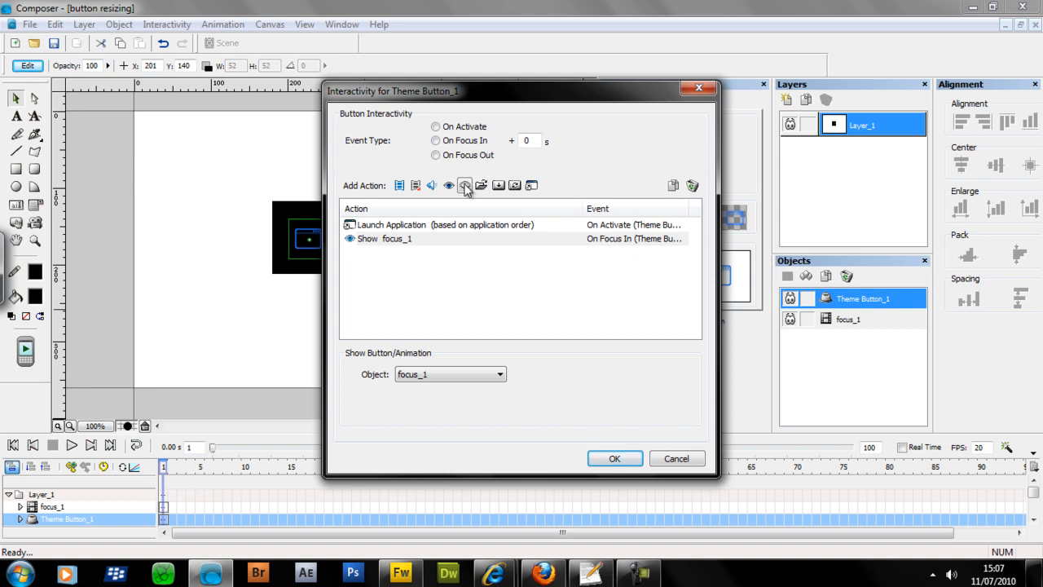
{"action": "left_click", "coordinate": [466, 185]}
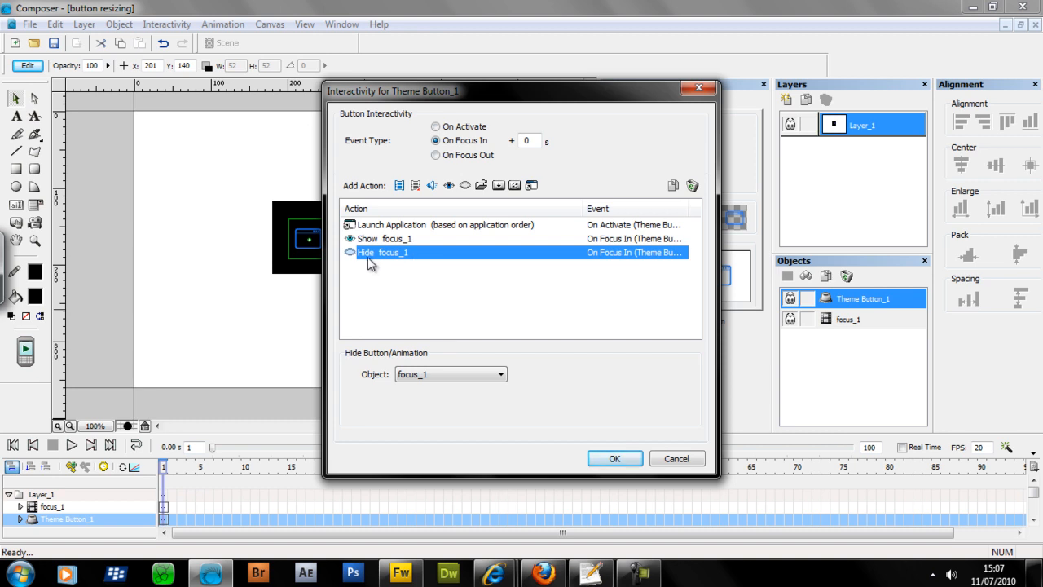
{"action": "mouse_move", "coordinate": [416, 349]}
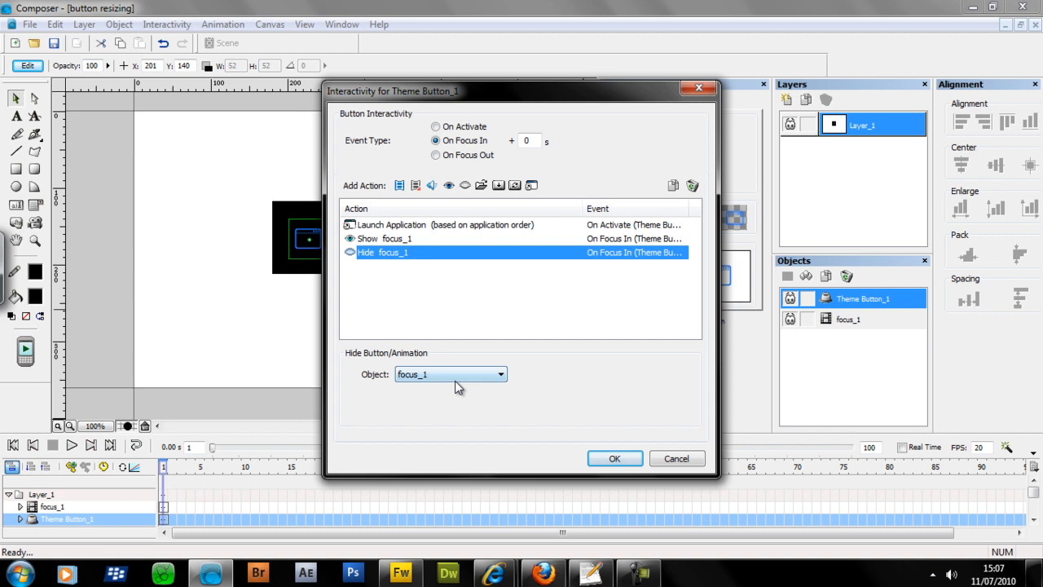
{"action": "mouse_move", "coordinate": [460, 376]}
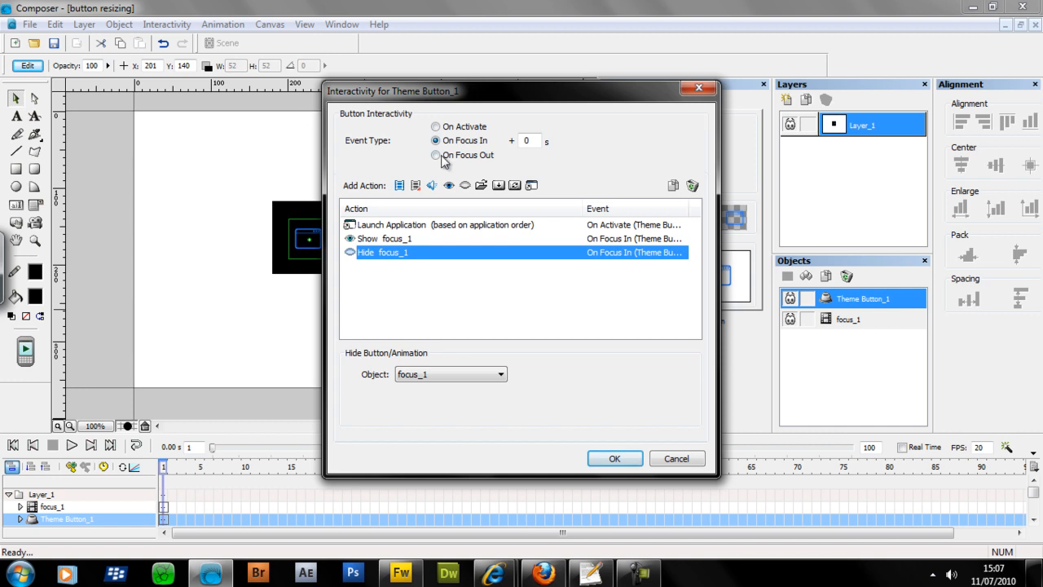
Step: Set the Hide focus_1 action to fire On Focus Out and confirm the Interactivity dialog
{"action": "left_click", "coordinate": [435, 155]}
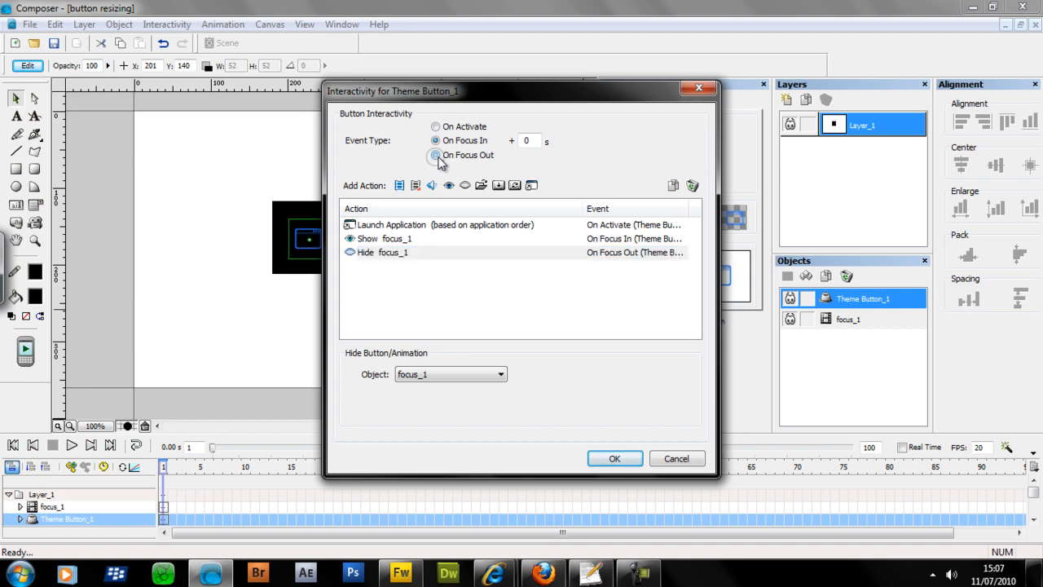
{"action": "left_click", "coordinate": [437, 155]}
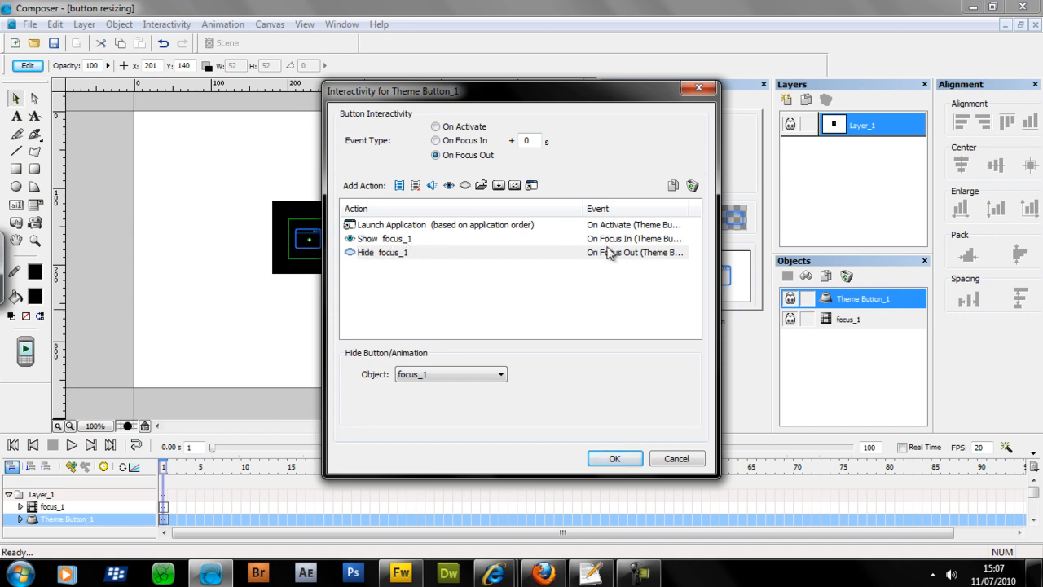
{"action": "mouse_move", "coordinate": [407, 259]}
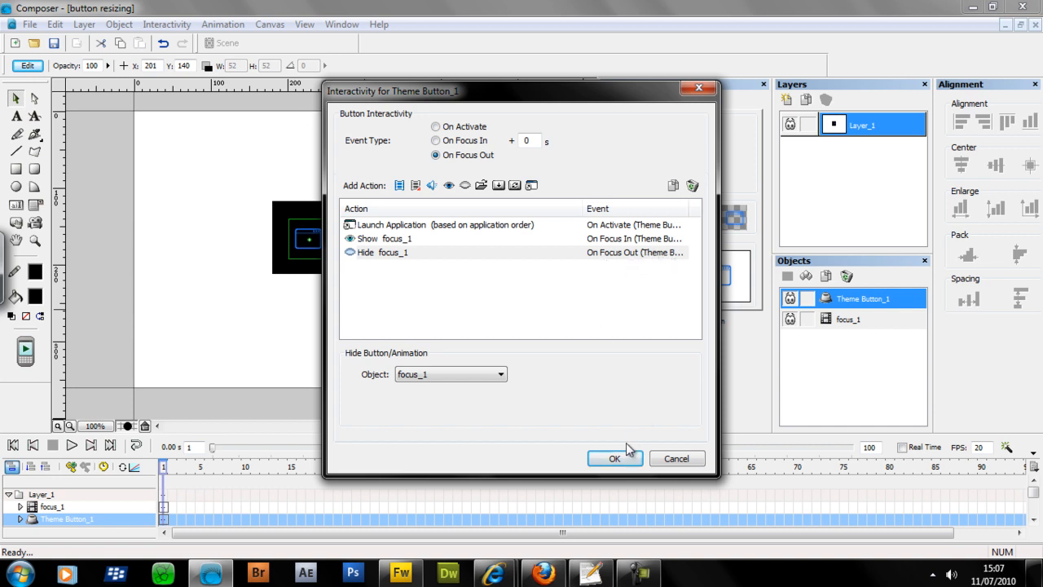
{"action": "left_click", "coordinate": [615, 458]}
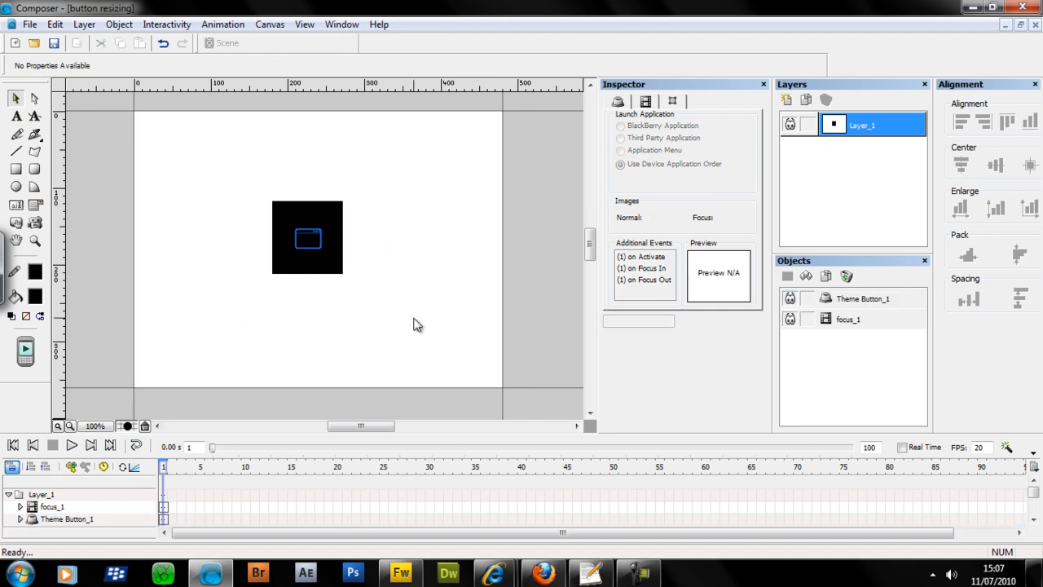
{"action": "mouse_move", "coordinate": [316, 199]}
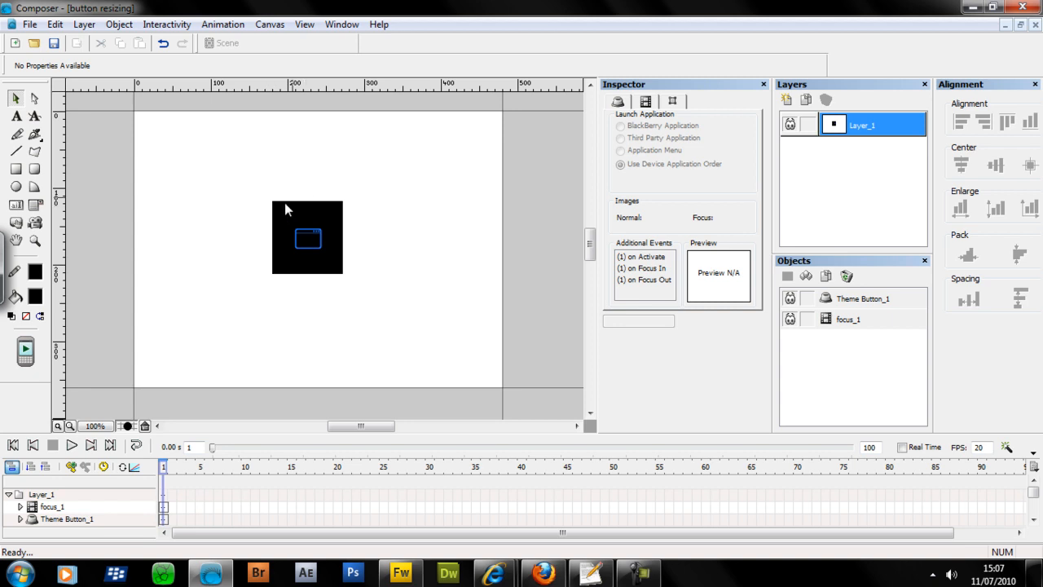
{"action": "mouse_move", "coordinate": [264, 283]}
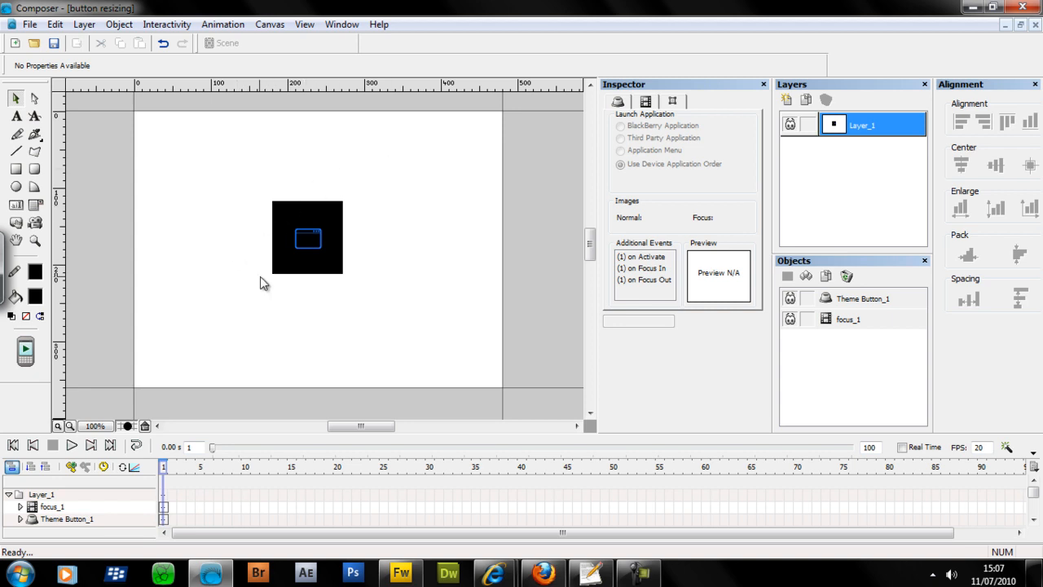
{"action": "mouse_move", "coordinate": [283, 342]}
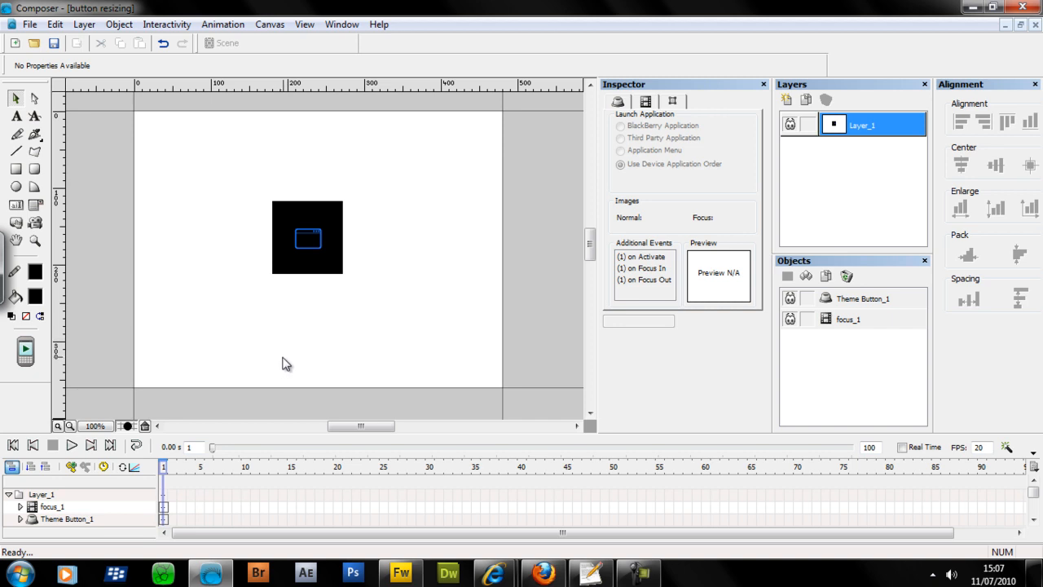
{"action": "mouse_move", "coordinate": [287, 368]}
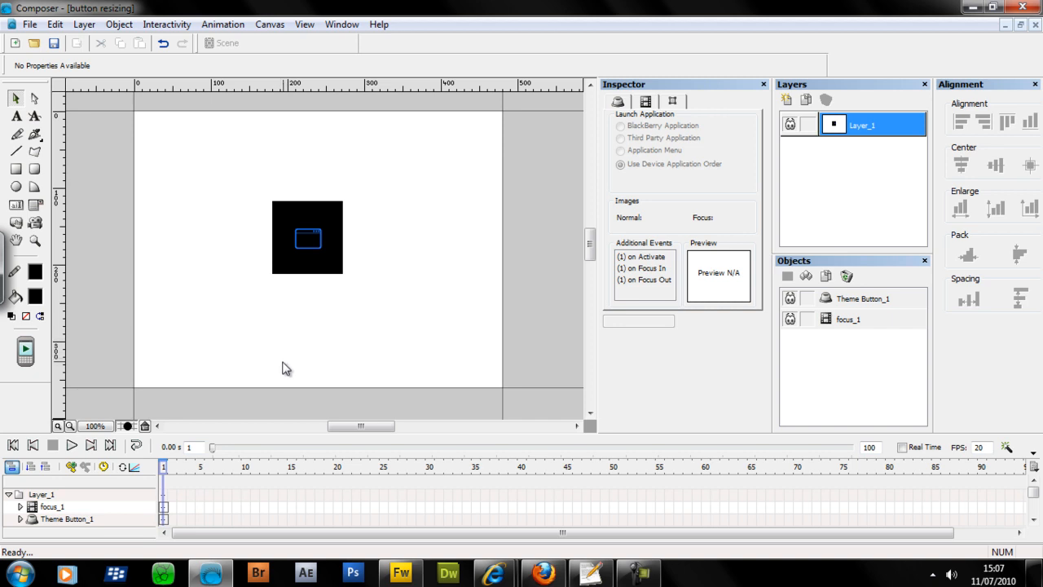
{"action": "mouse_move", "coordinate": [324, 153]}
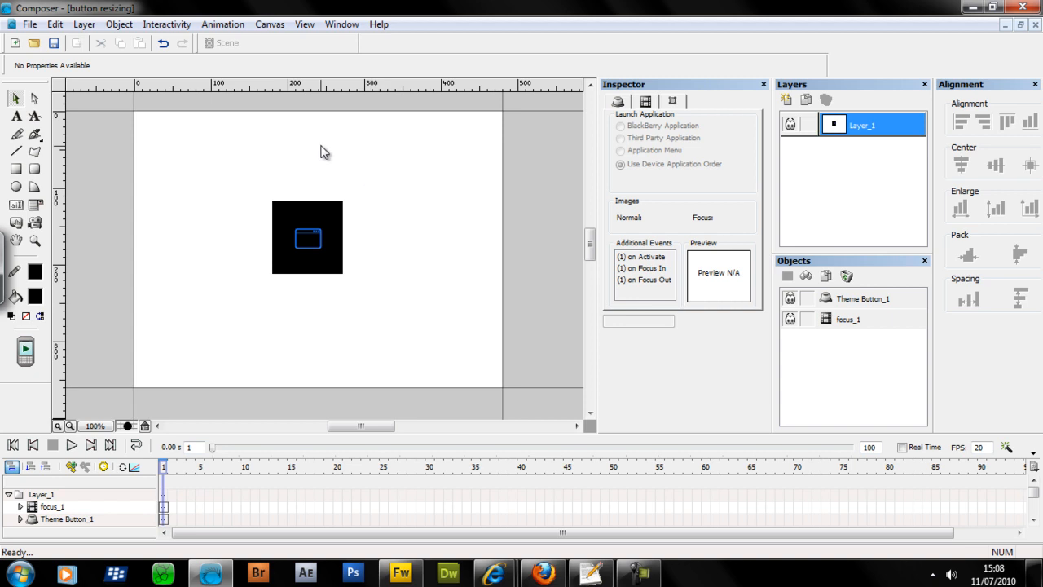
{"action": "mouse_move", "coordinate": [285, 199]}
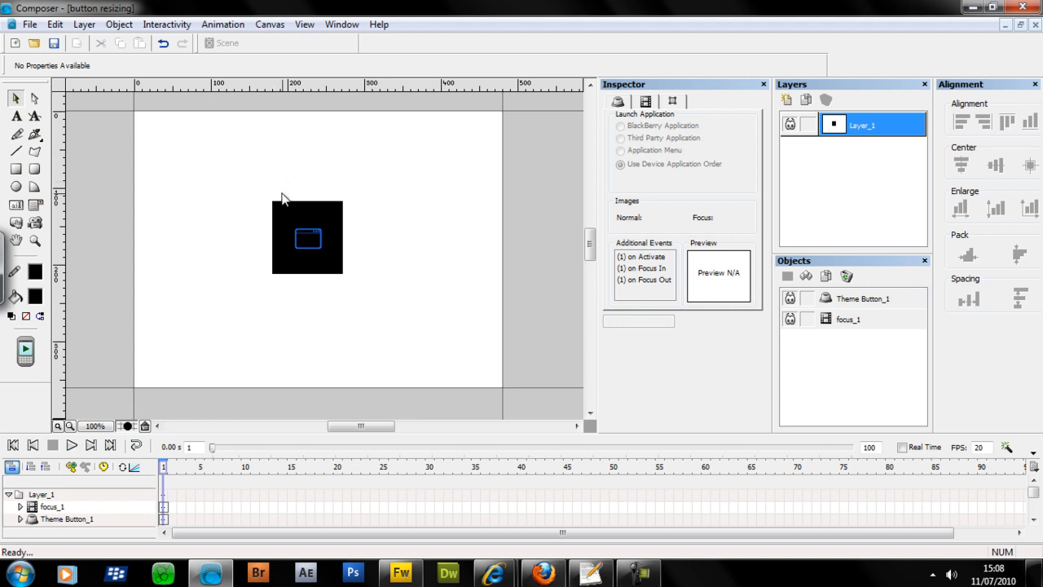
{"action": "mouse_move", "coordinate": [285, 215]}
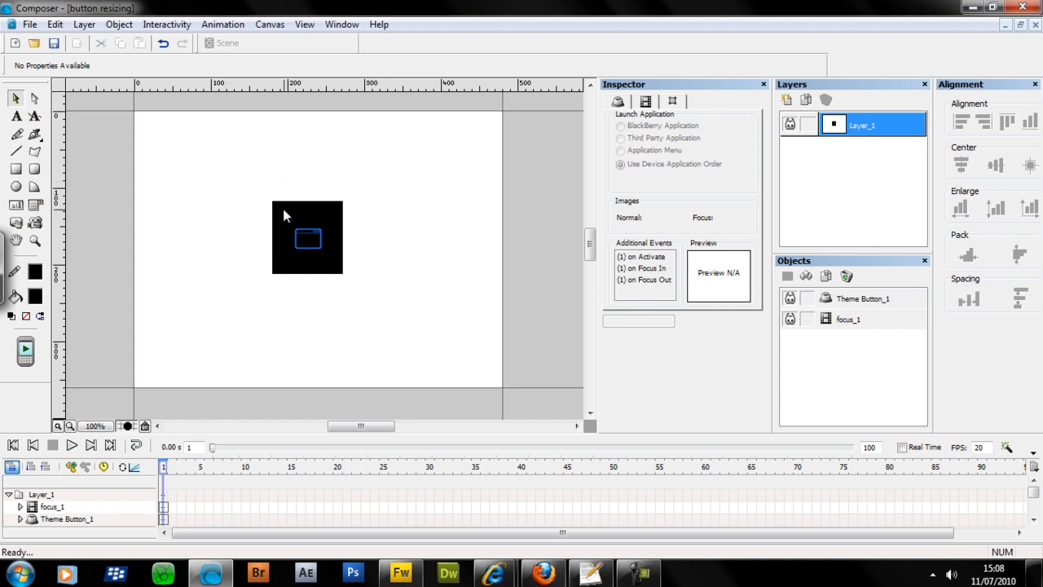
{"action": "mouse_move", "coordinate": [173, 85]}
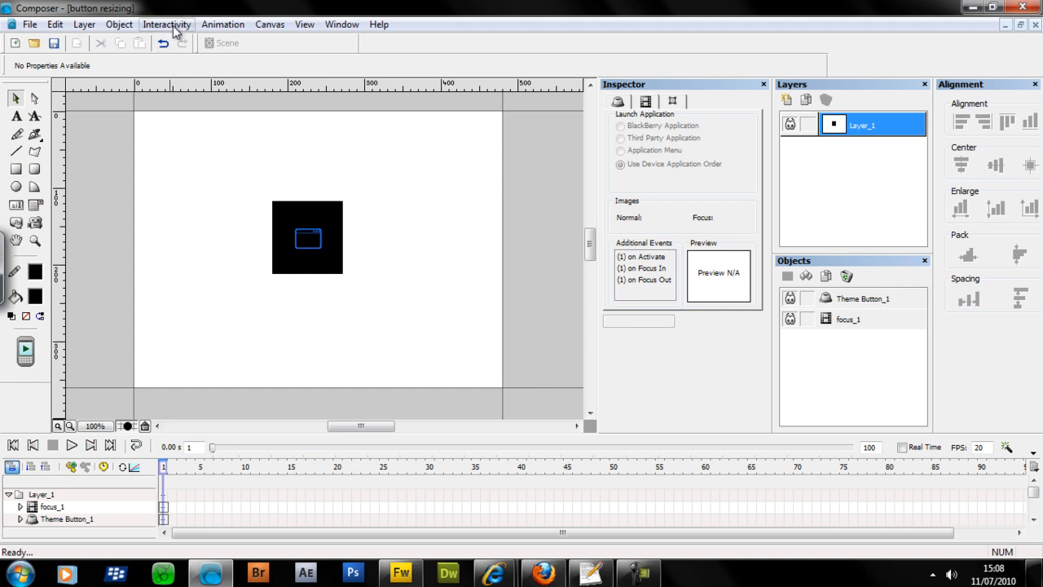
Step: In the Actions list, add a Hide Button/Animation action for focus_1 at Frame 1 and confirm
{"action": "left_click", "coordinate": [166, 24]}
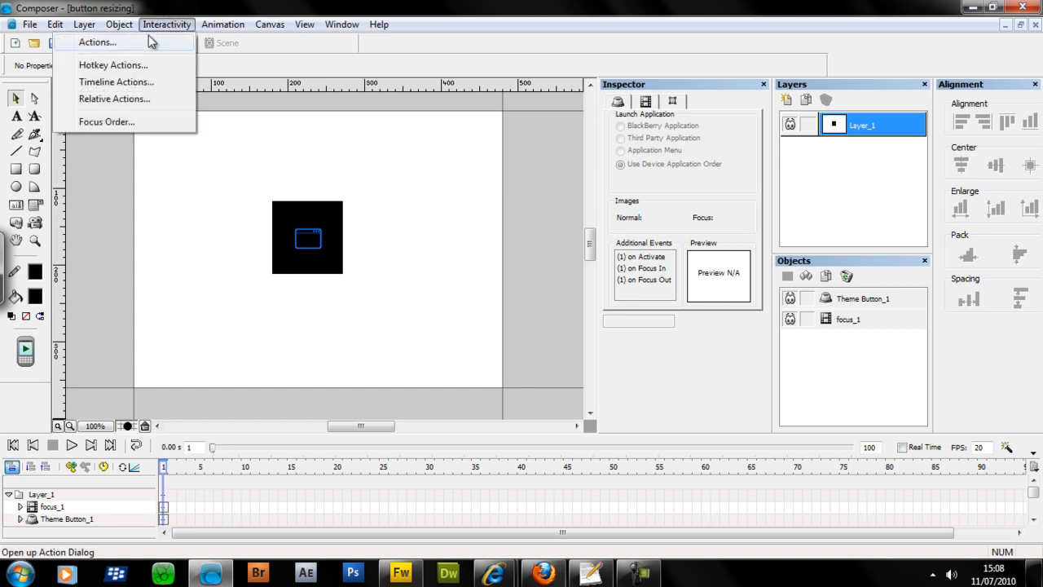
{"action": "left_click", "coordinate": [98, 42]}
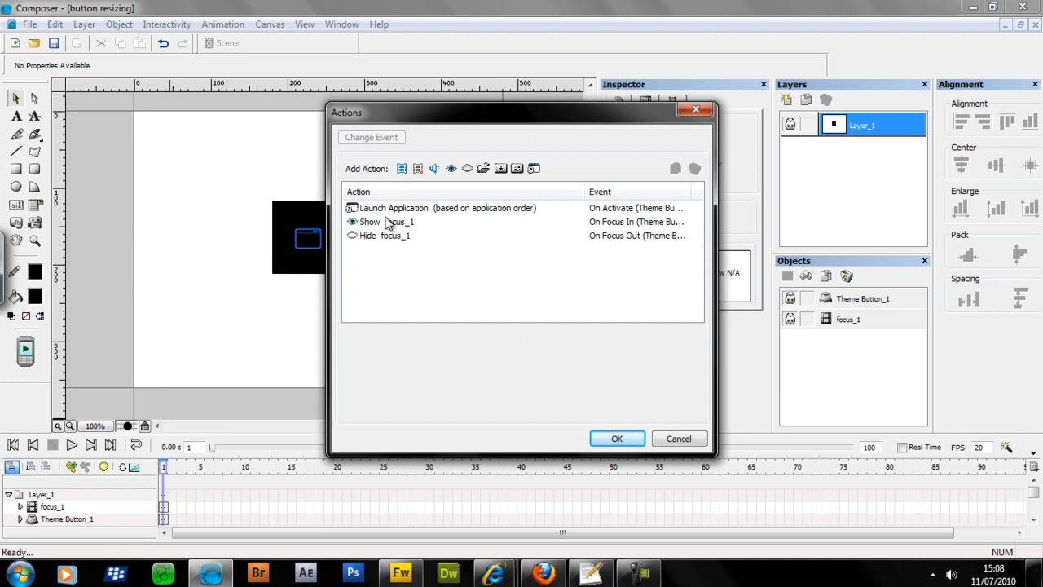
{"action": "mouse_move", "coordinate": [391, 236]}
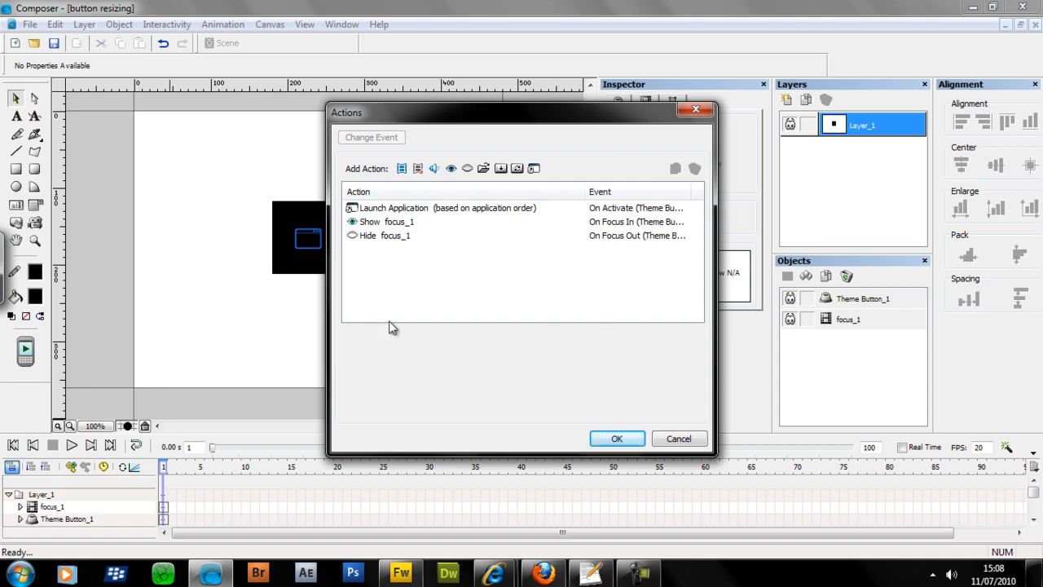
{"action": "mouse_move", "coordinate": [397, 283]}
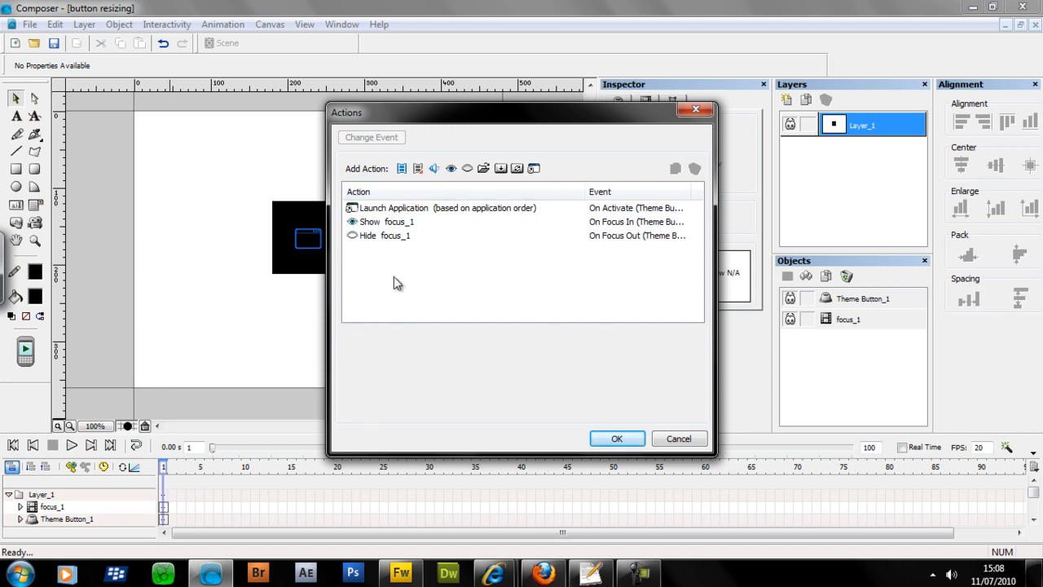
{"action": "mouse_move", "coordinate": [180, 177]}
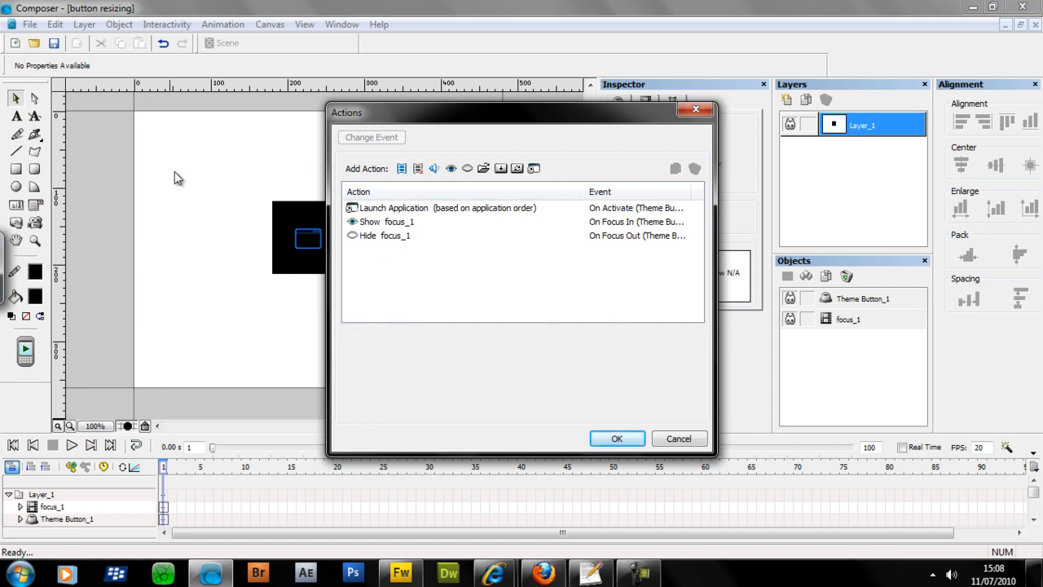
{"action": "mouse_move", "coordinate": [463, 181]}
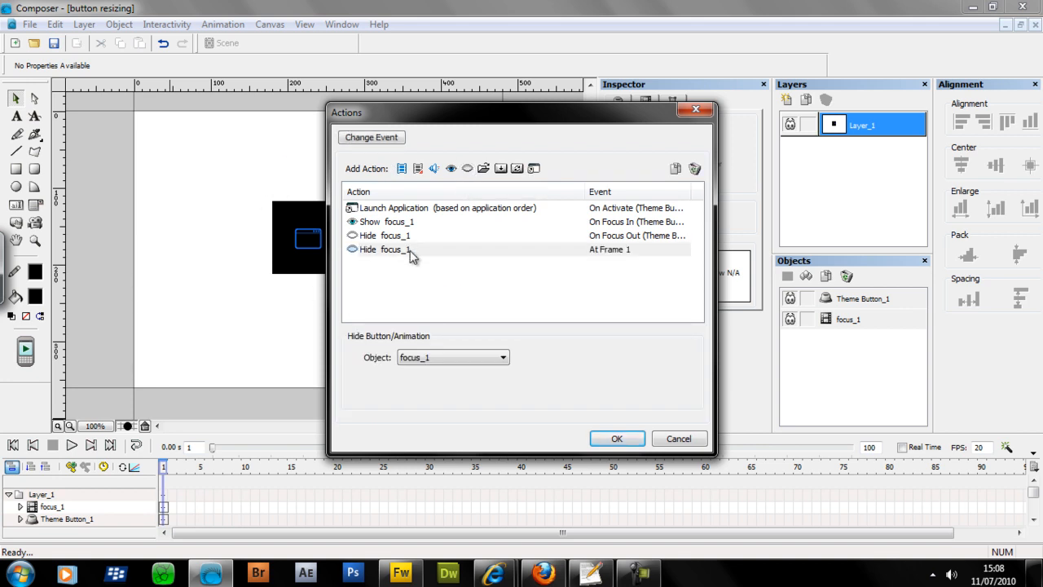
{"action": "left_click", "coordinate": [394, 248]}
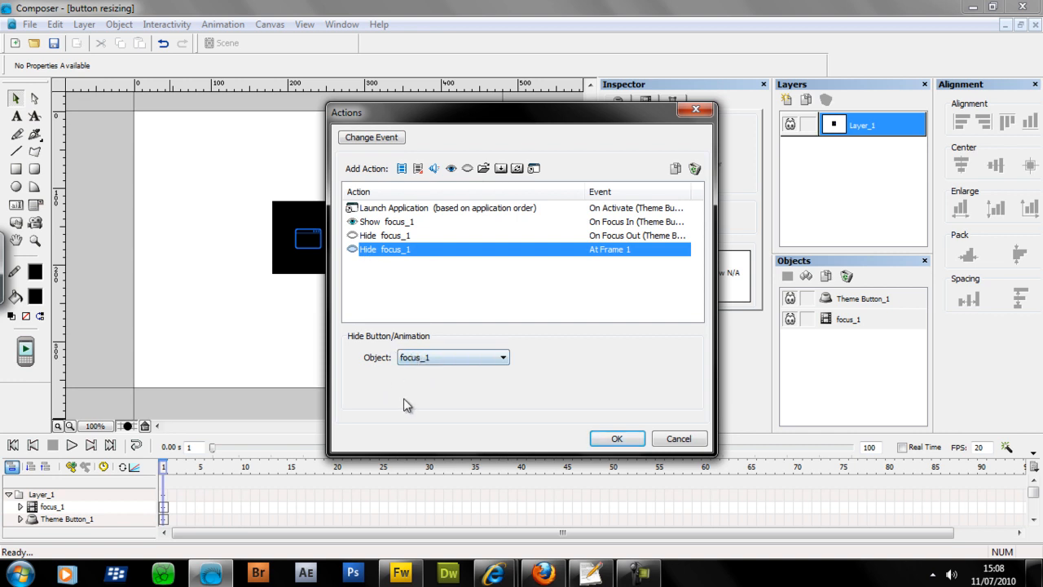
{"action": "mouse_move", "coordinate": [385, 361]}
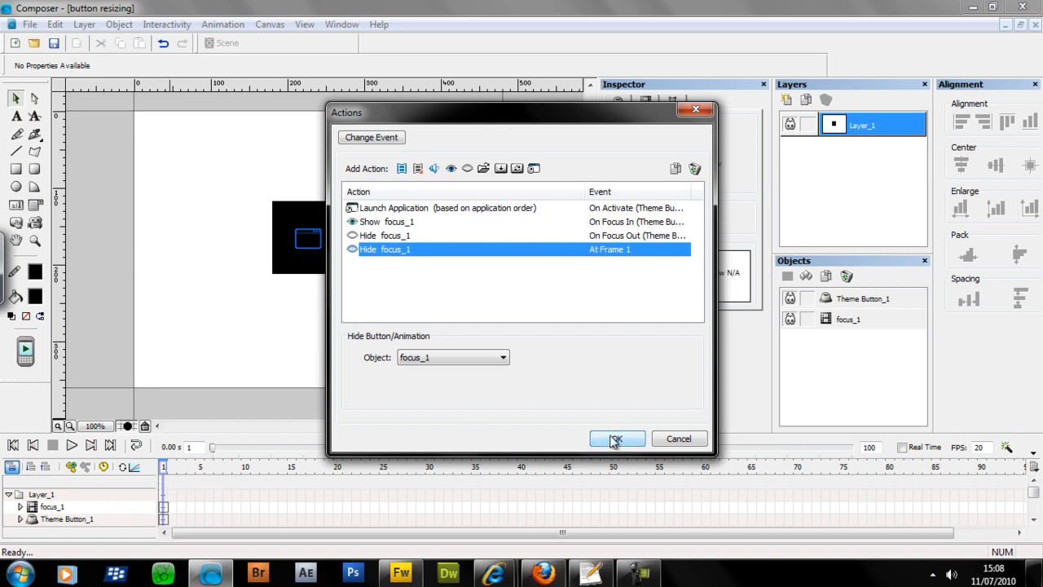
{"action": "left_click", "coordinate": [616, 438]}
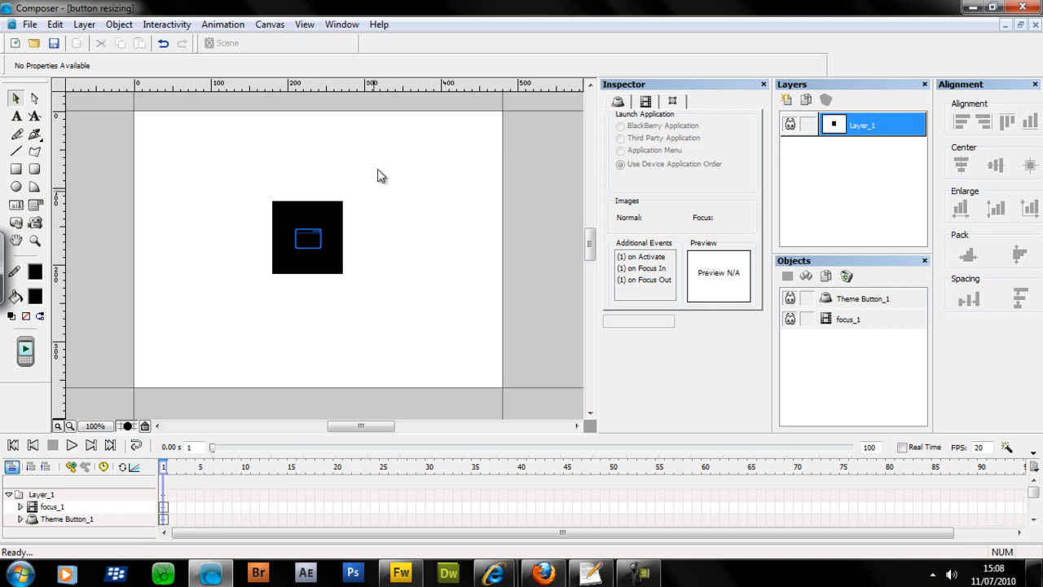
{"action": "mouse_move", "coordinate": [258, 222]}
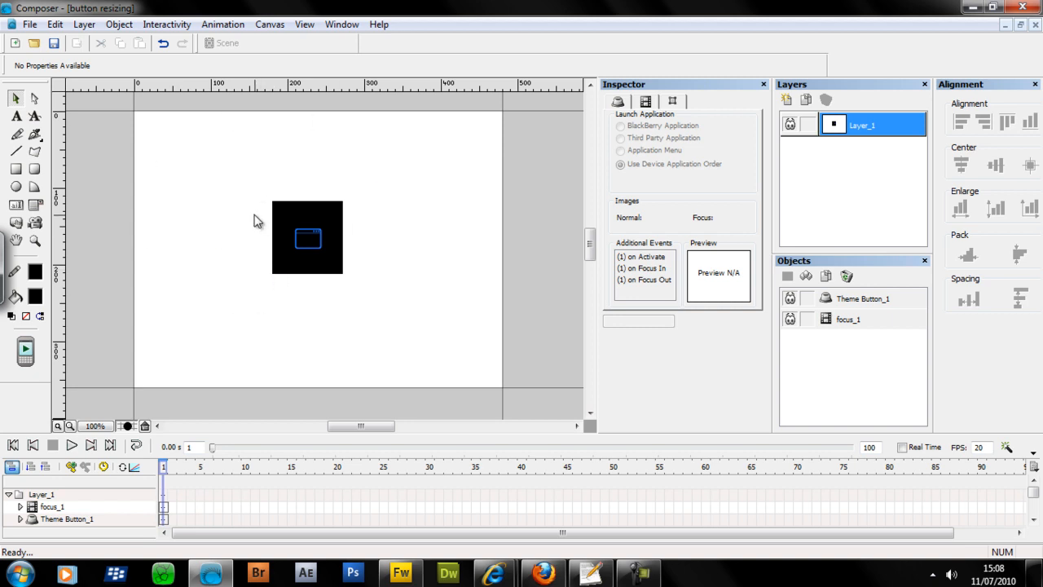
{"action": "mouse_move", "coordinate": [251, 226]}
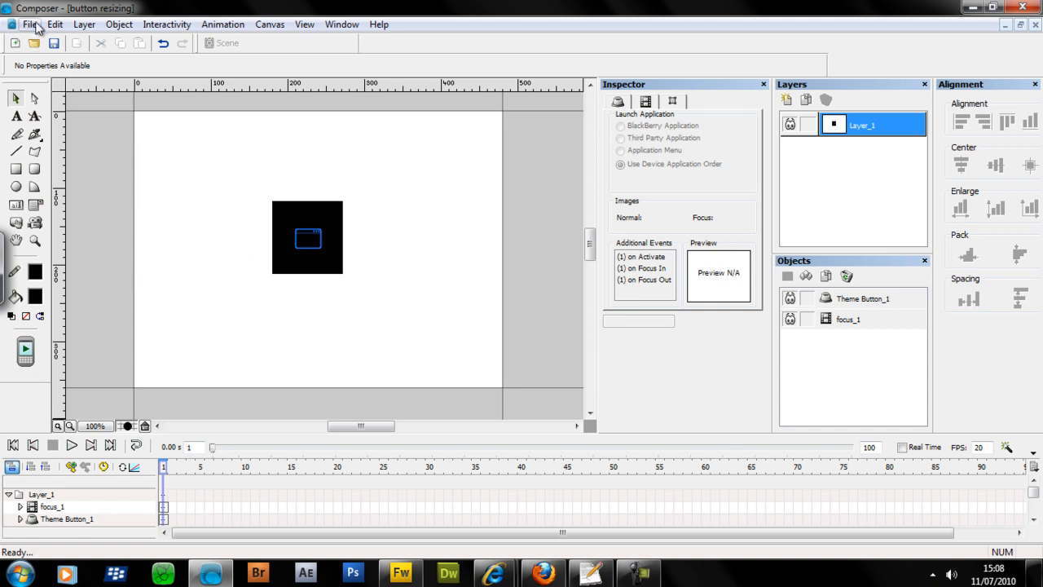
Step: Show the Notepad++ 'new 2' tab with the three SVG <set> elements for focus_1
{"action": "left_click", "coordinate": [30, 25]}
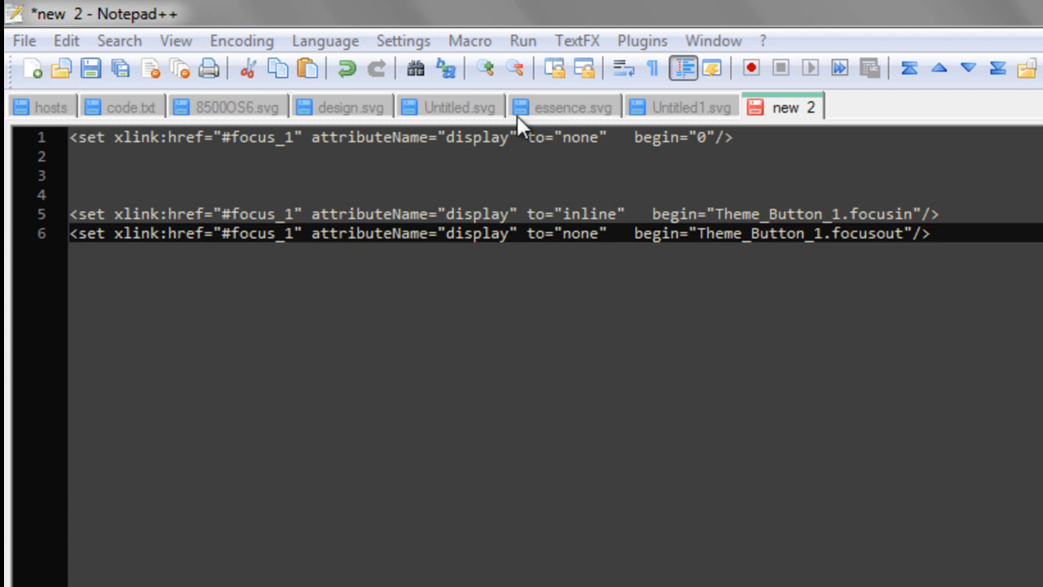
{"action": "mouse_move", "coordinate": [82, 122]}
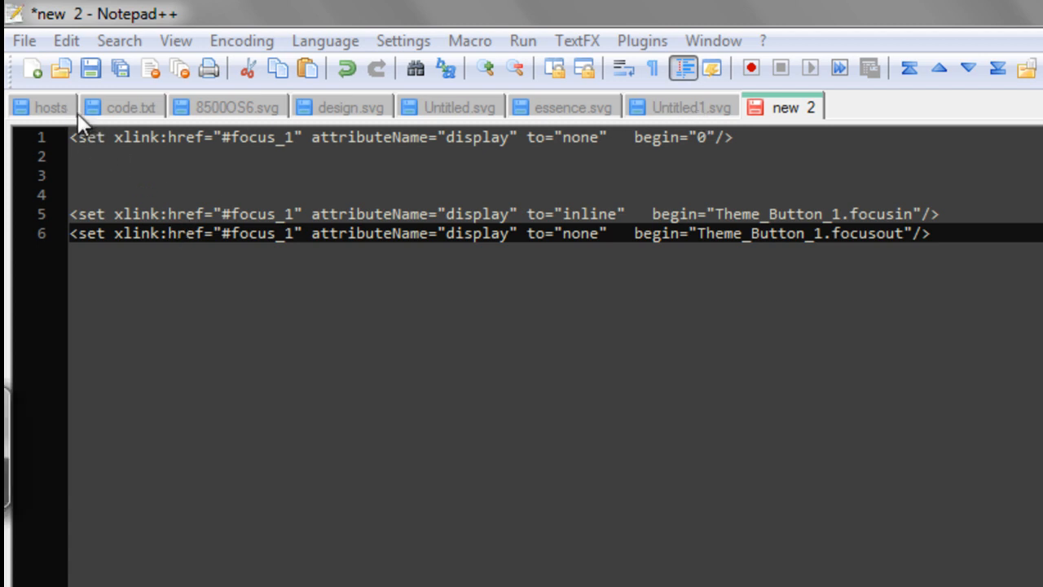
{"action": "mouse_move", "coordinate": [251, 222]}
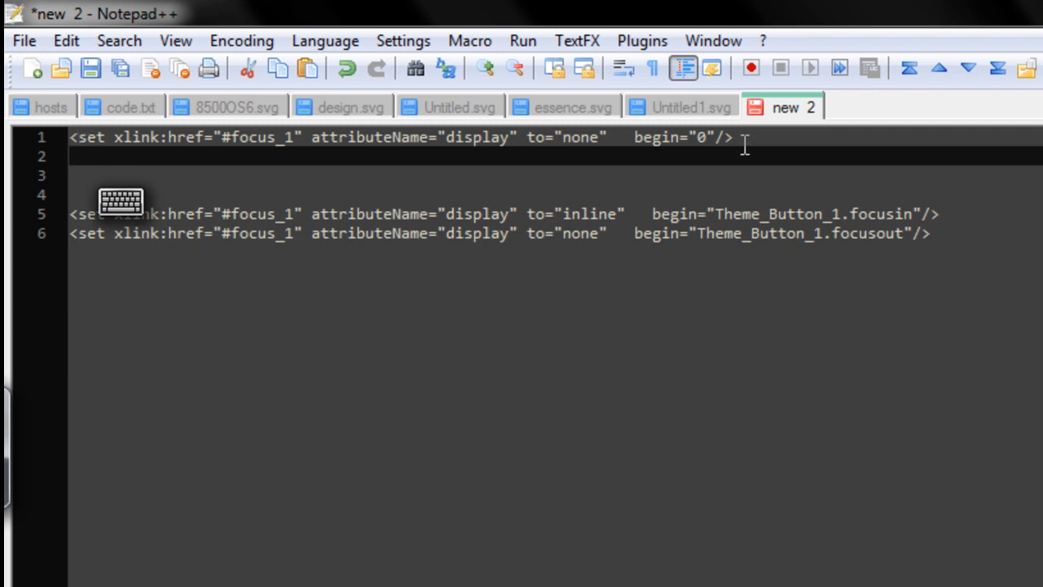
{"action": "mouse_move", "coordinate": [717, 183]}
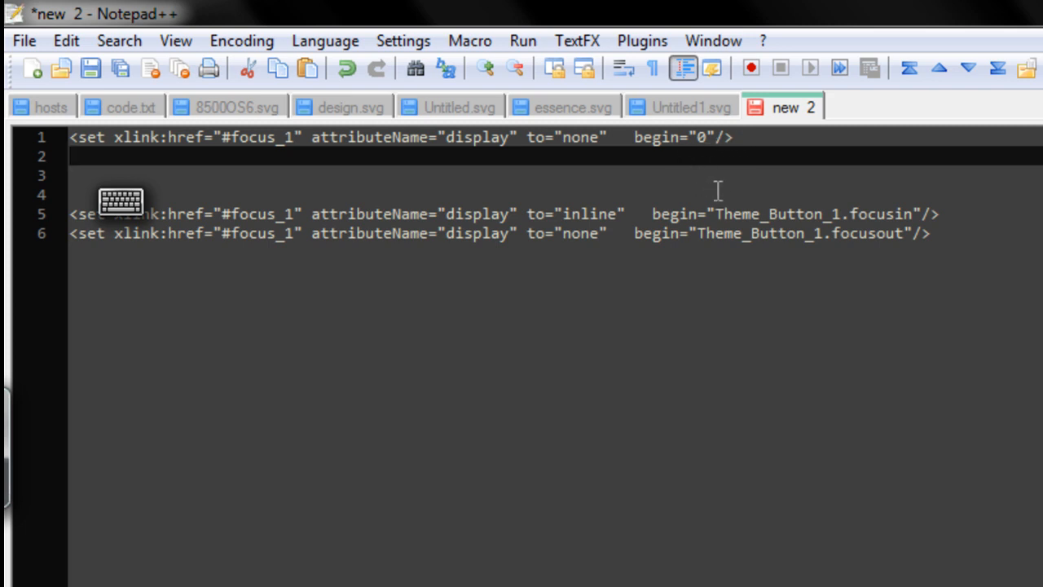
{"action": "mouse_move", "coordinate": [219, 160]}
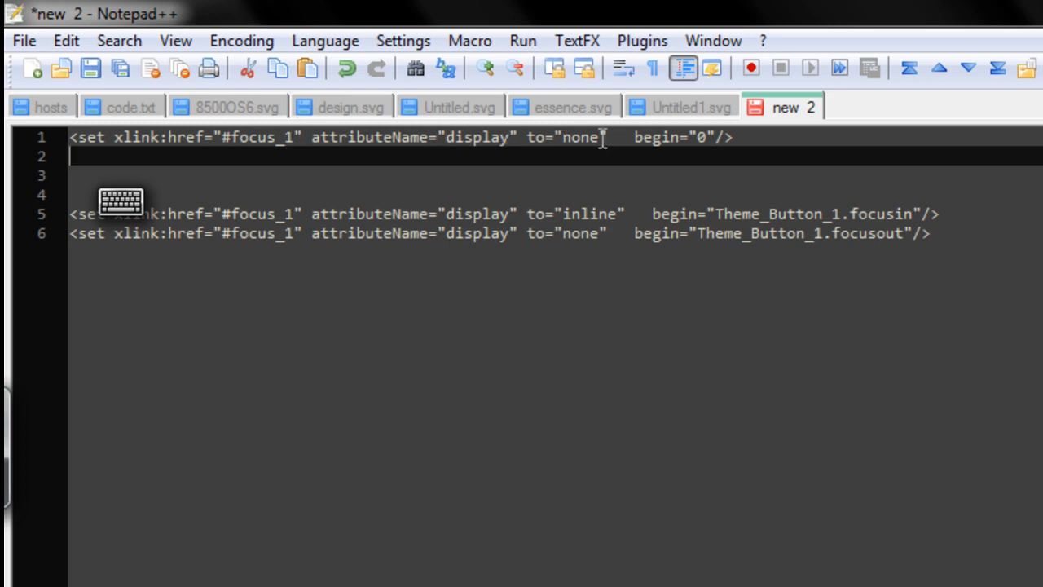
{"action": "mouse_move", "coordinate": [718, 136]}
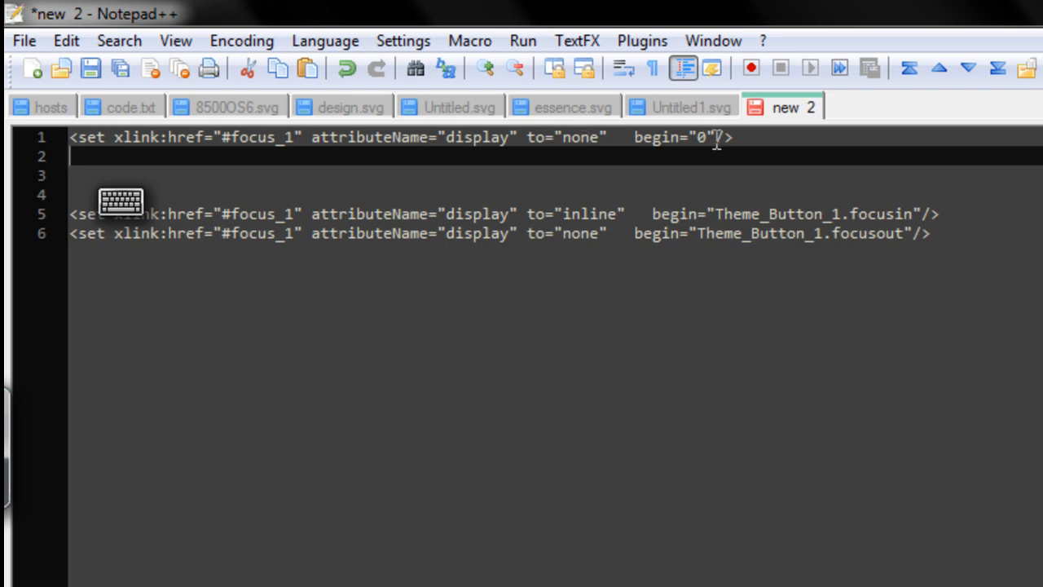
{"action": "left_click", "coordinate": [690, 137]}
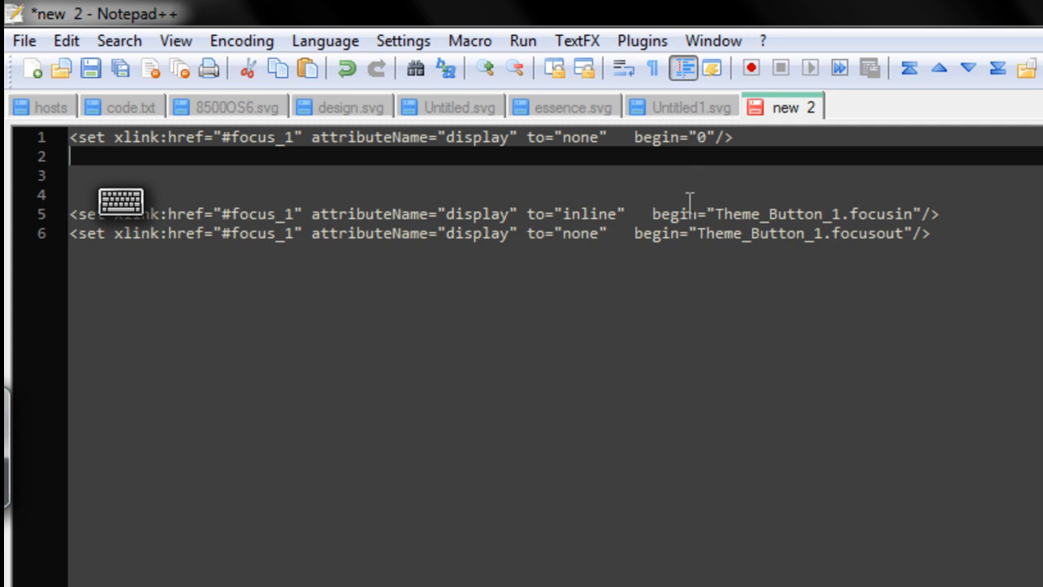
{"action": "mouse_move", "coordinate": [532, 354]}
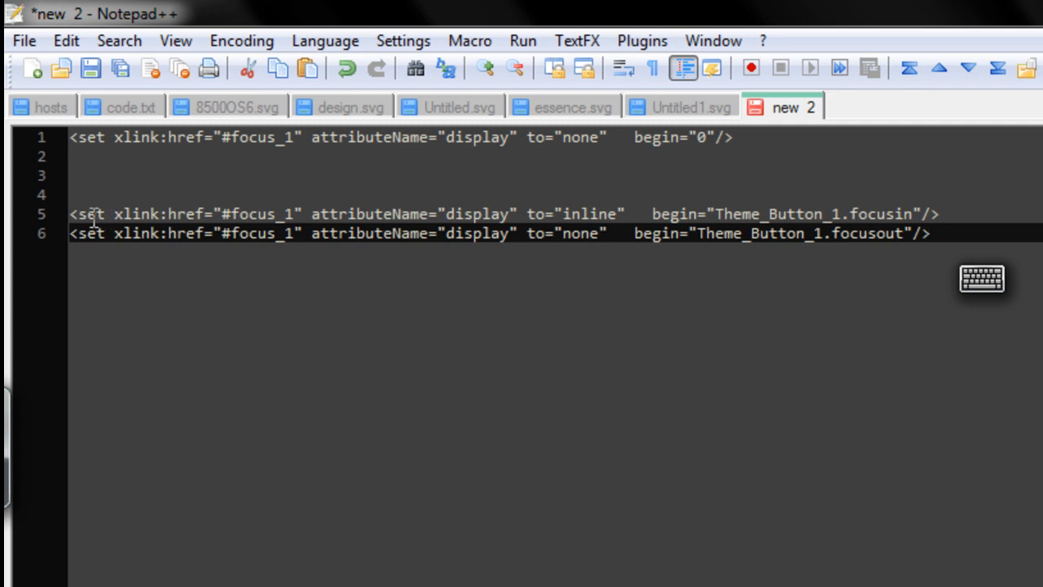
{"action": "mouse_move", "coordinate": [231, 205]}
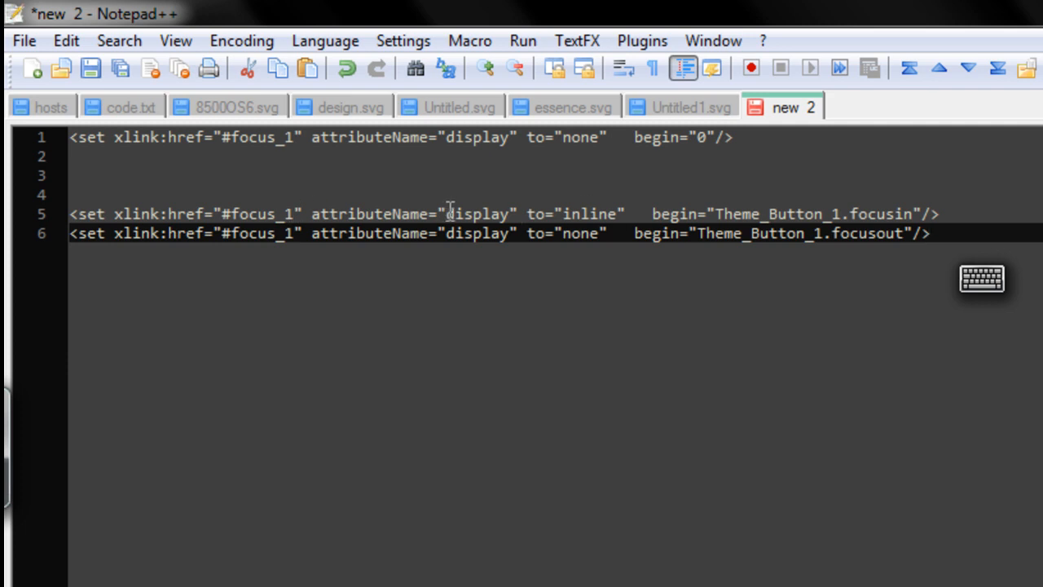
{"action": "mouse_move", "coordinate": [561, 213]}
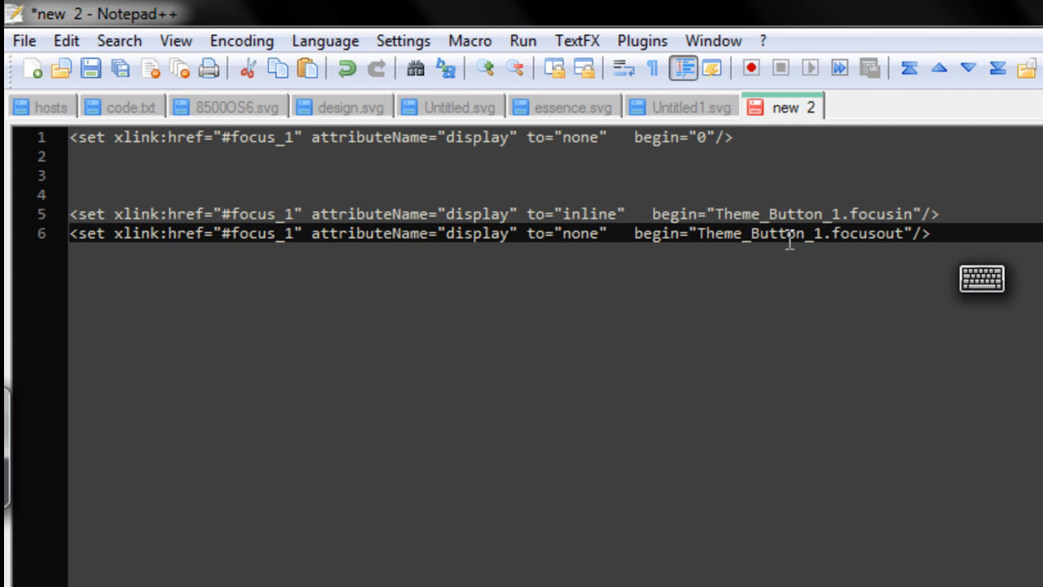
{"action": "mouse_move", "coordinate": [715, 211]}
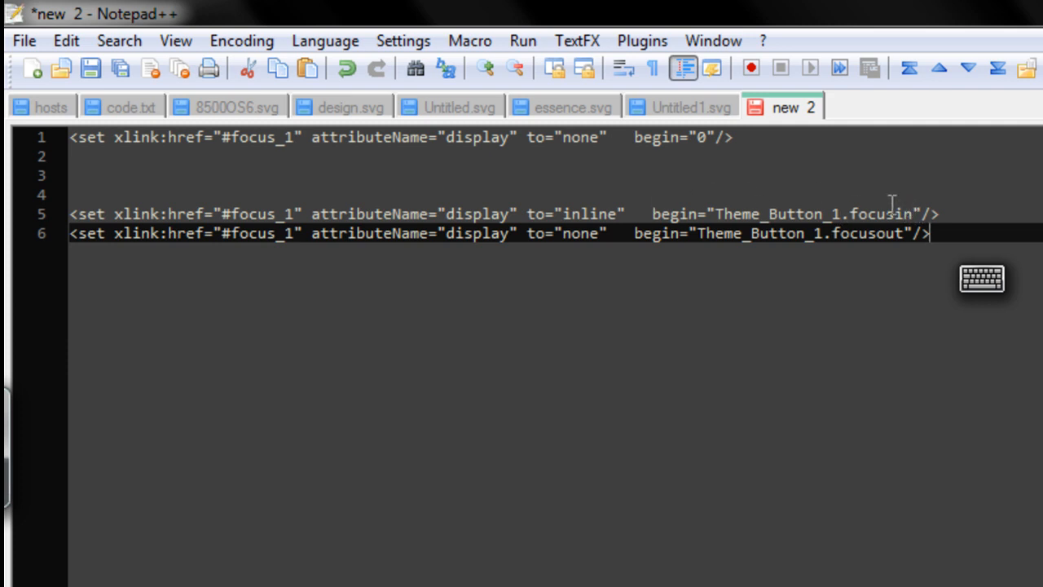
{"action": "mouse_move", "coordinate": [275, 216]}
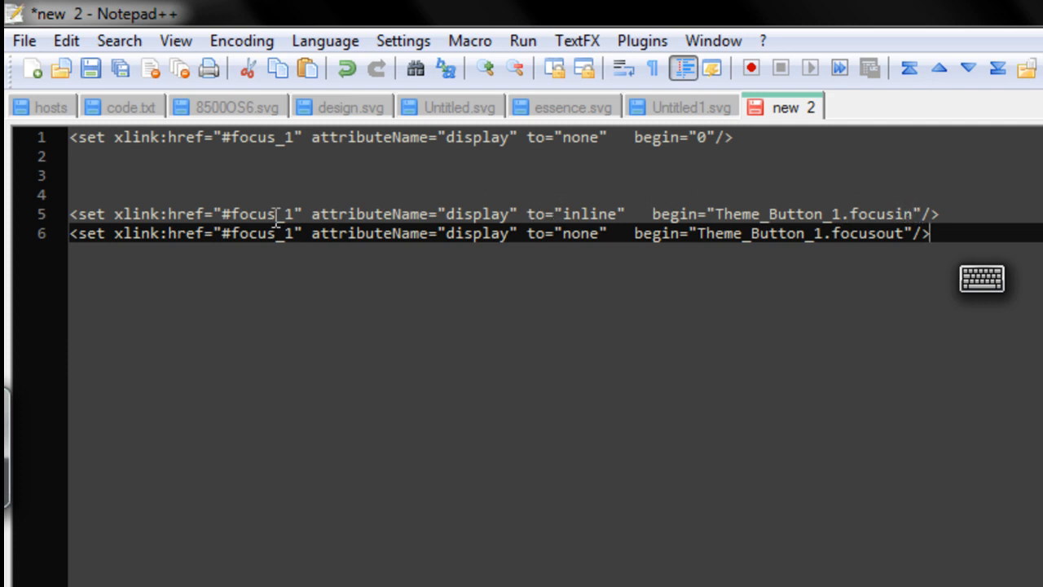
{"action": "mouse_move", "coordinate": [487, 213]}
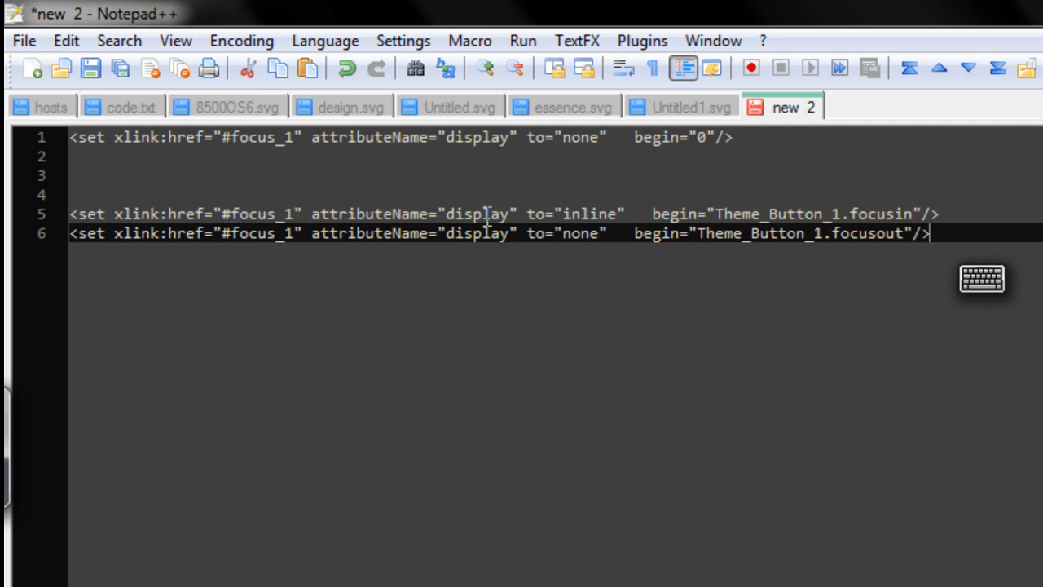
{"action": "mouse_move", "coordinate": [173, 245]}
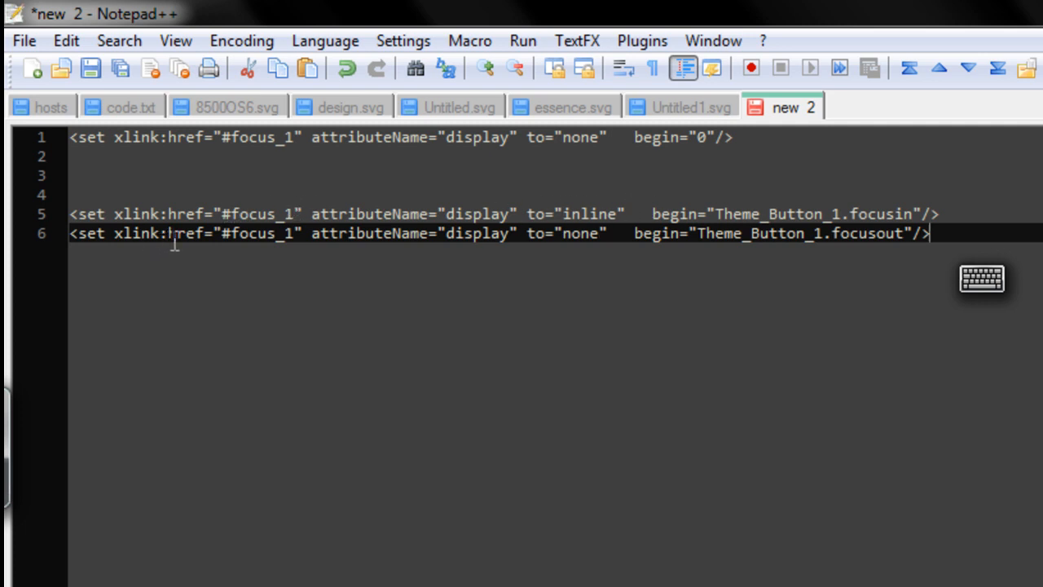
{"action": "mouse_move", "coordinate": [343, 244]}
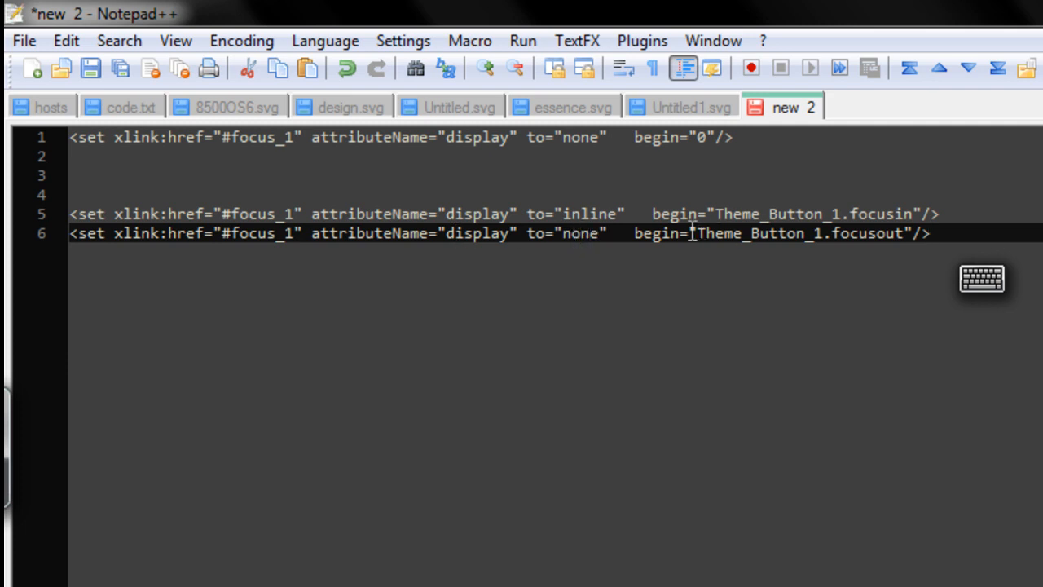
{"action": "mouse_move", "coordinate": [949, 238]}
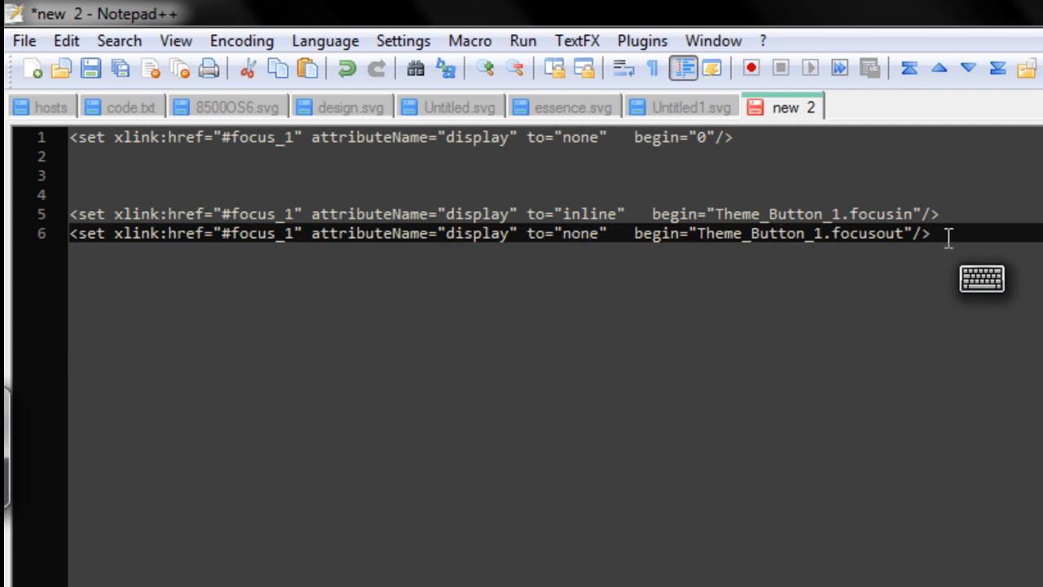
{"action": "mouse_move", "coordinate": [432, 214]}
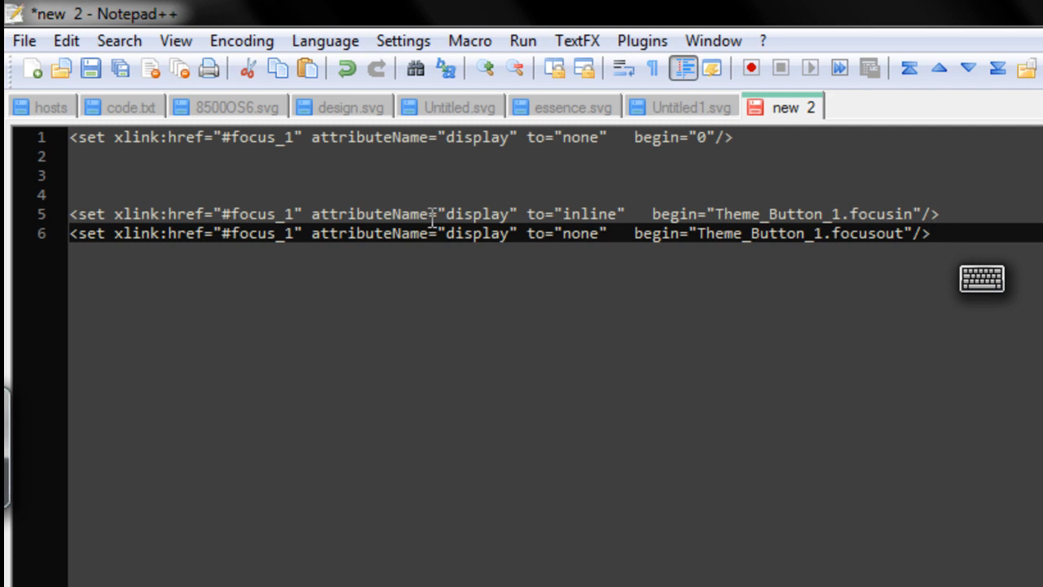